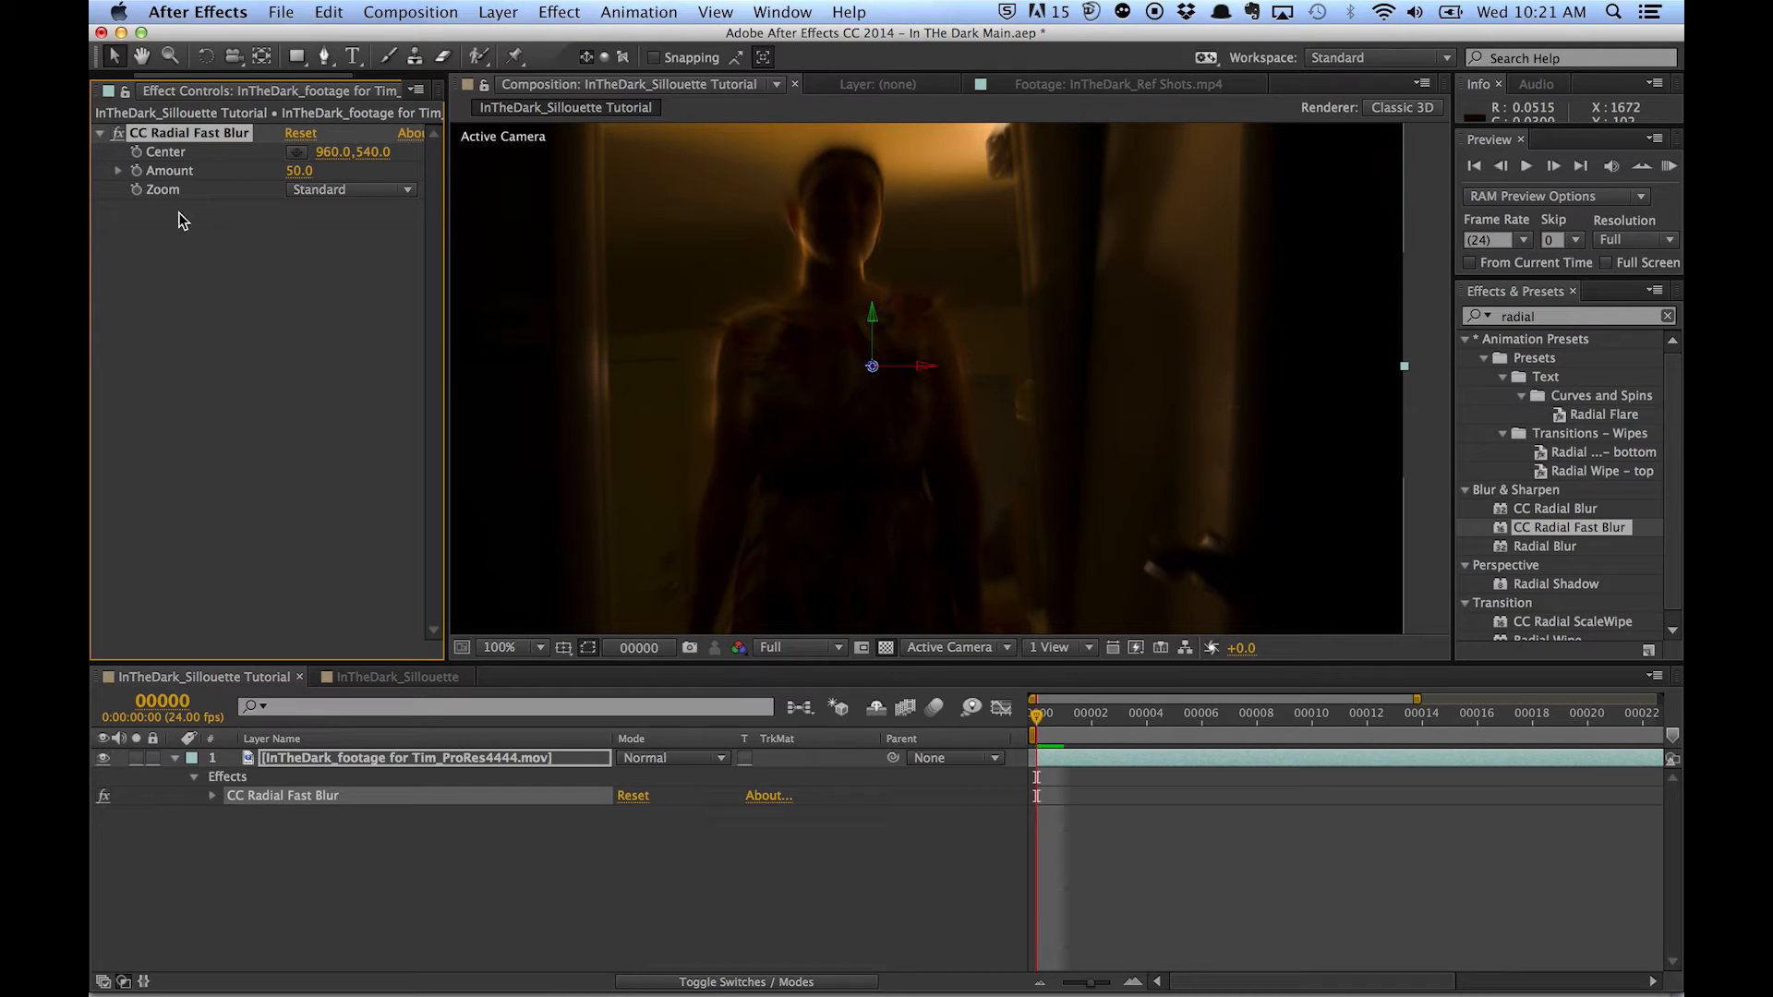
pyautogui.moveTo(322, 200)
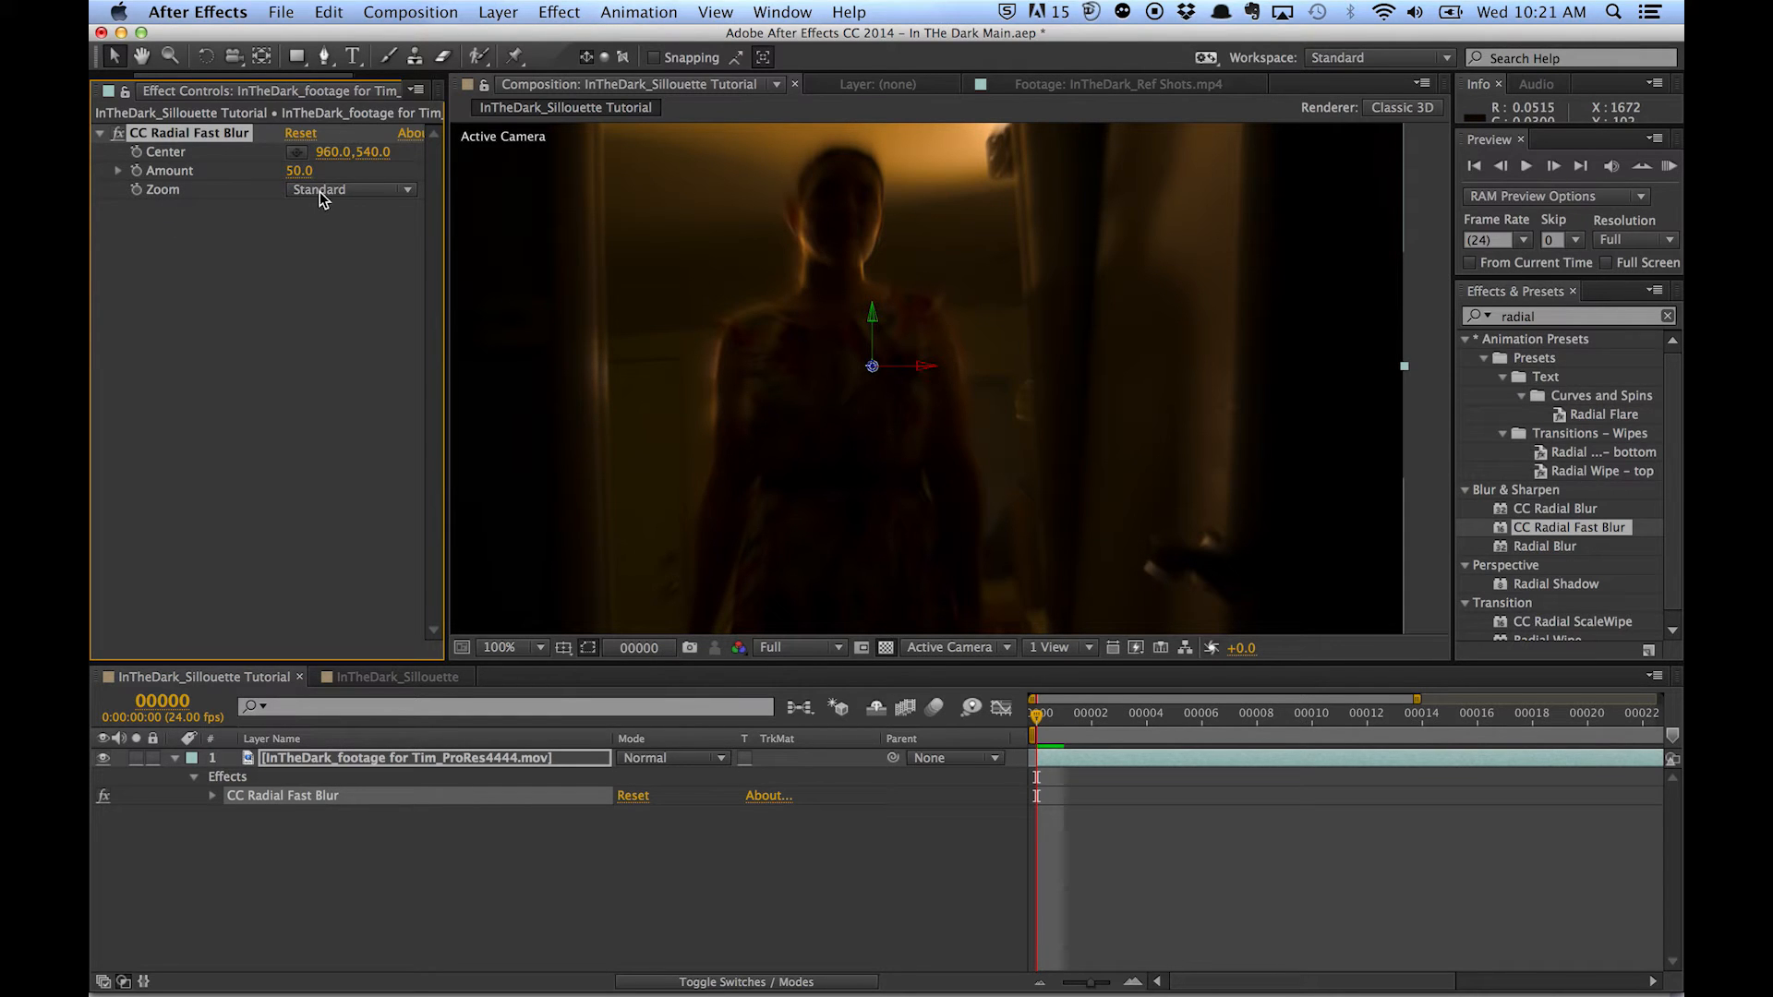
pyautogui.moveTo(598, 201)
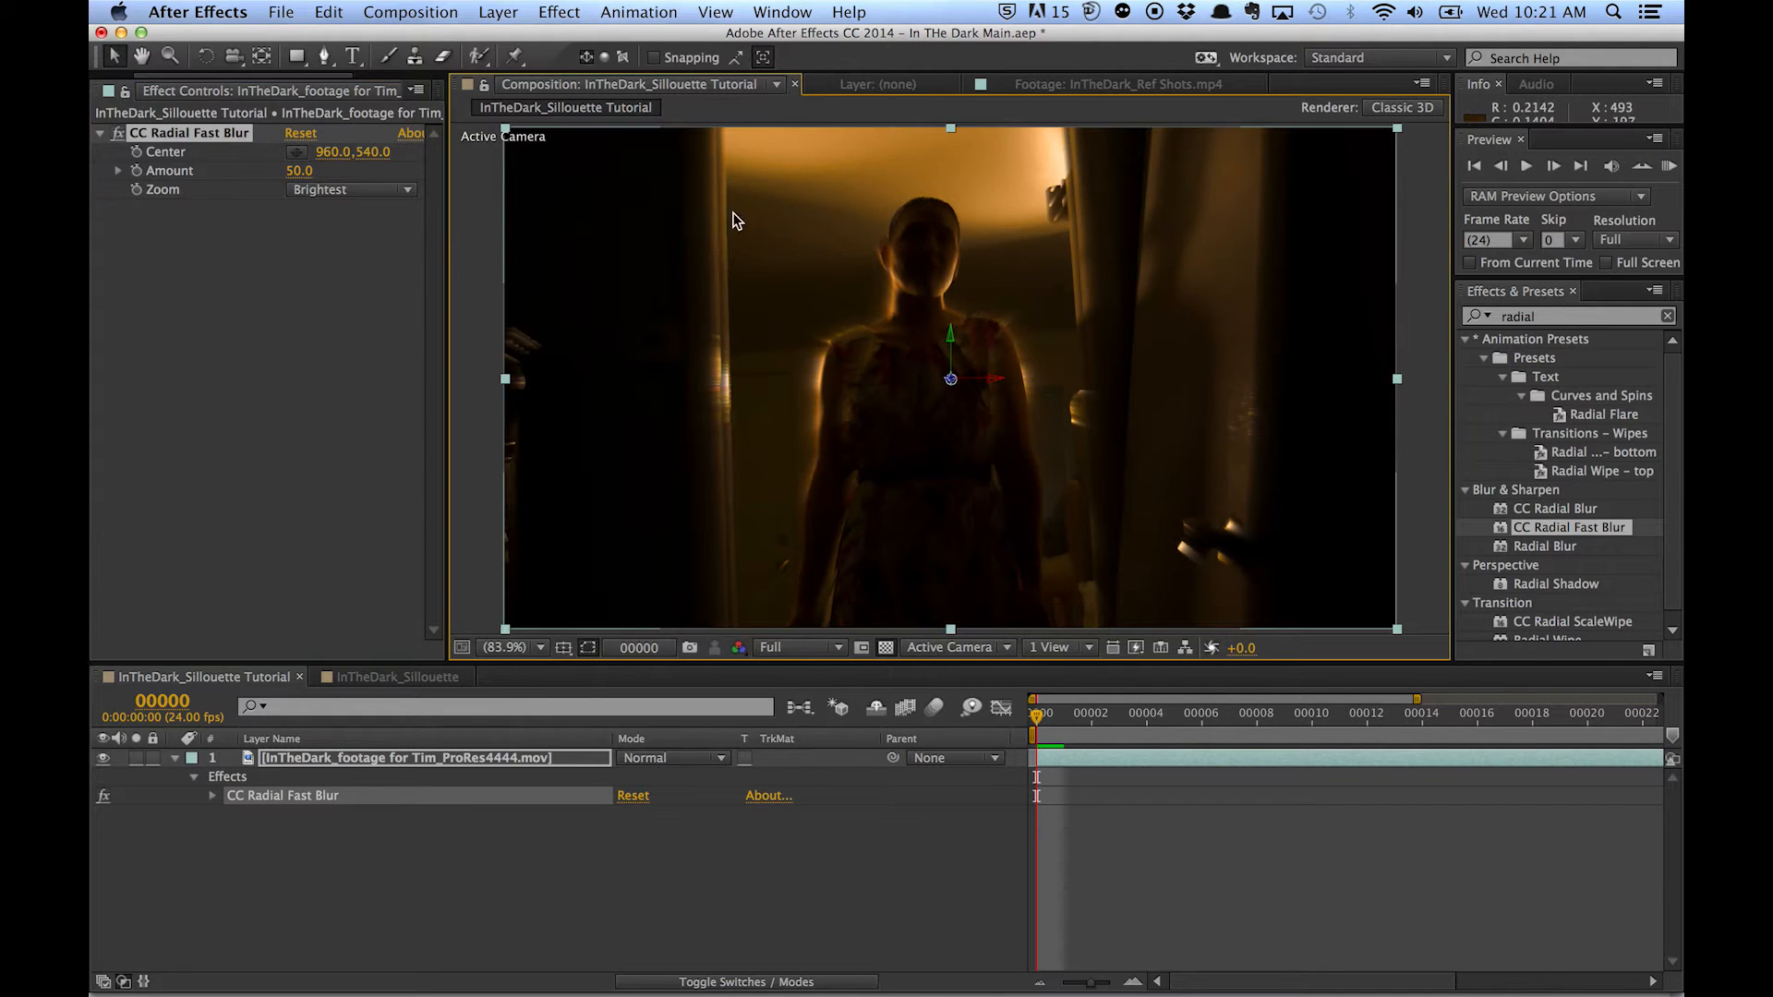
pyautogui.moveTo(1159, 498)
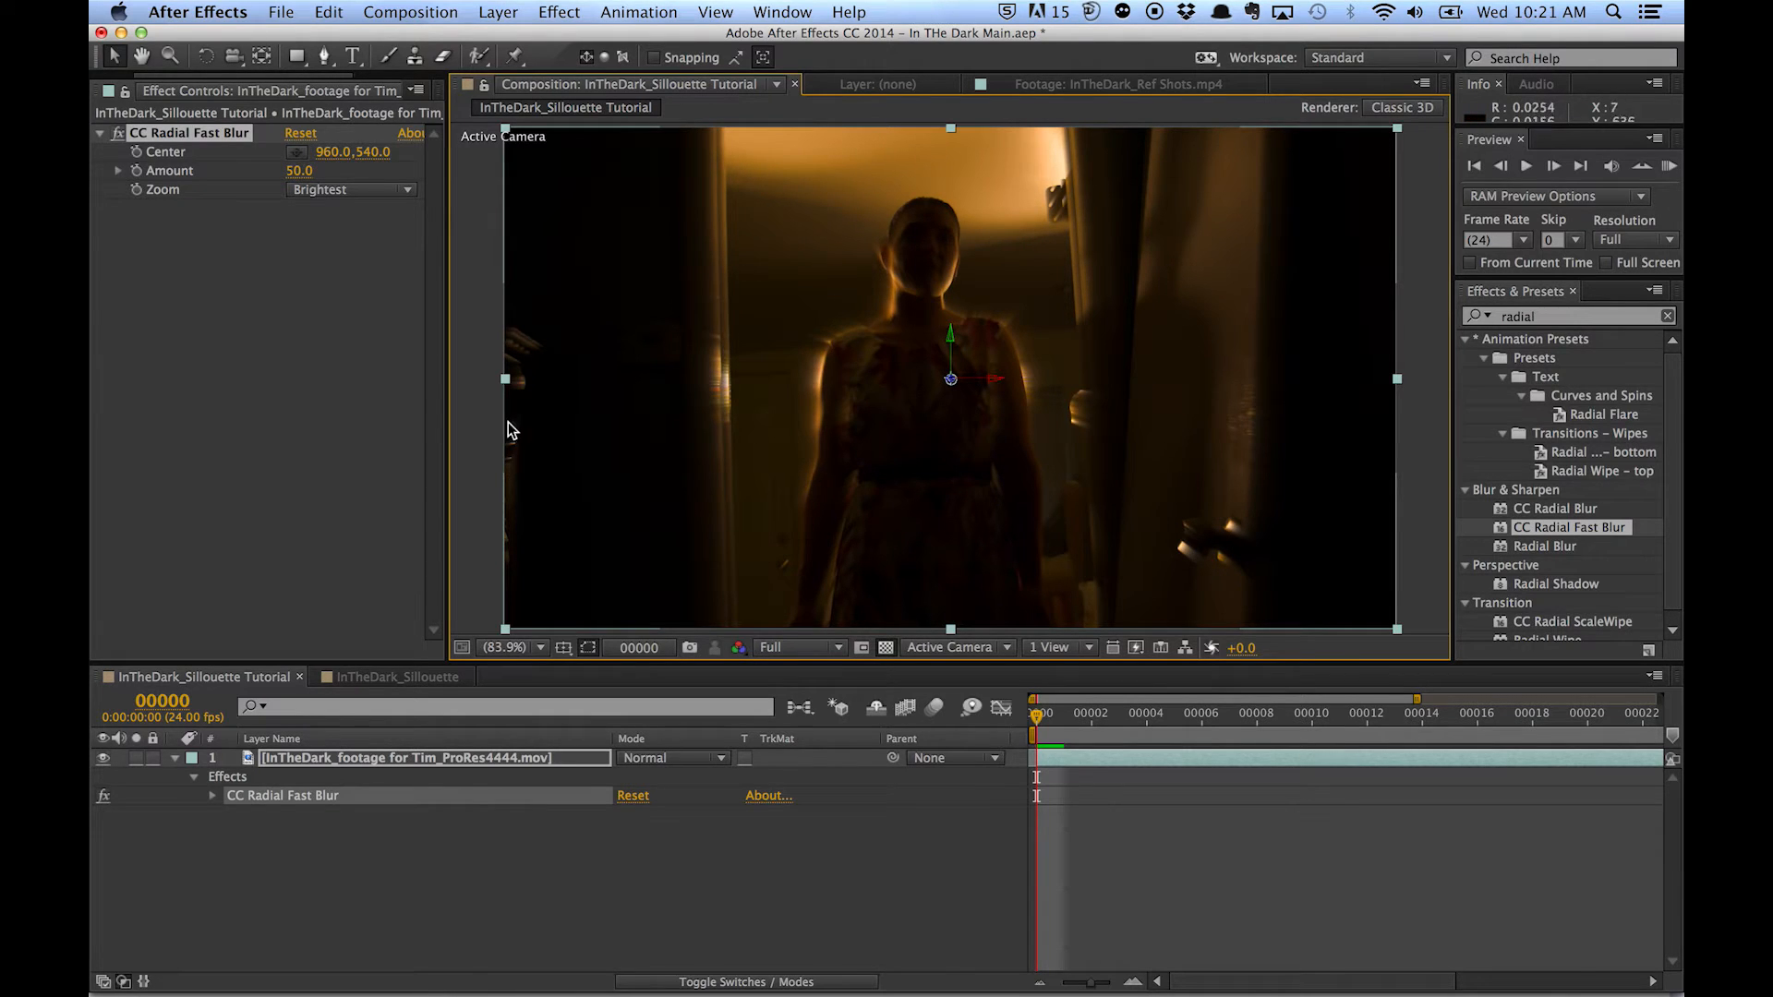
pyautogui.moveTo(494, 436)
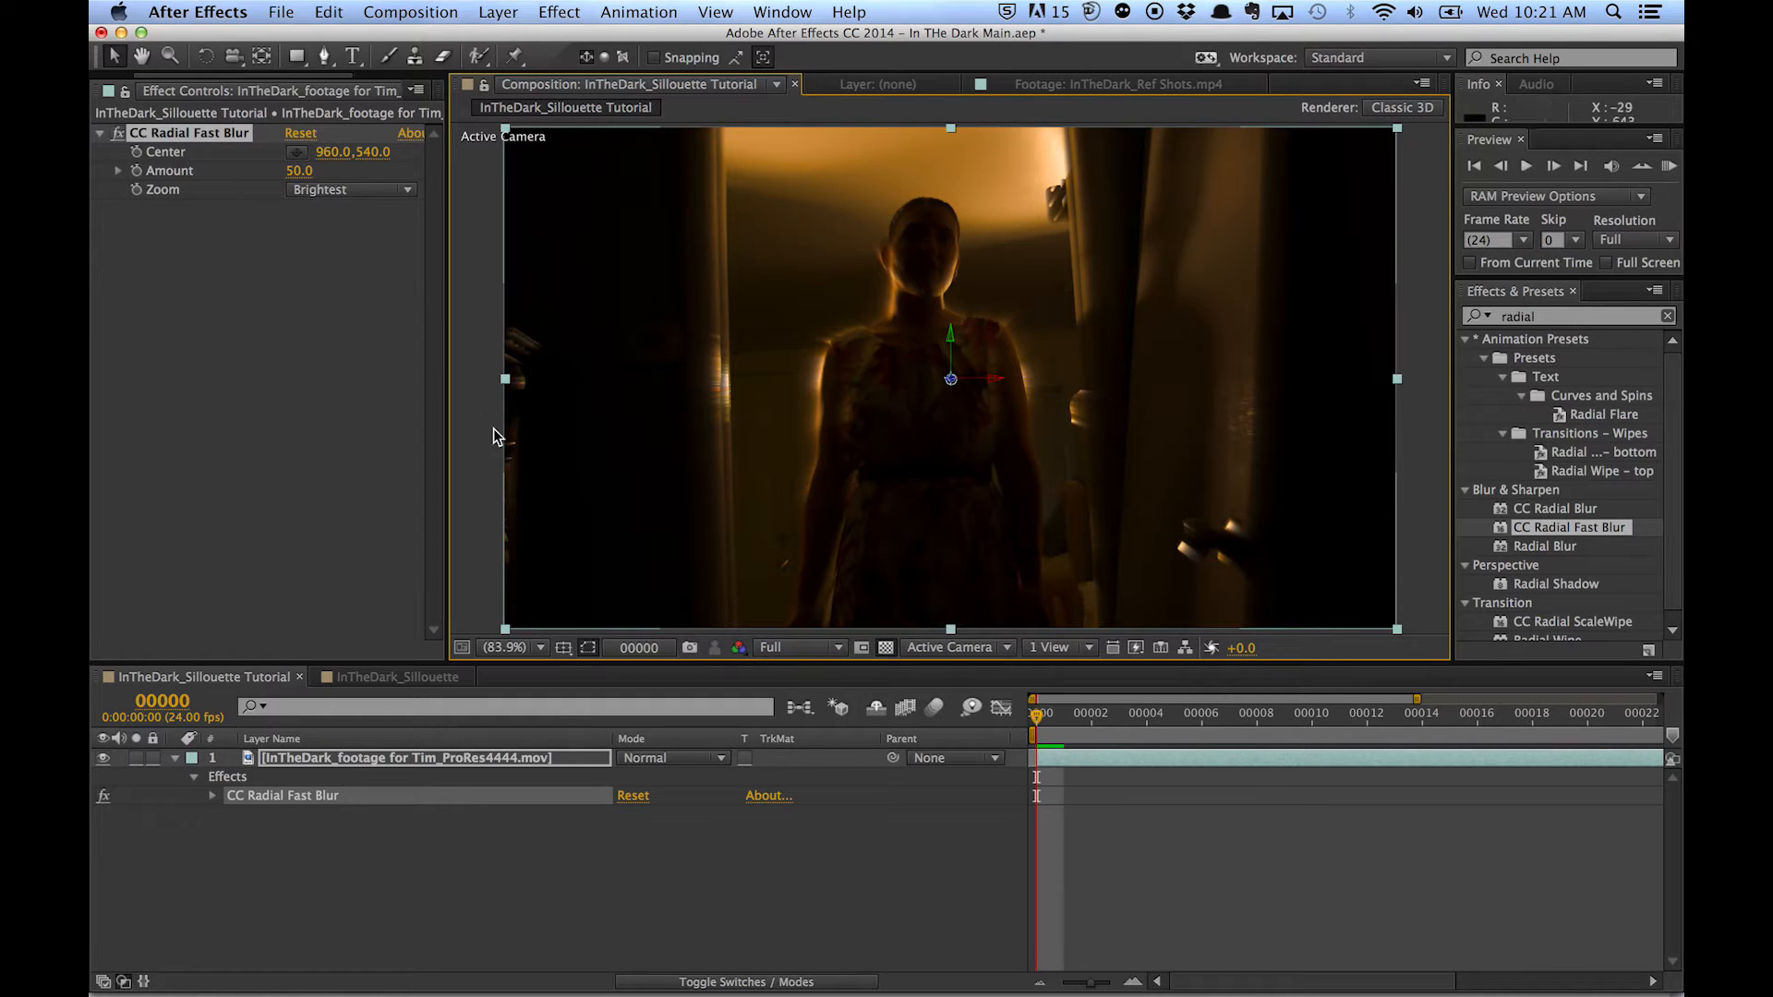
pyautogui.moveTo(1104, 380)
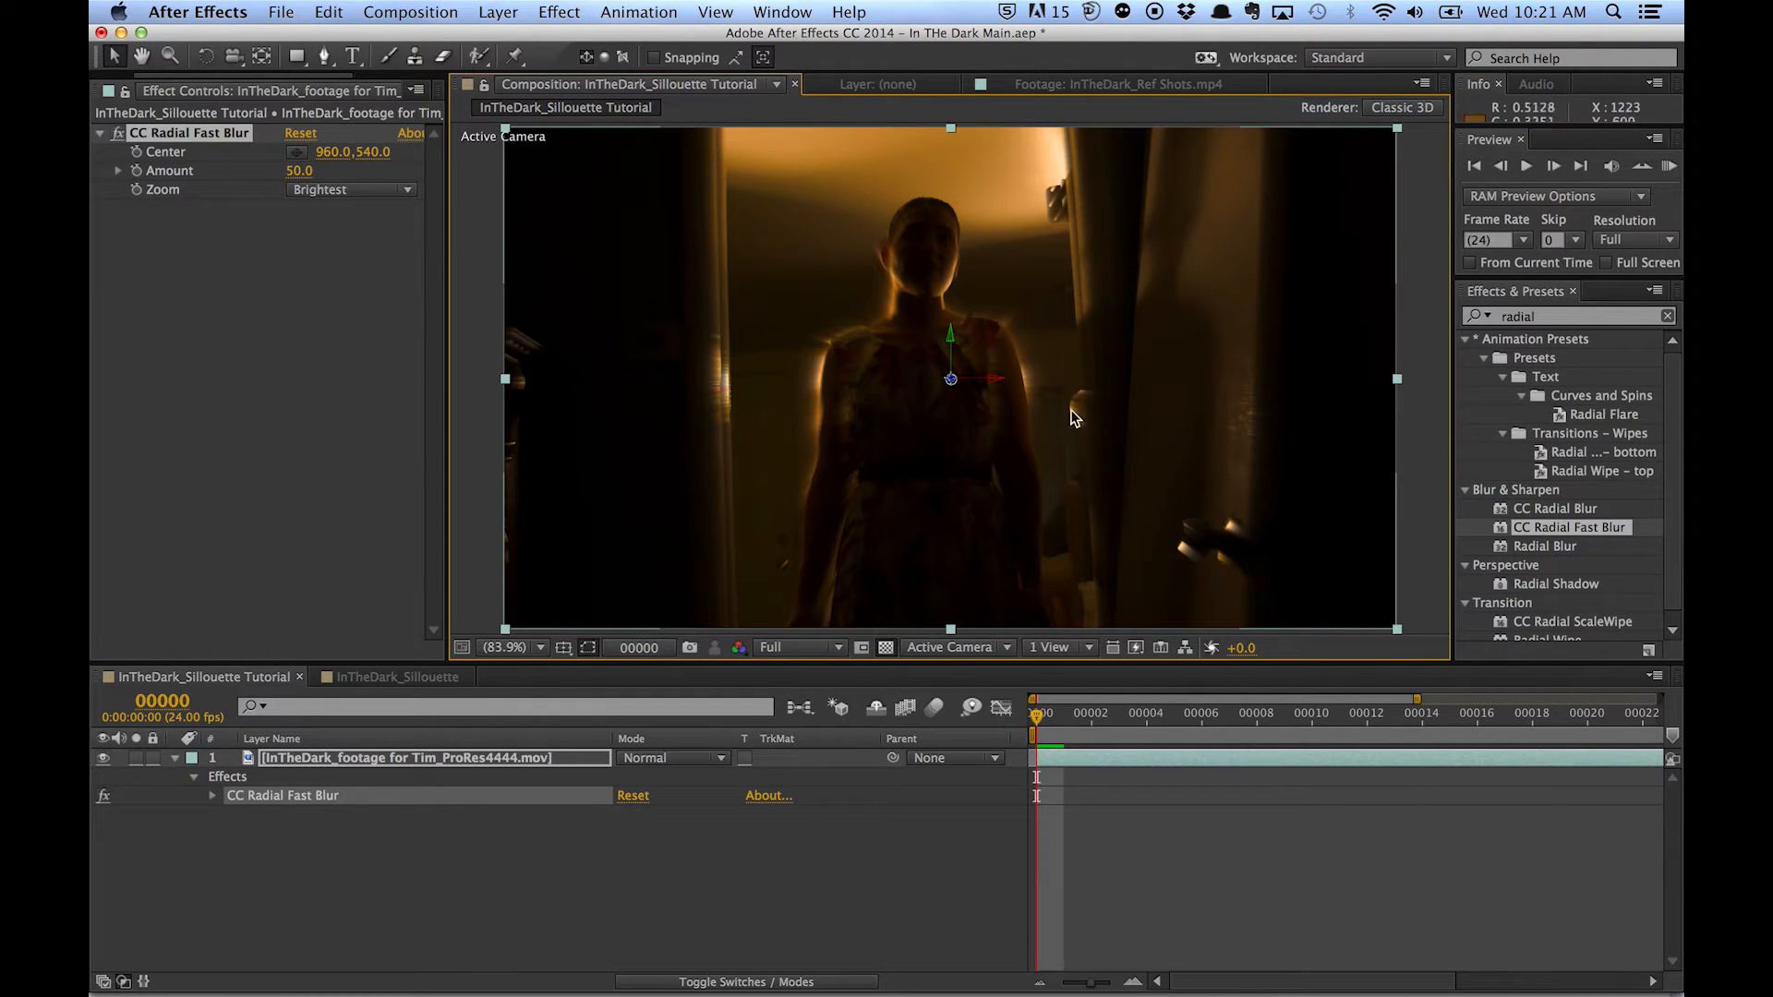
pyautogui.moveTo(1027, 109)
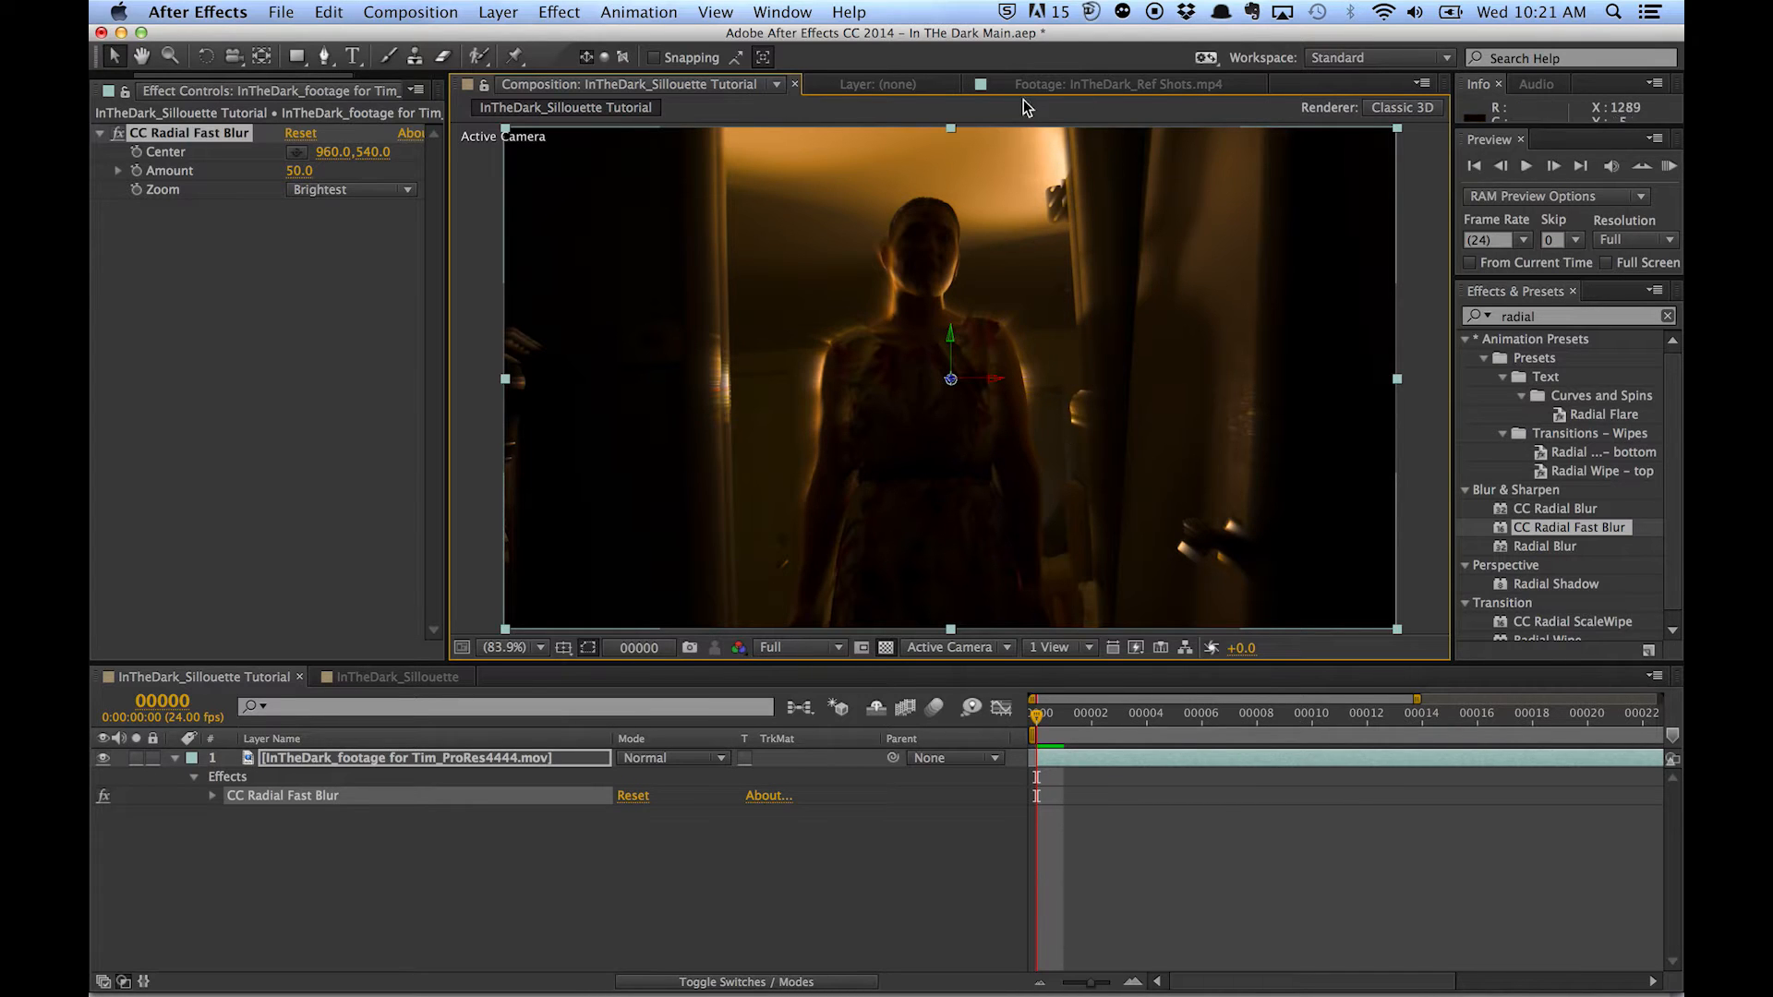
# - Set CC Radial Fast Blur's Zoom to Brightest so the silhouette gets a glowing rim
pyautogui.click(381, 676)
pyautogui.write('tint')
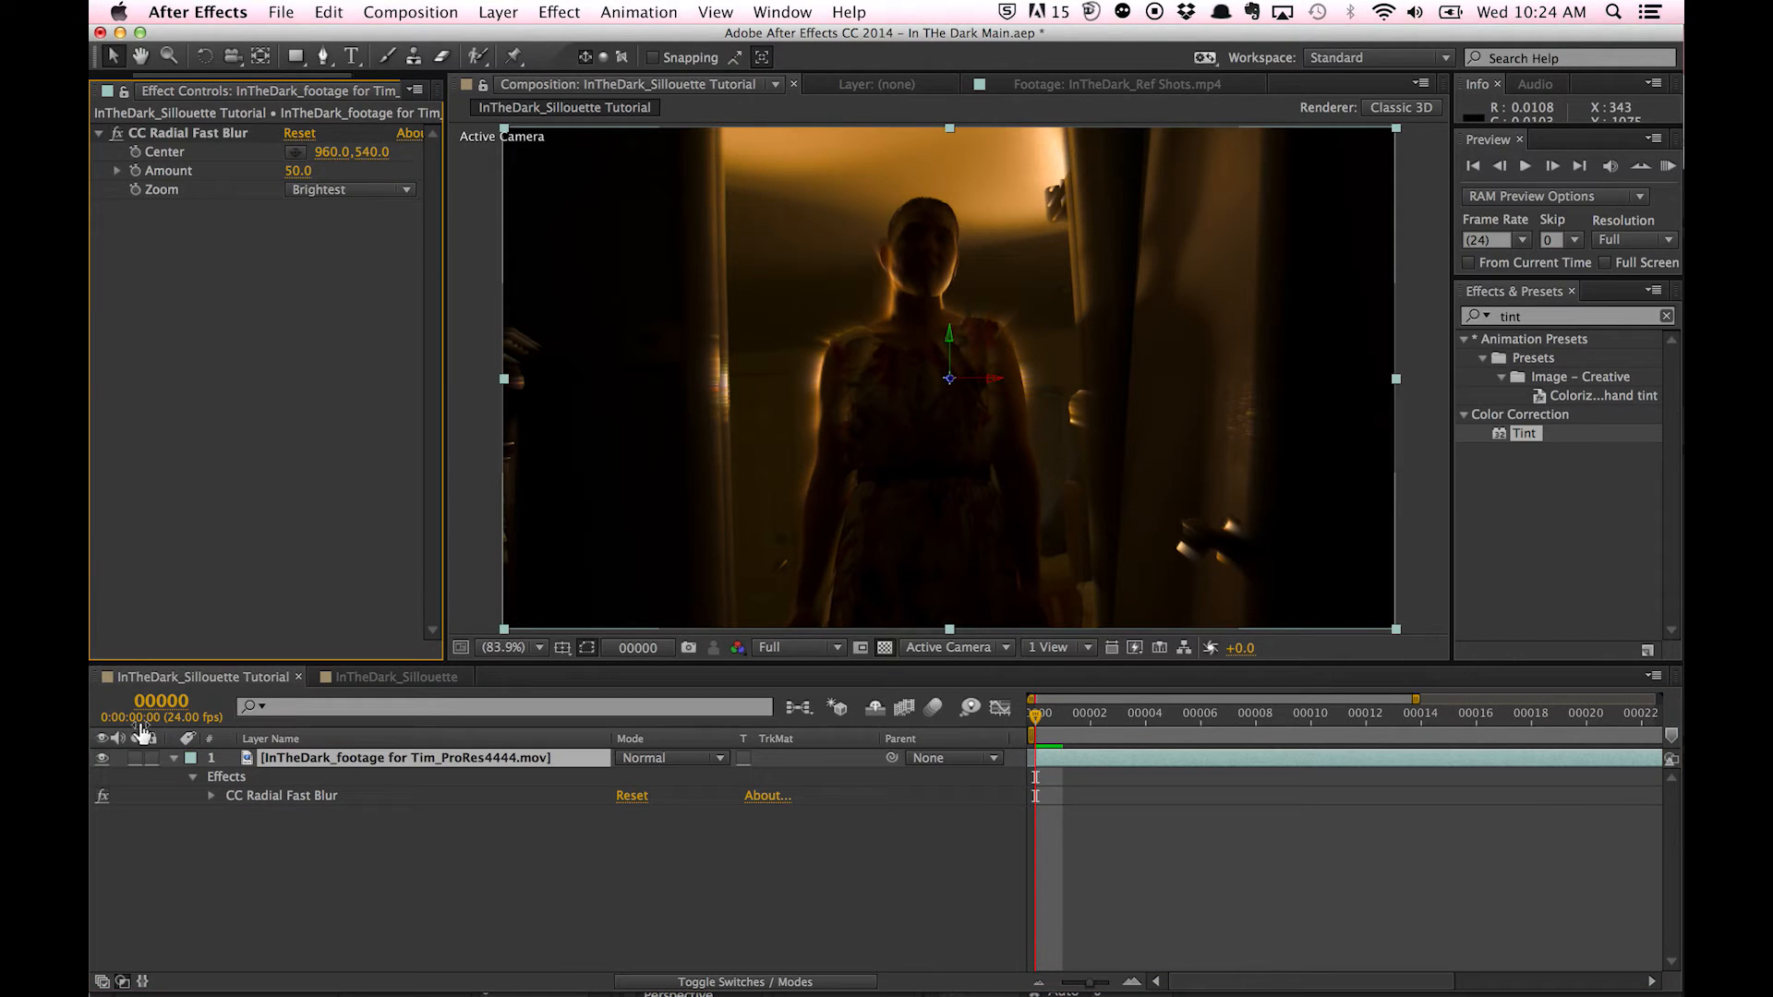
pyautogui.moveTo(907, 251)
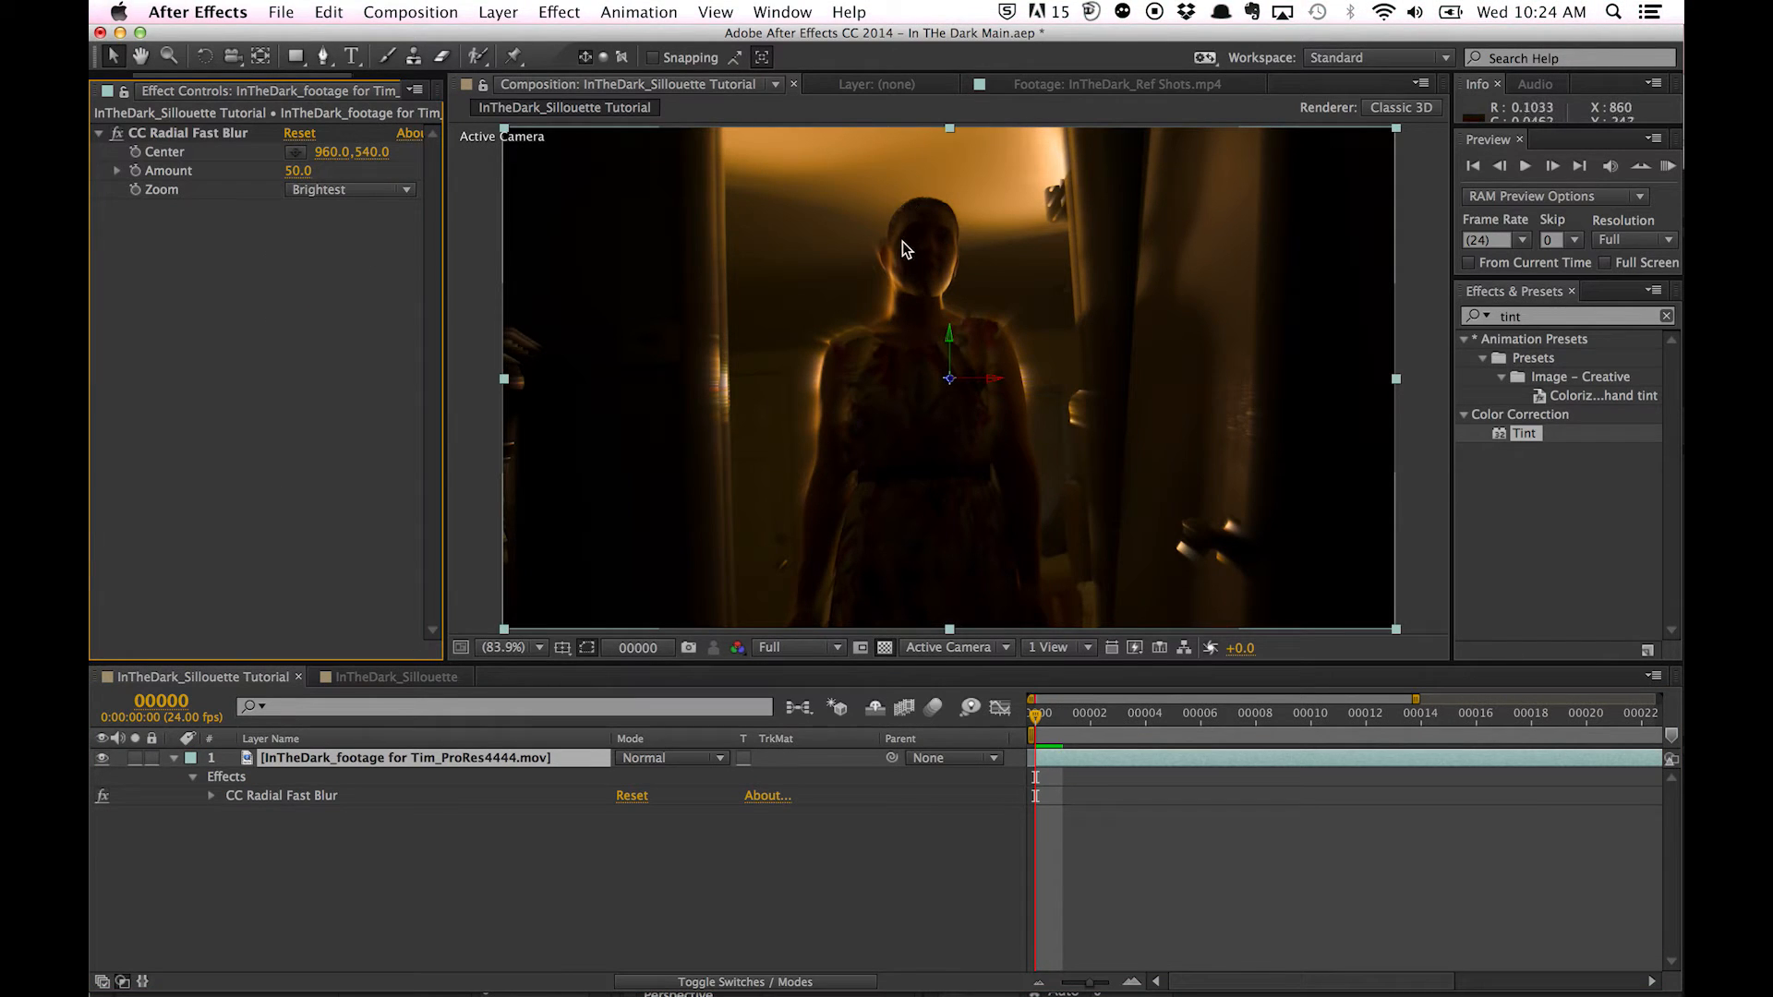
pyautogui.moveTo(799, 393)
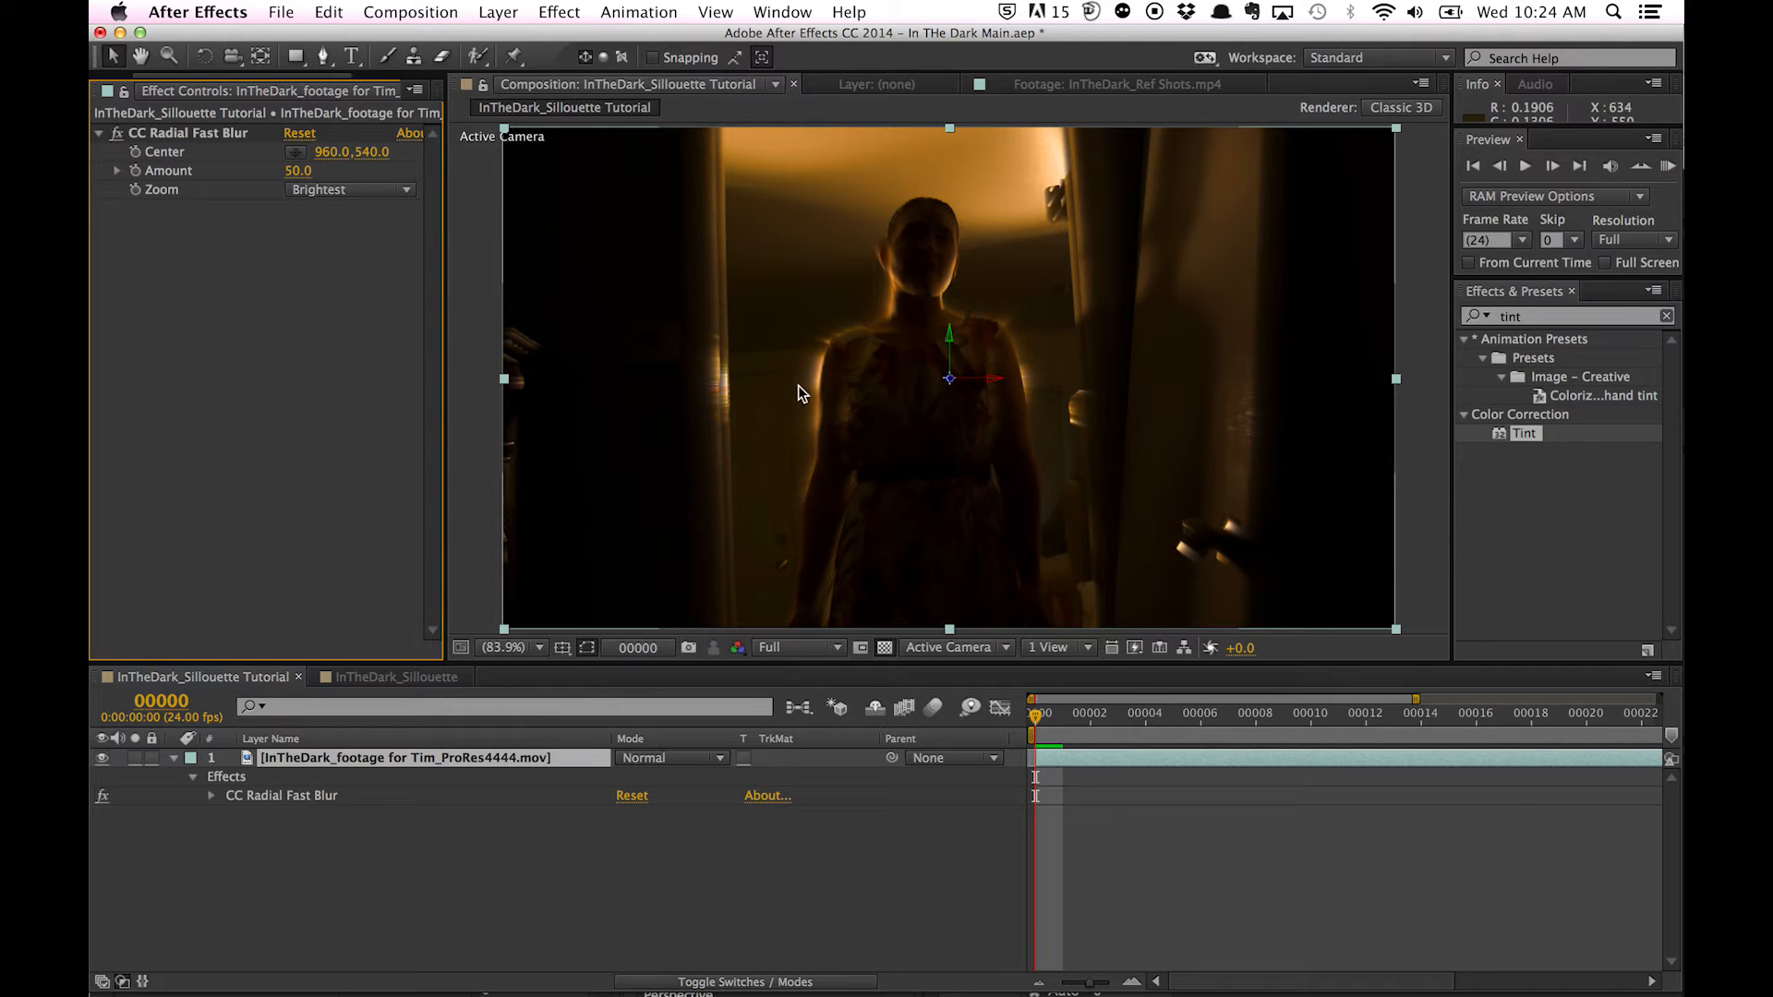
pyautogui.moveTo(111, 521)
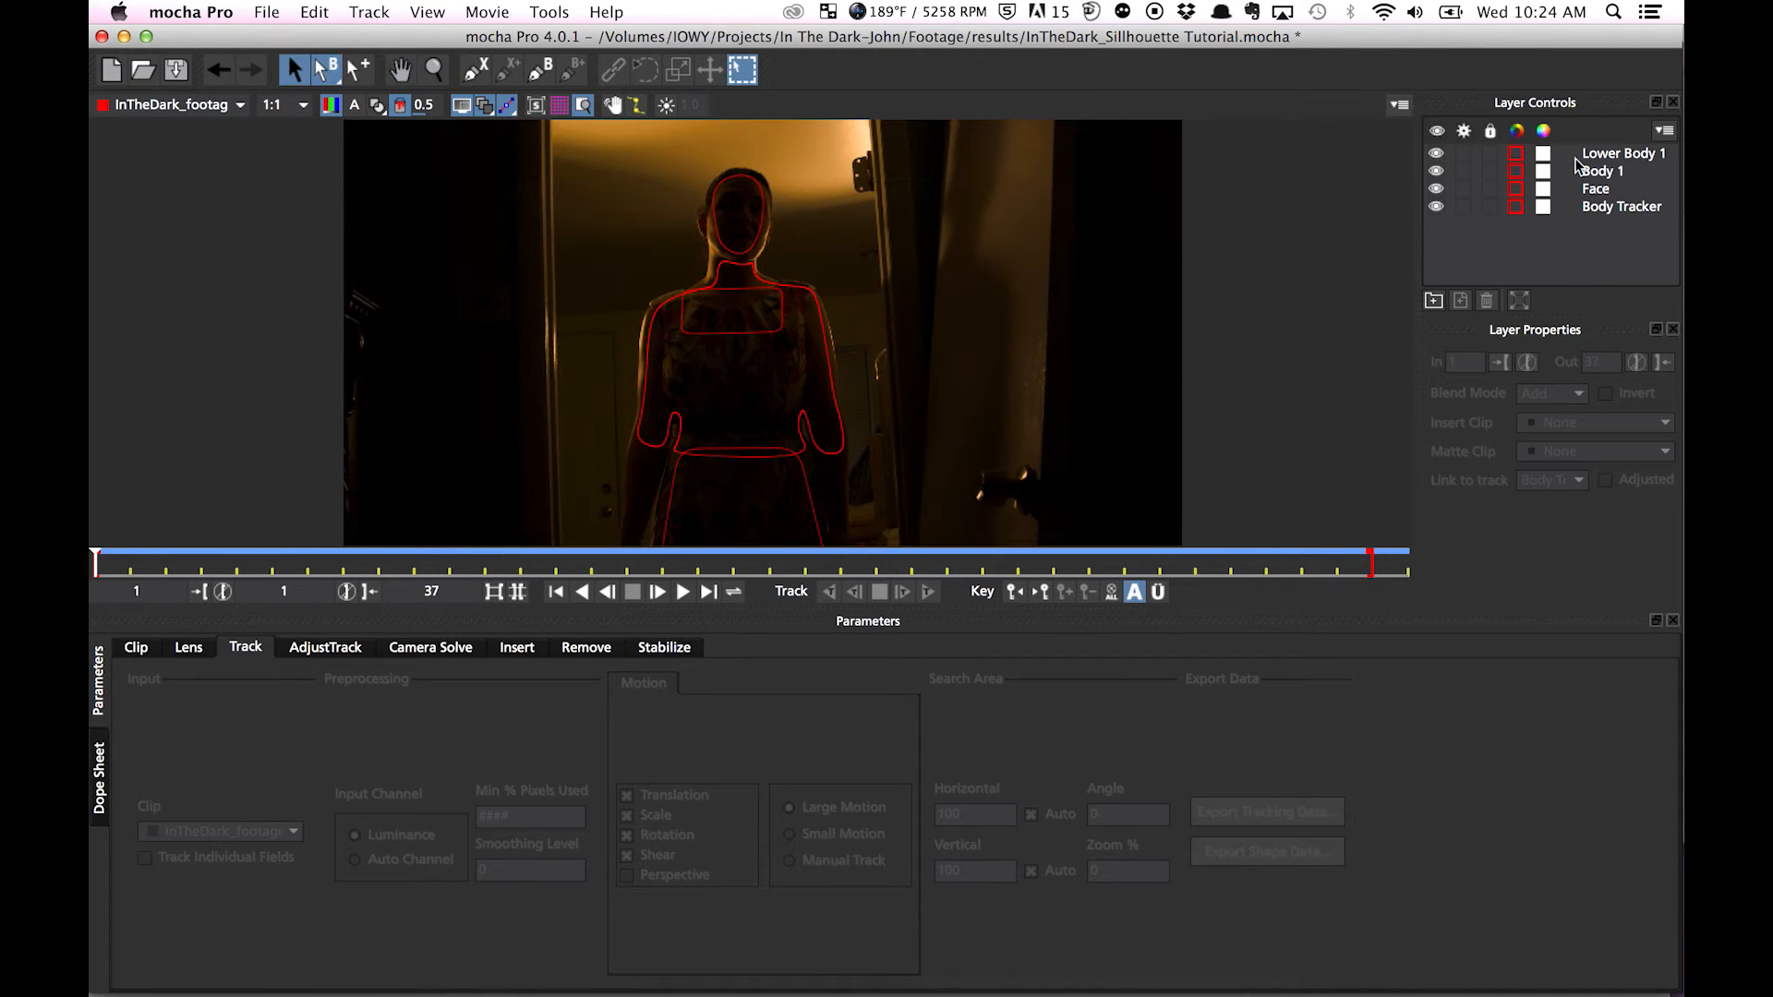
# - Review the Body and Lower Body 1 shapes, then select Face, Body 1 and Lower Body 1 together
pyautogui.click(1621, 207)
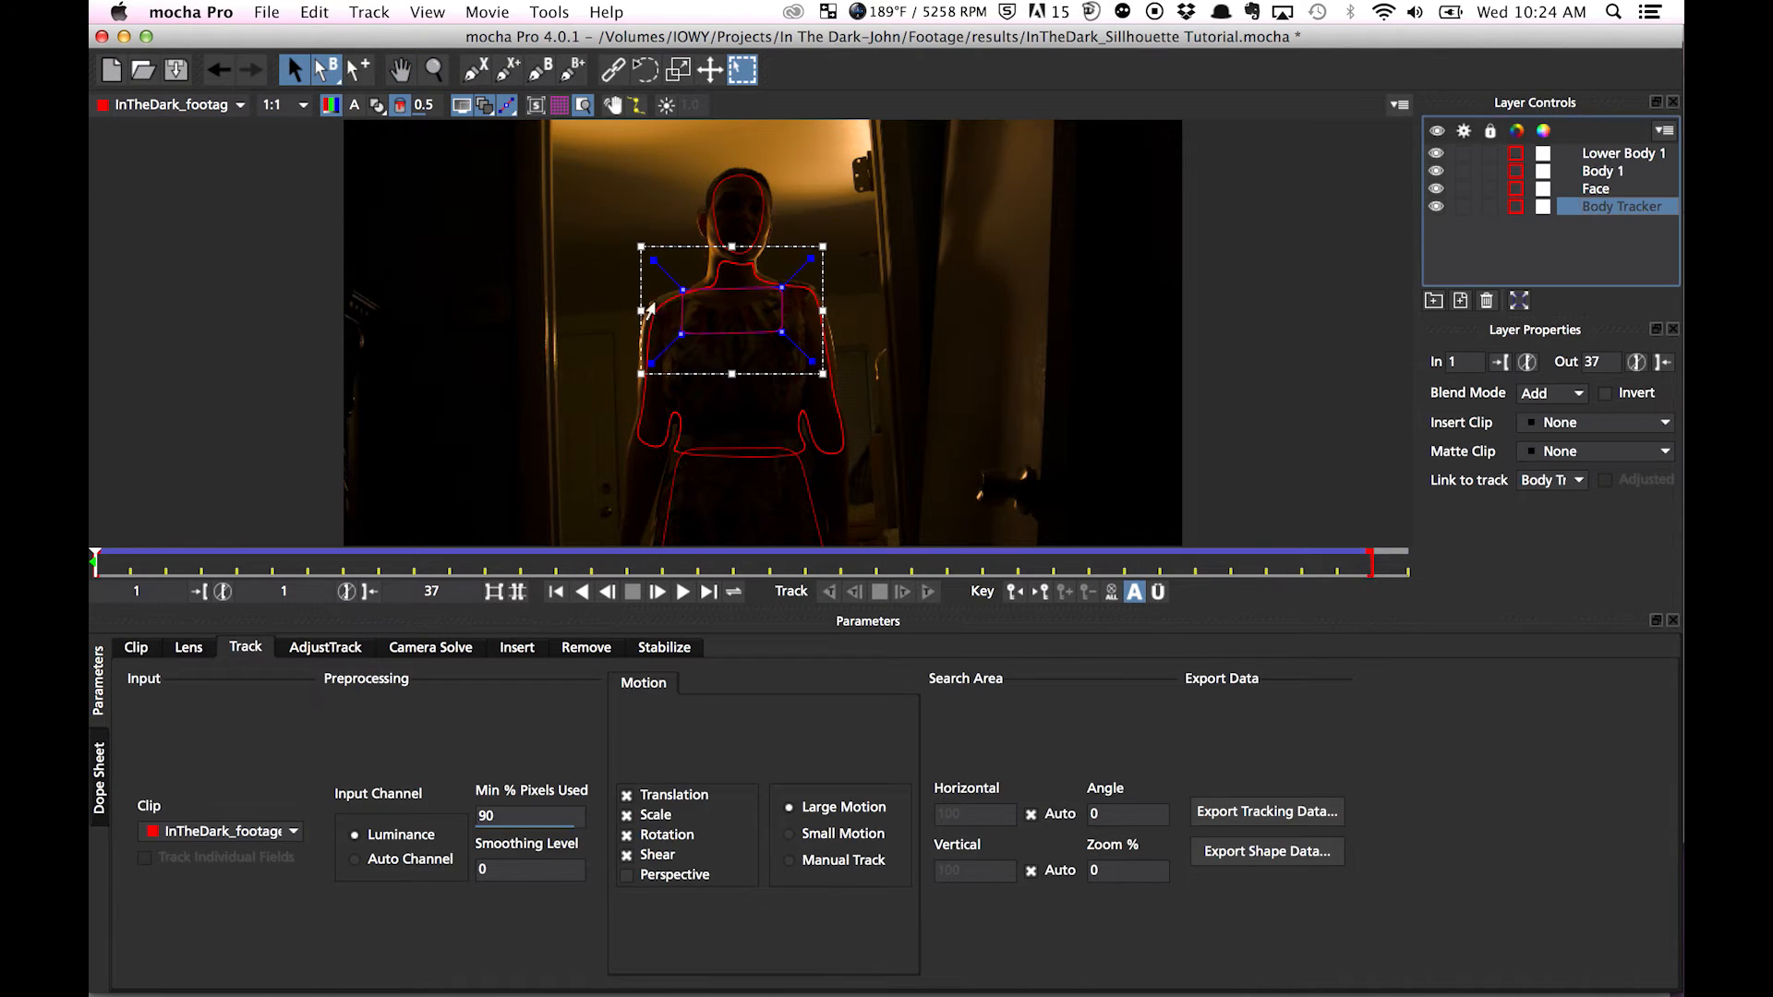
pyautogui.click(1602, 170)
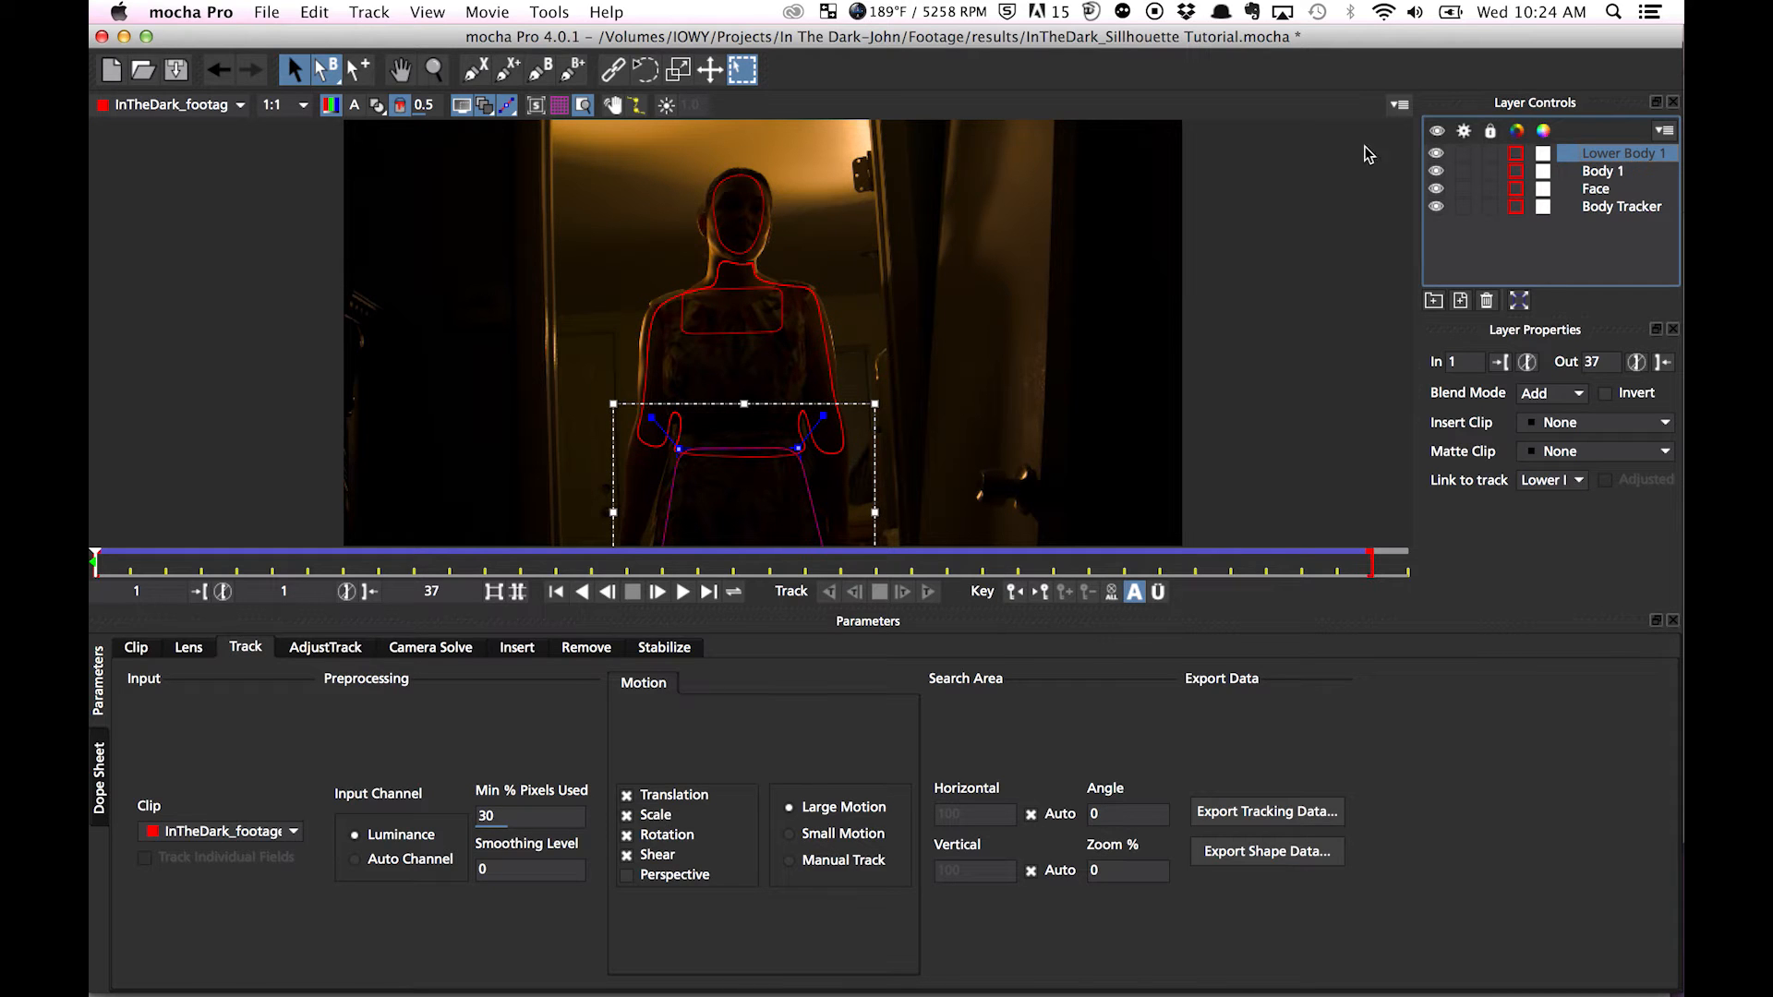
pyautogui.moveTo(1431, 508)
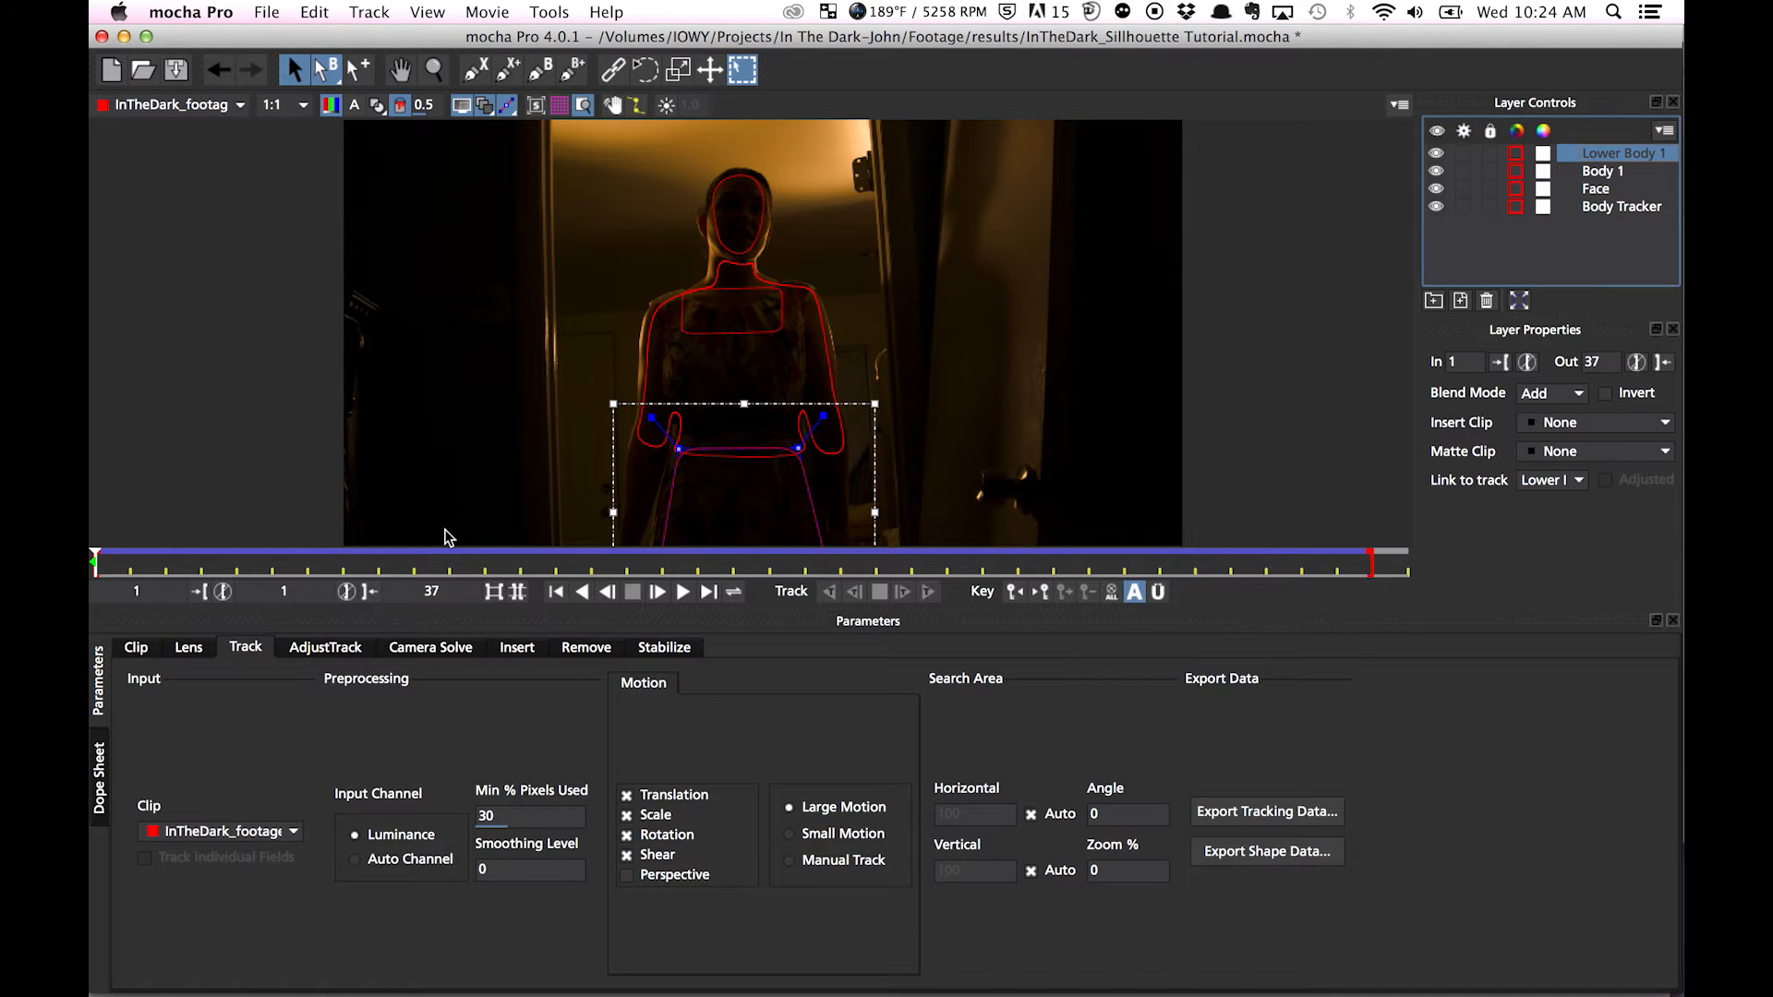
pyautogui.click(1596, 189)
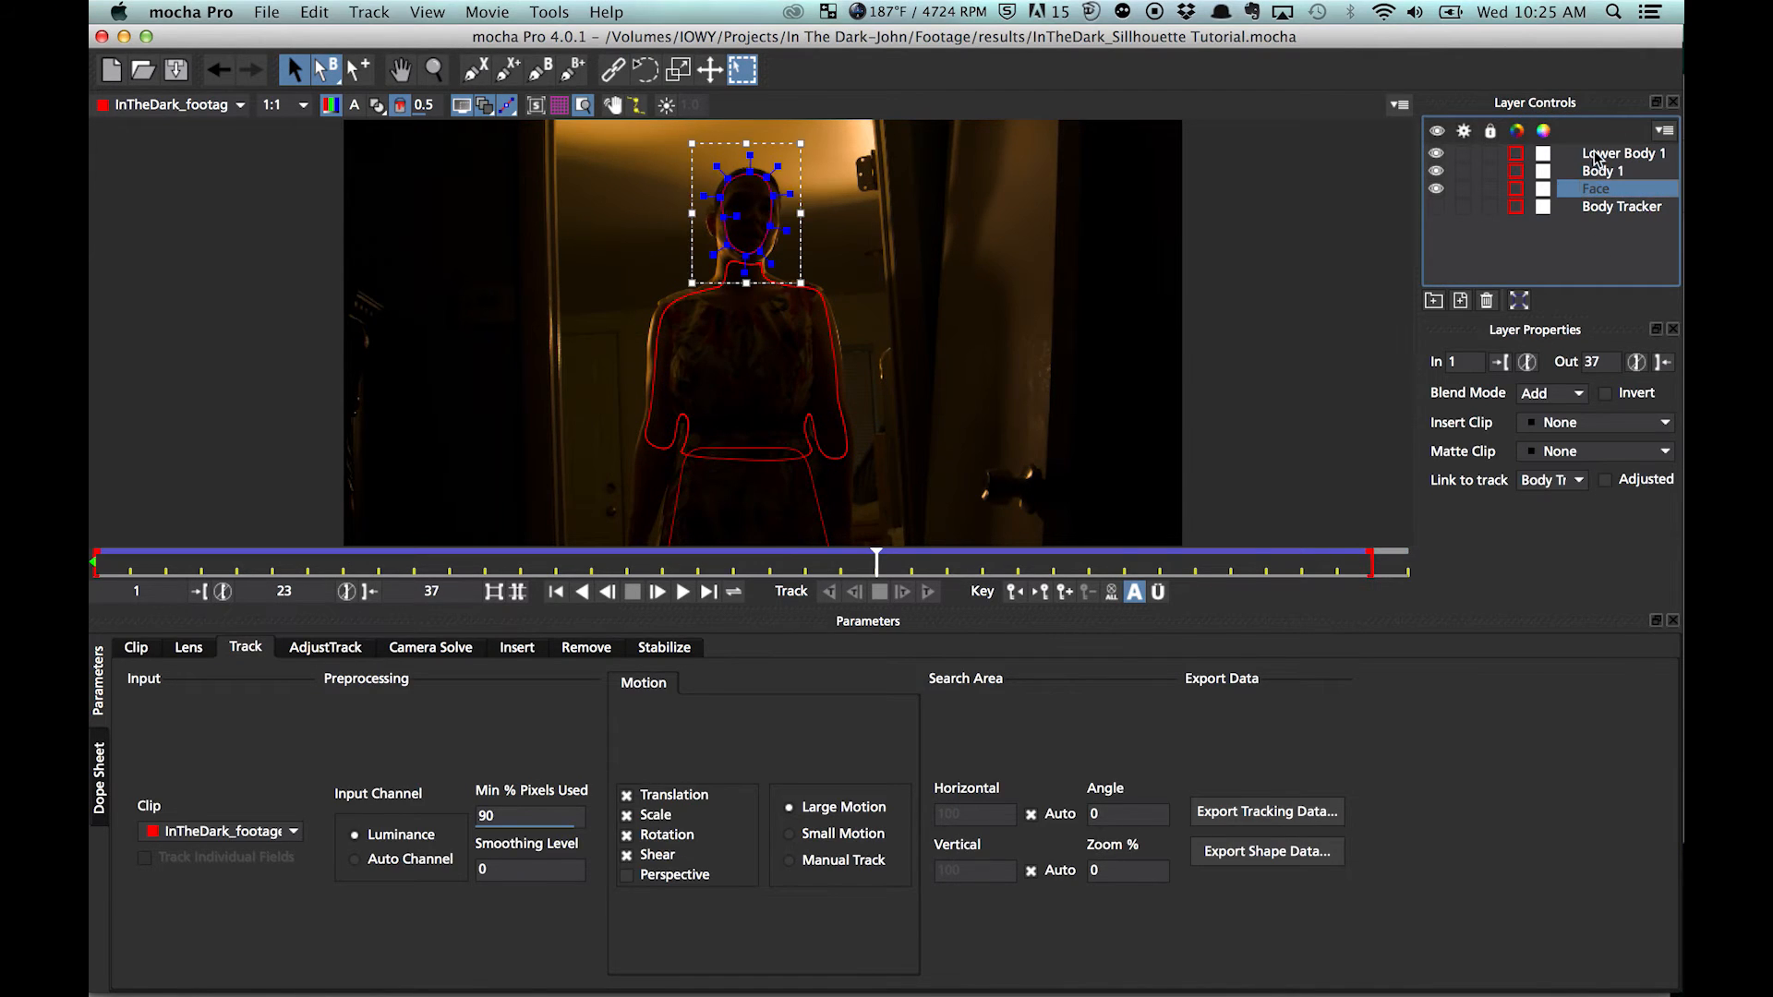
pyautogui.click(1621, 153)
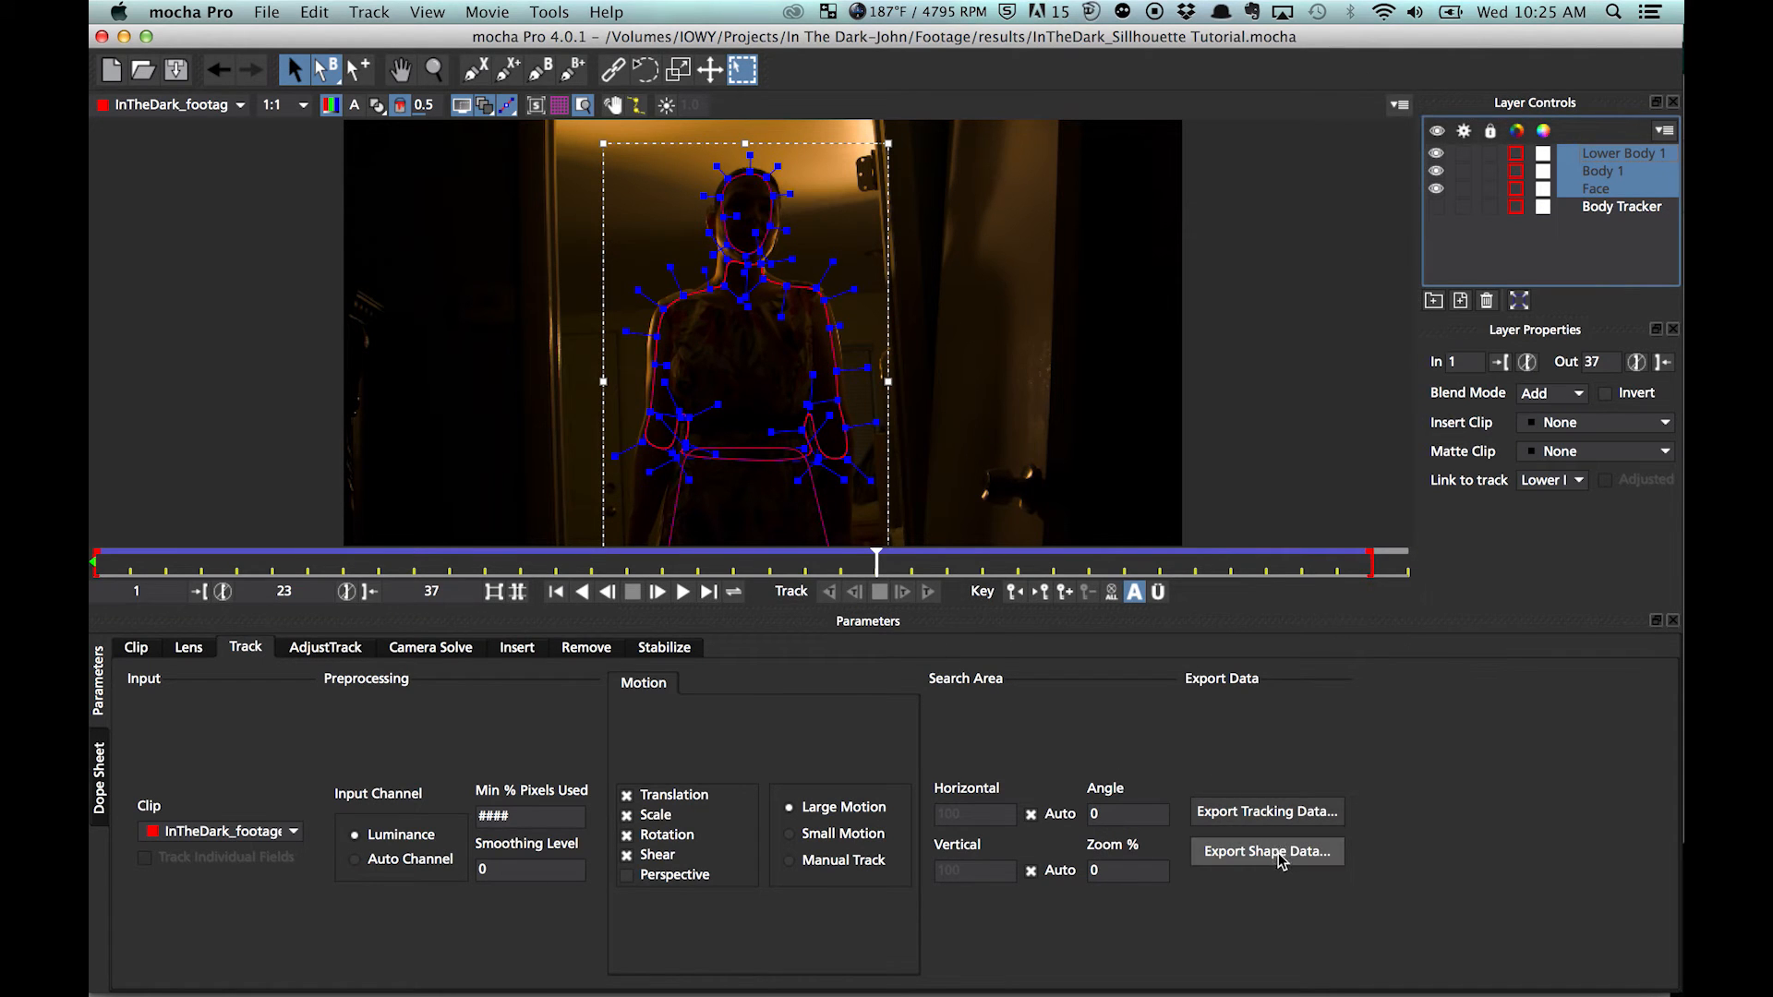
# - Export the selected shapes as mocha shape data for AE, including all visible layers
pyautogui.click(1267, 851)
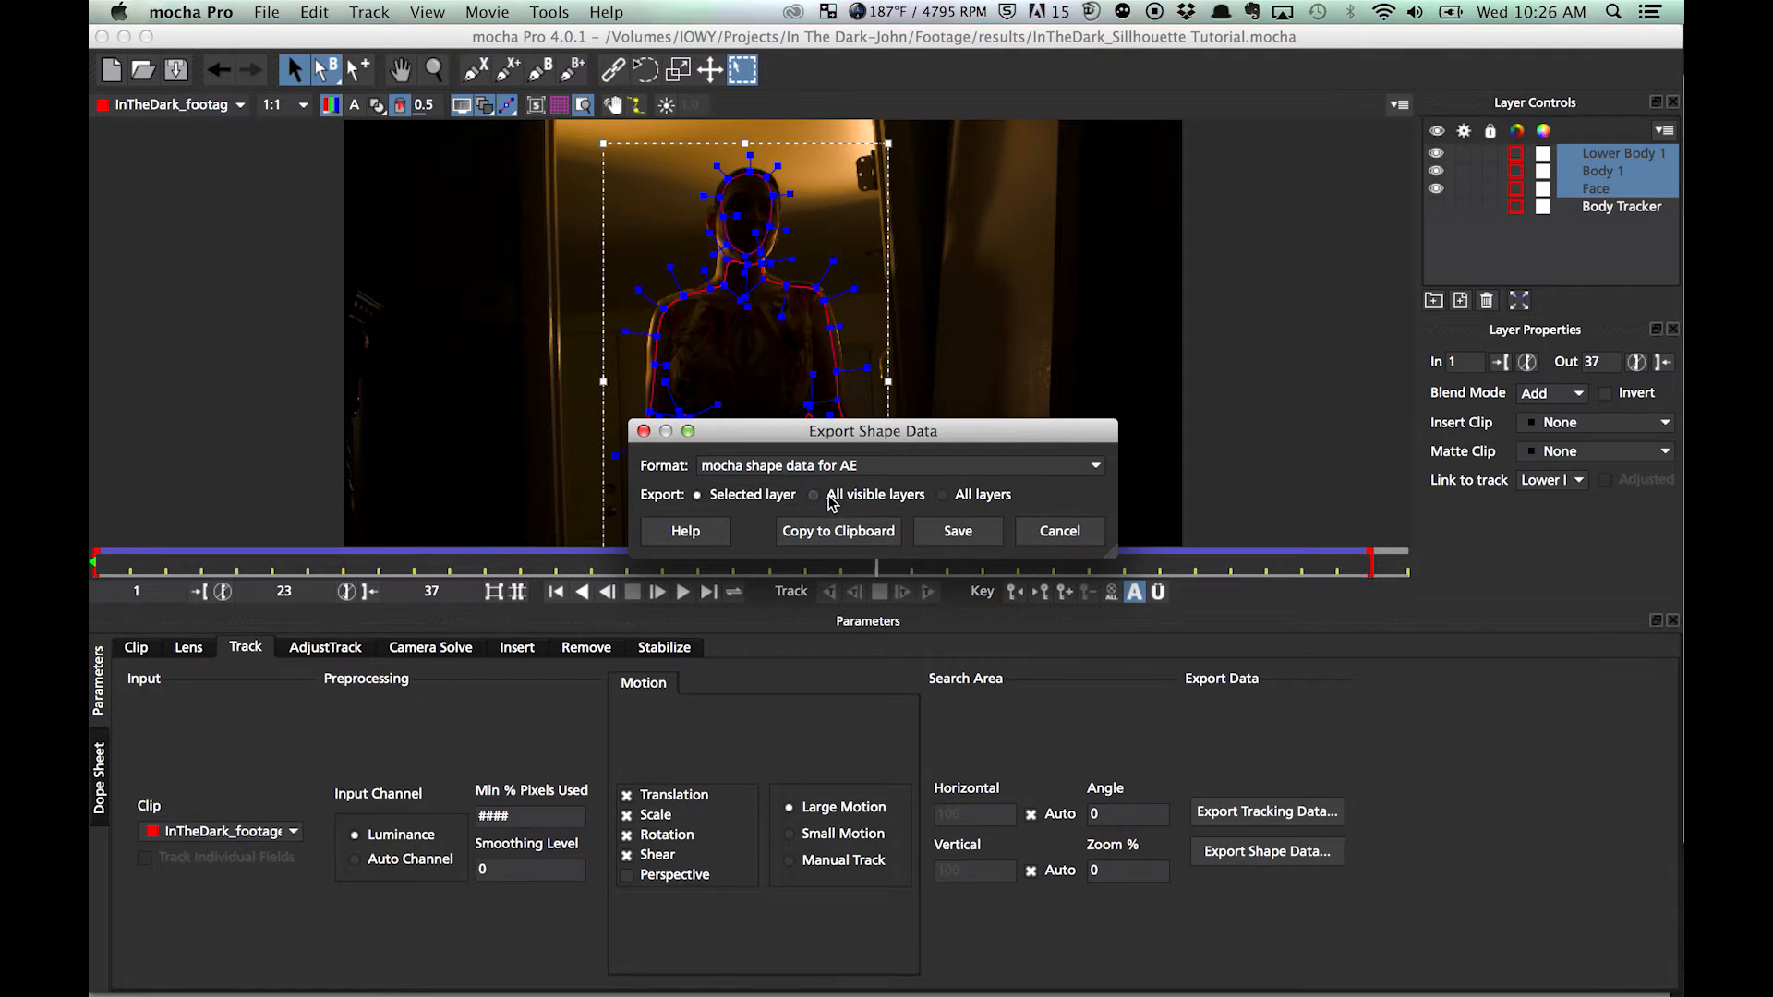
pyautogui.click(813, 495)
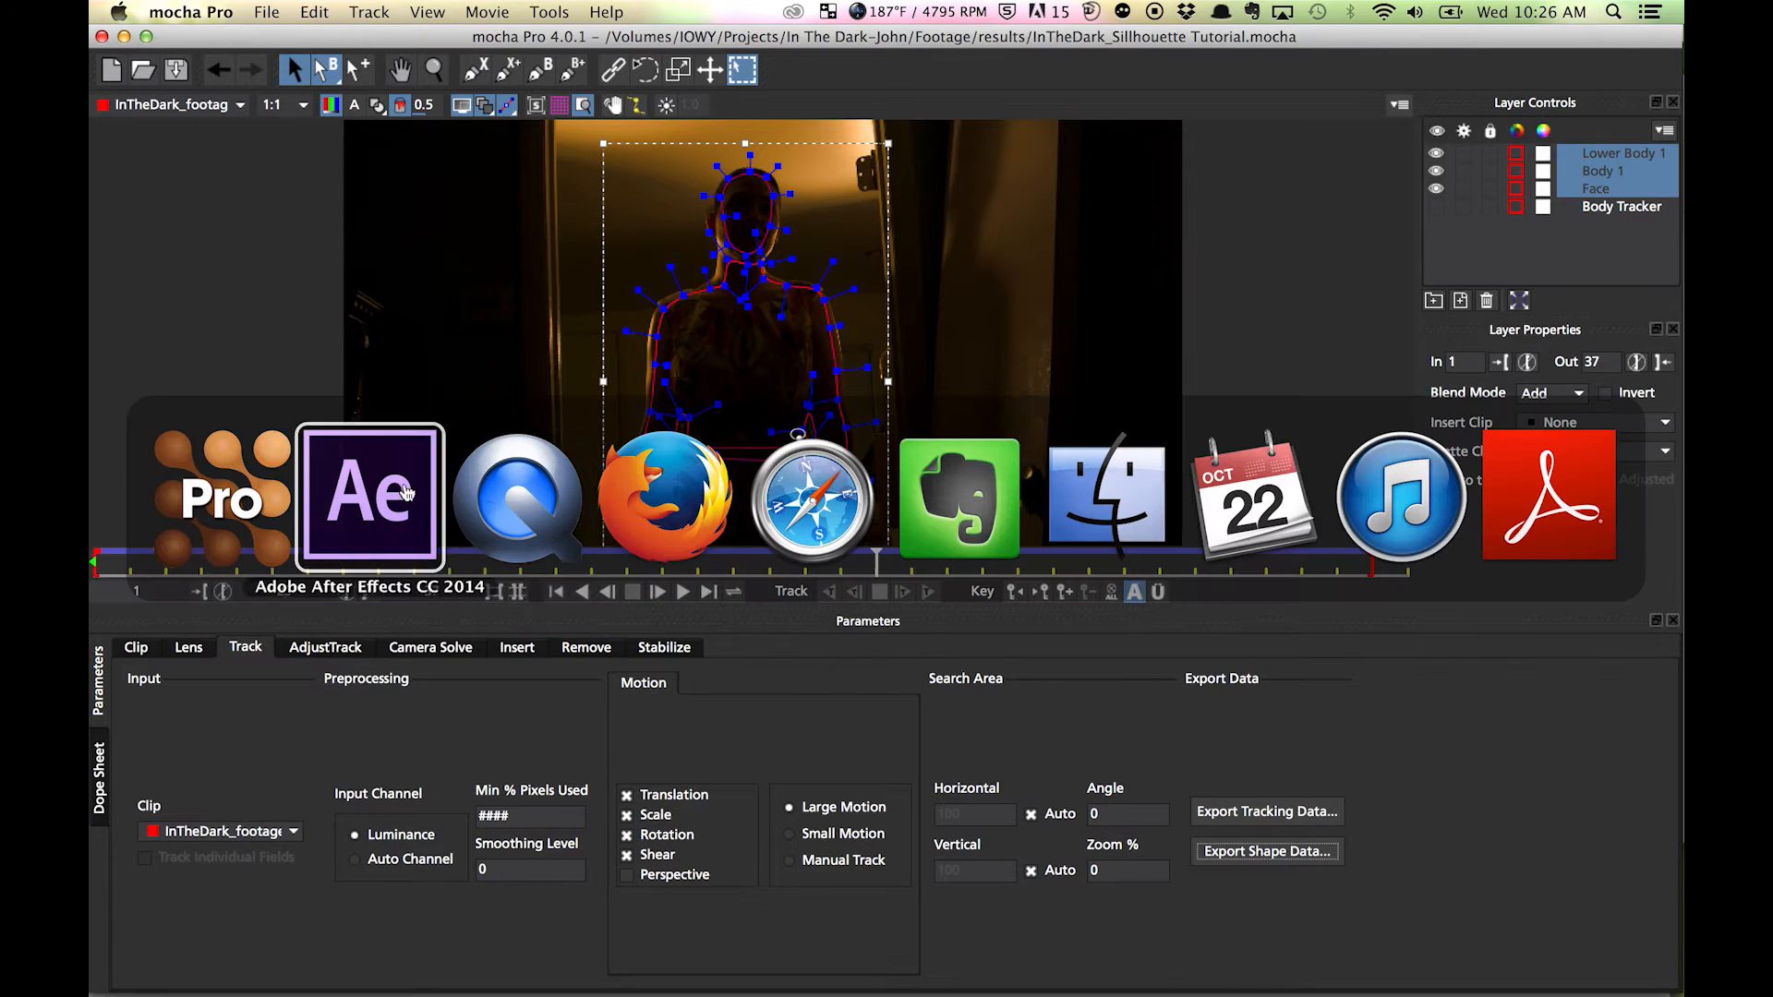
pyautogui.click(369, 496)
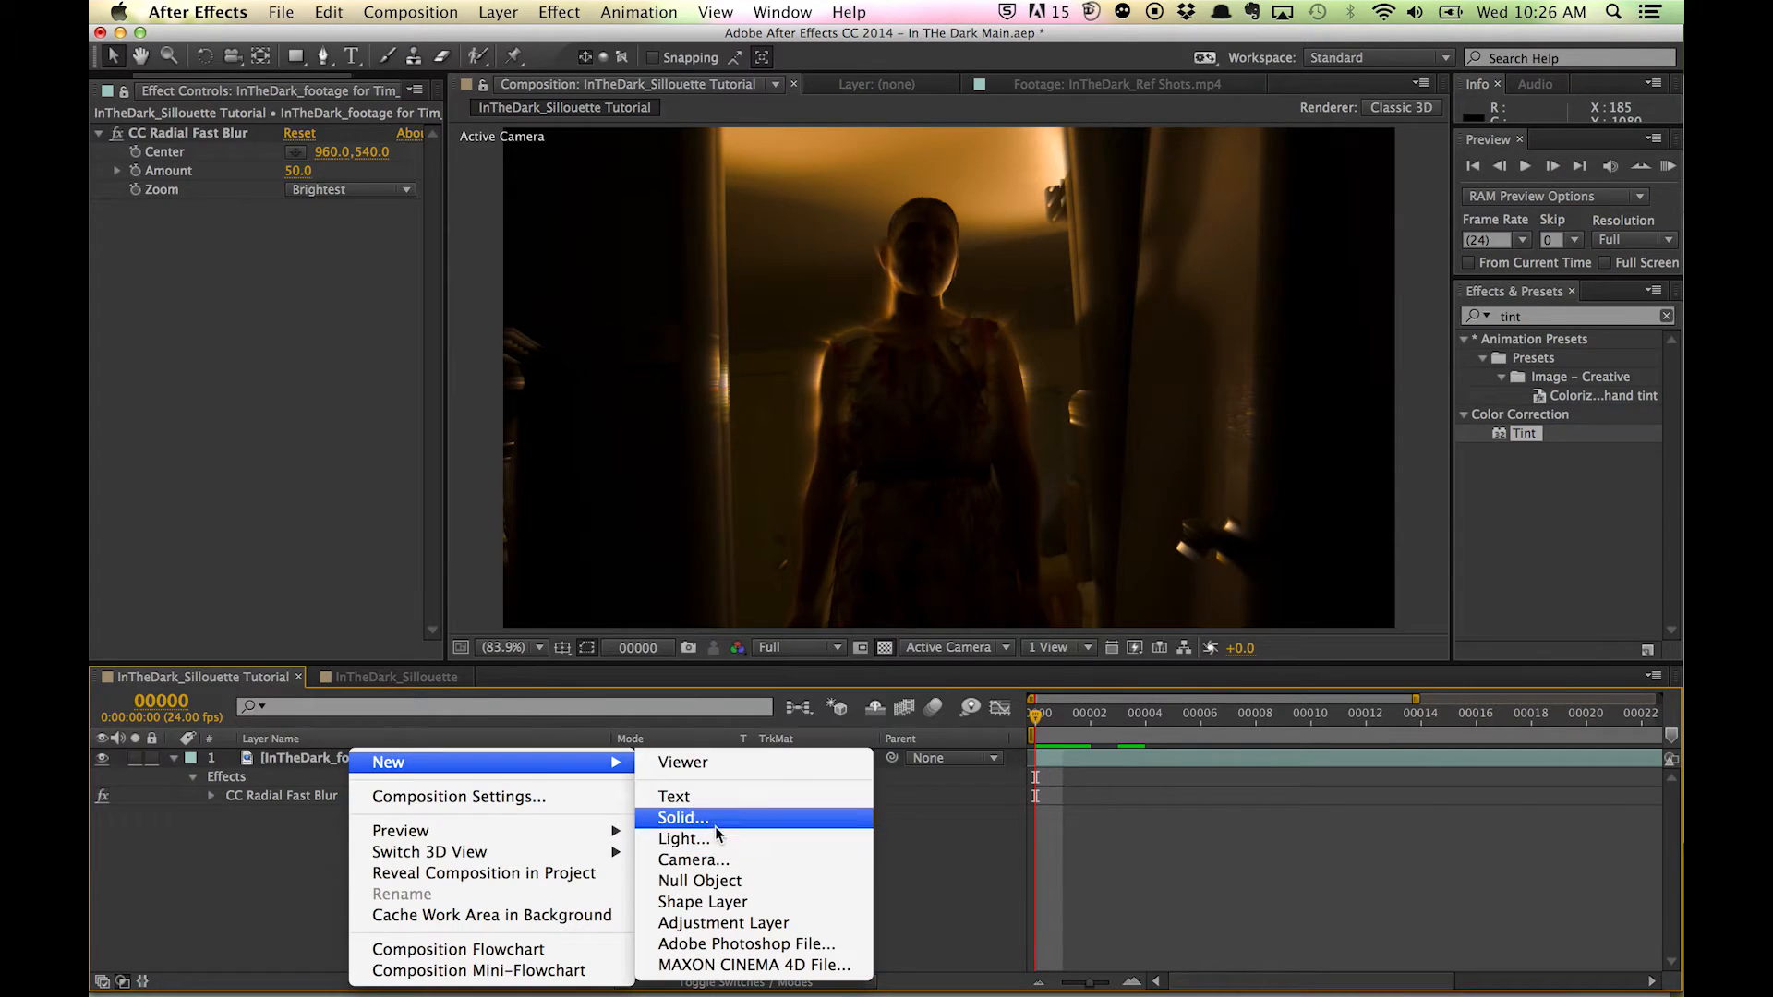
pyautogui.click(682, 818)
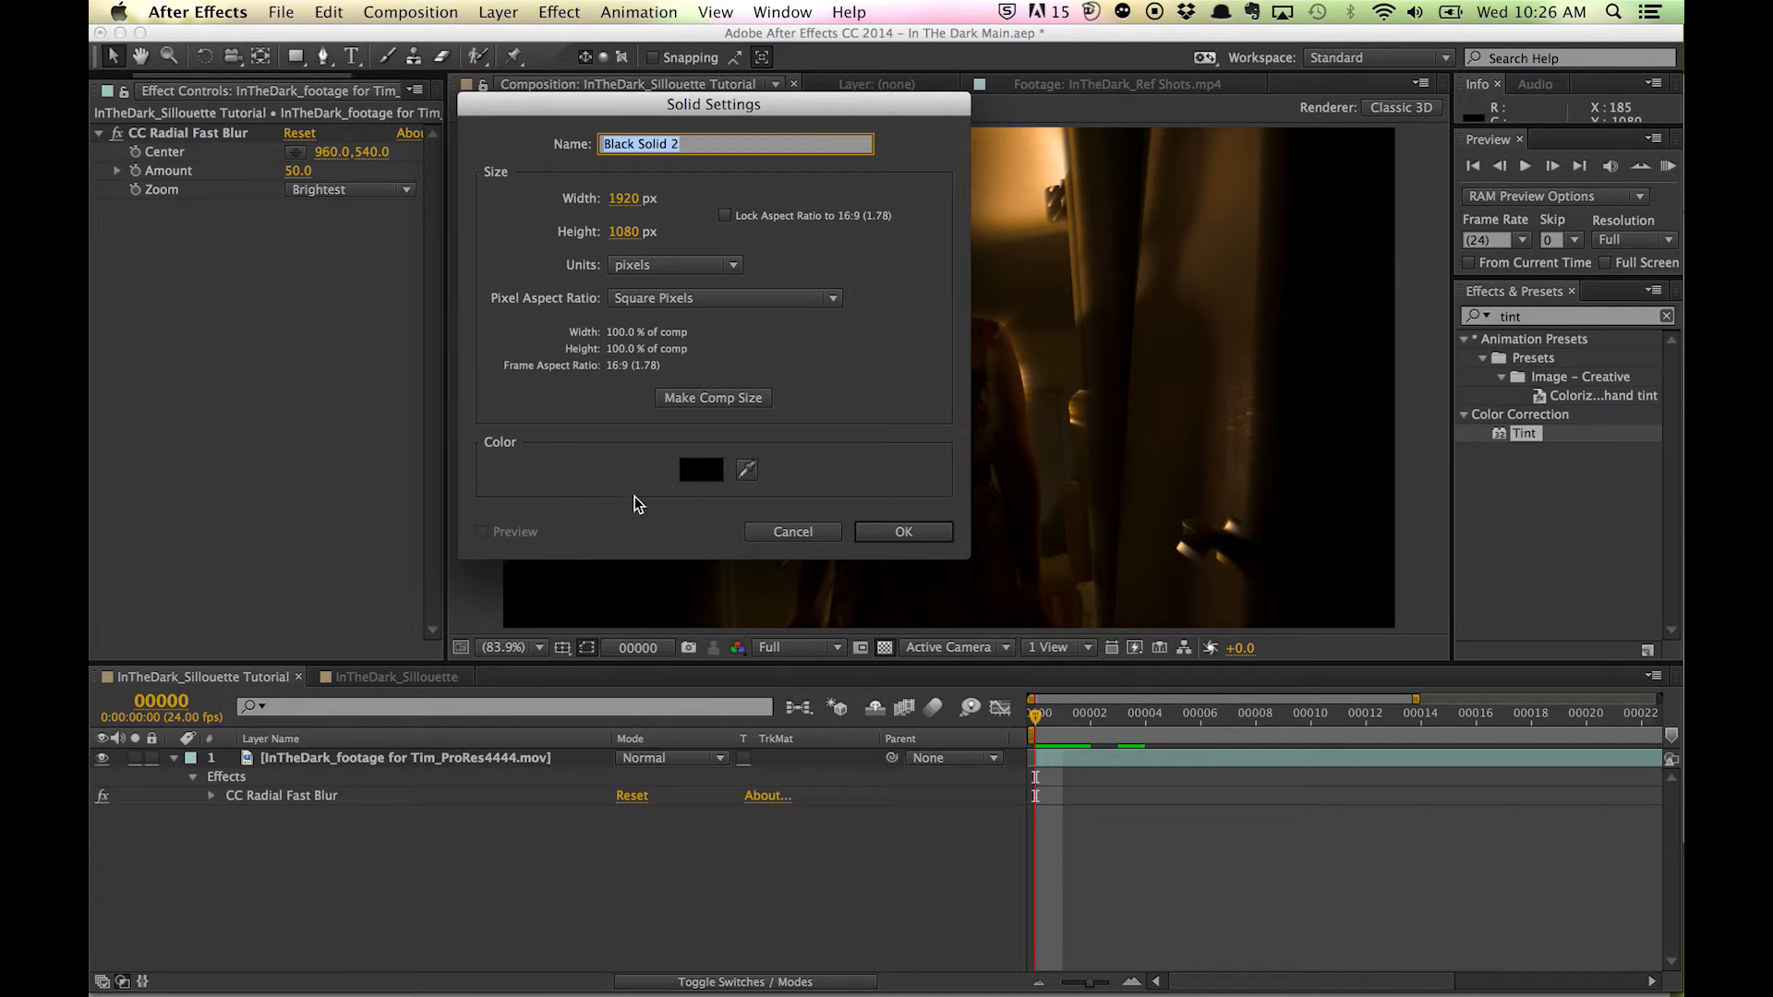
pyautogui.write('Bl')
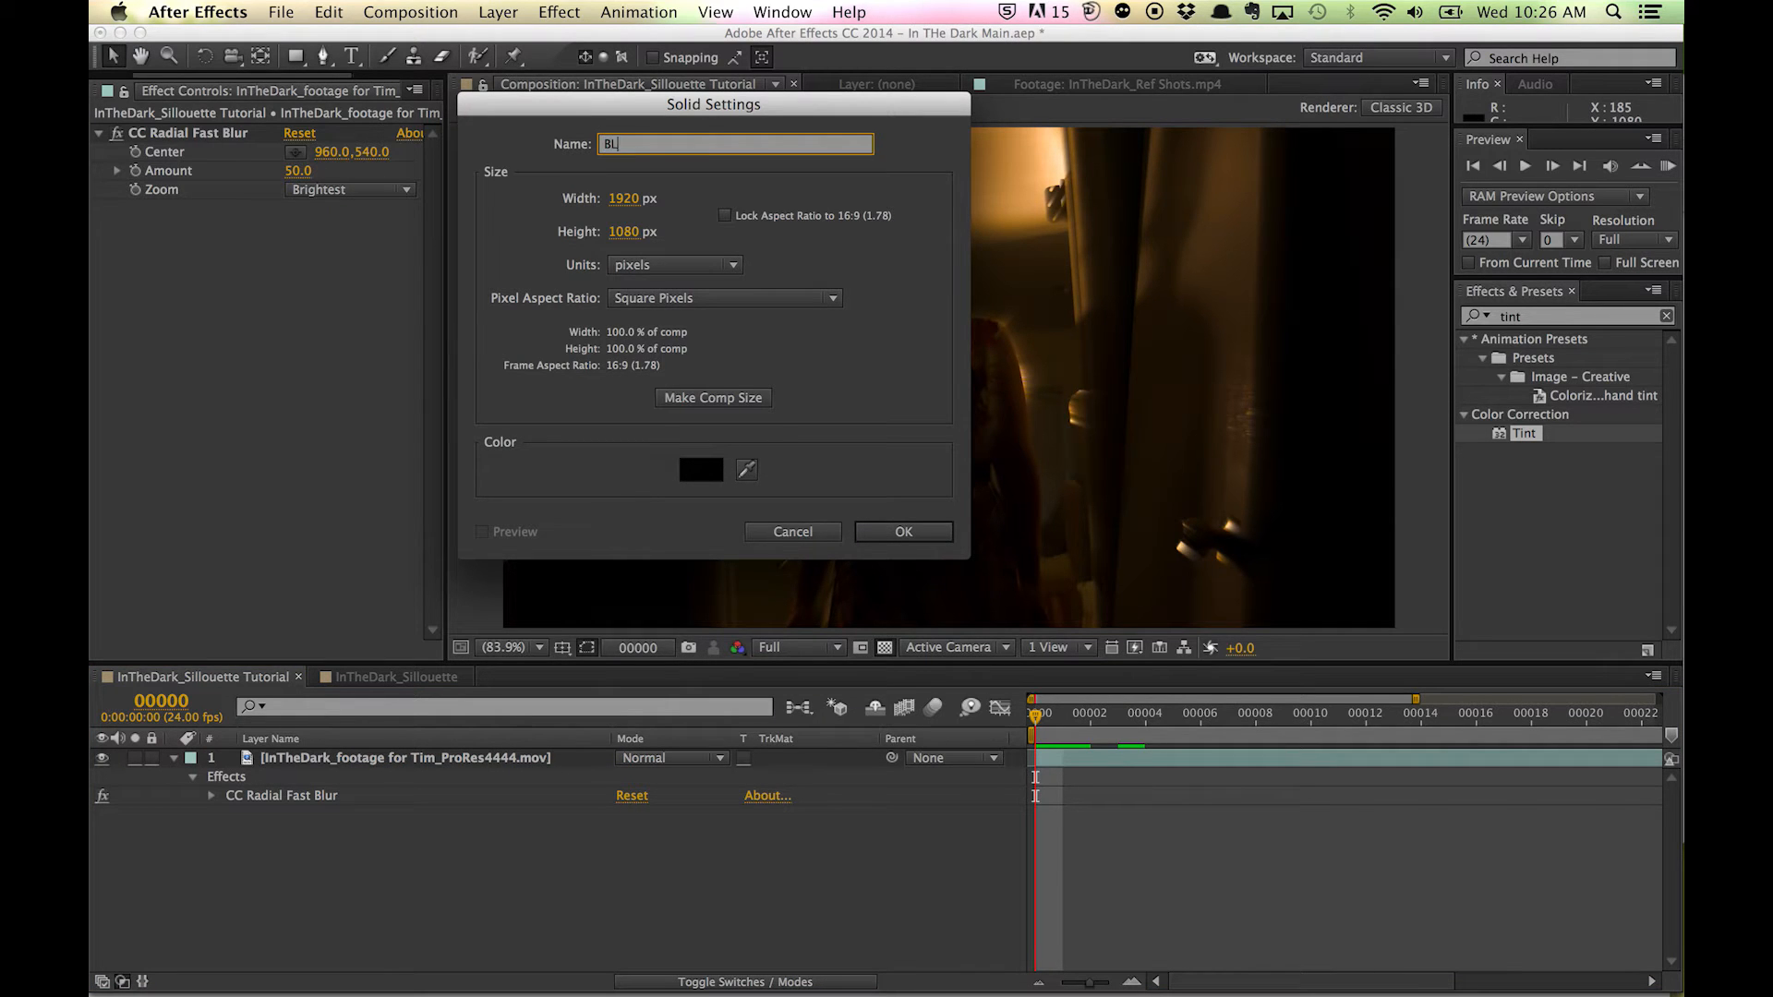
pyautogui.click(903, 532)
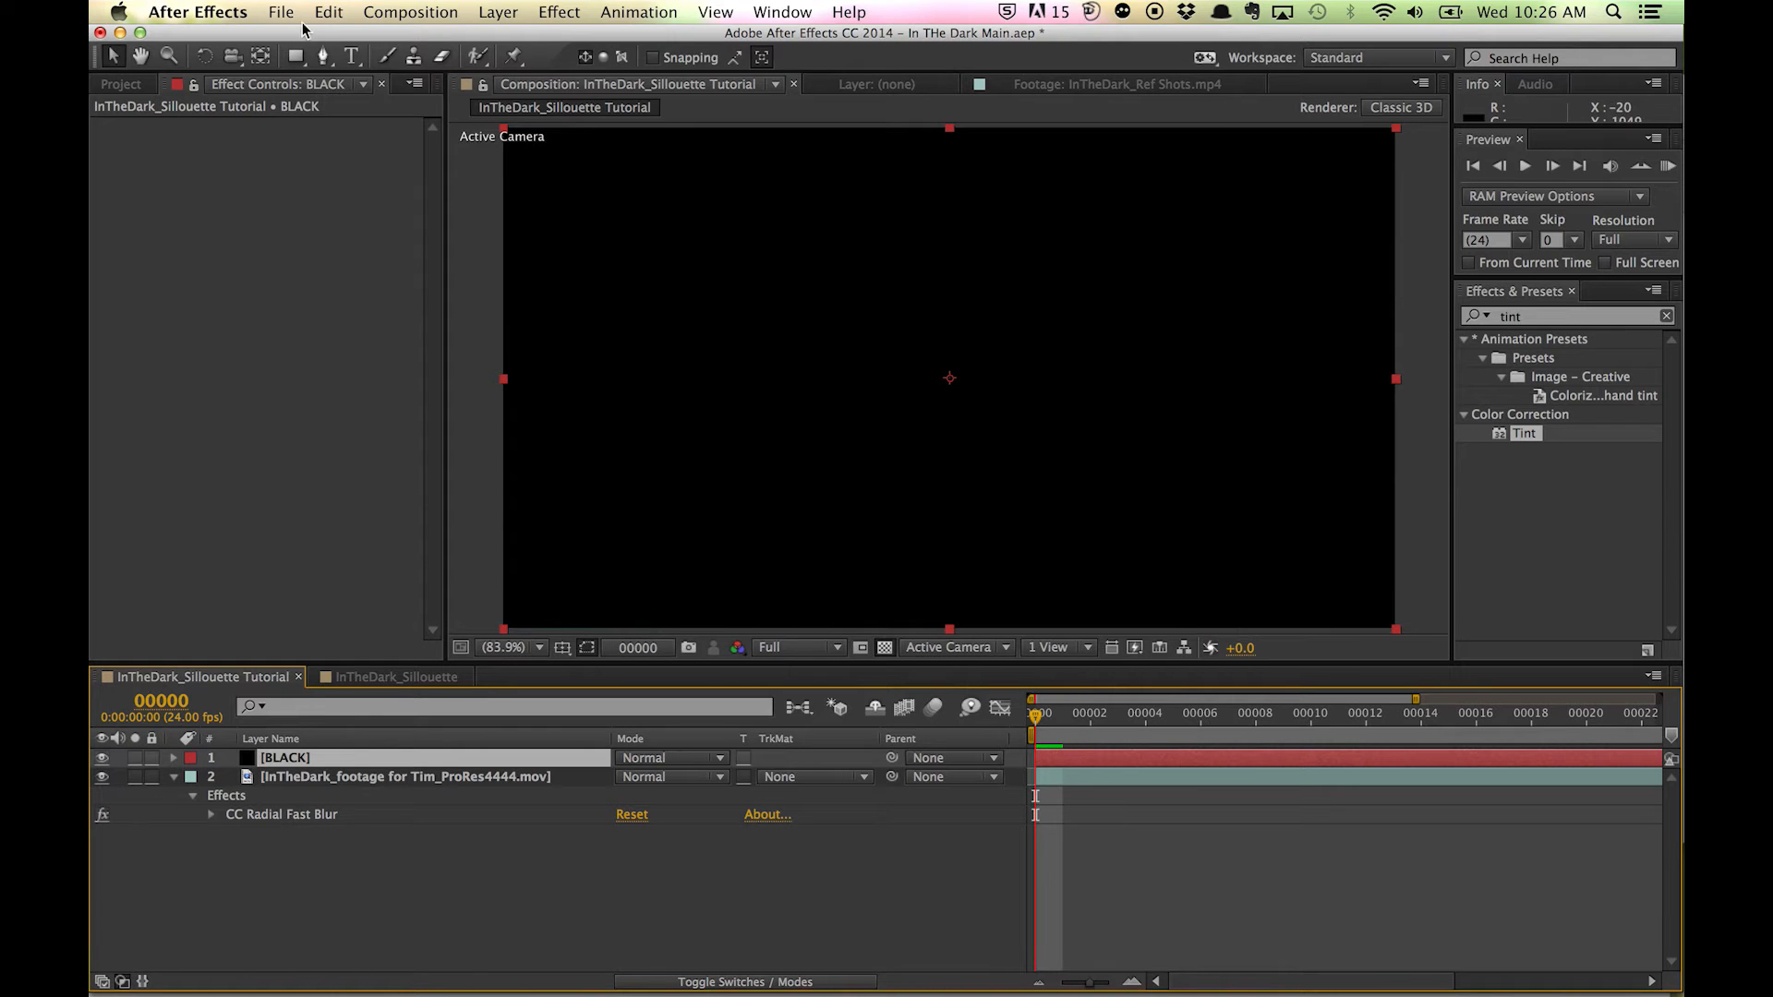
pyautogui.click(328, 11)
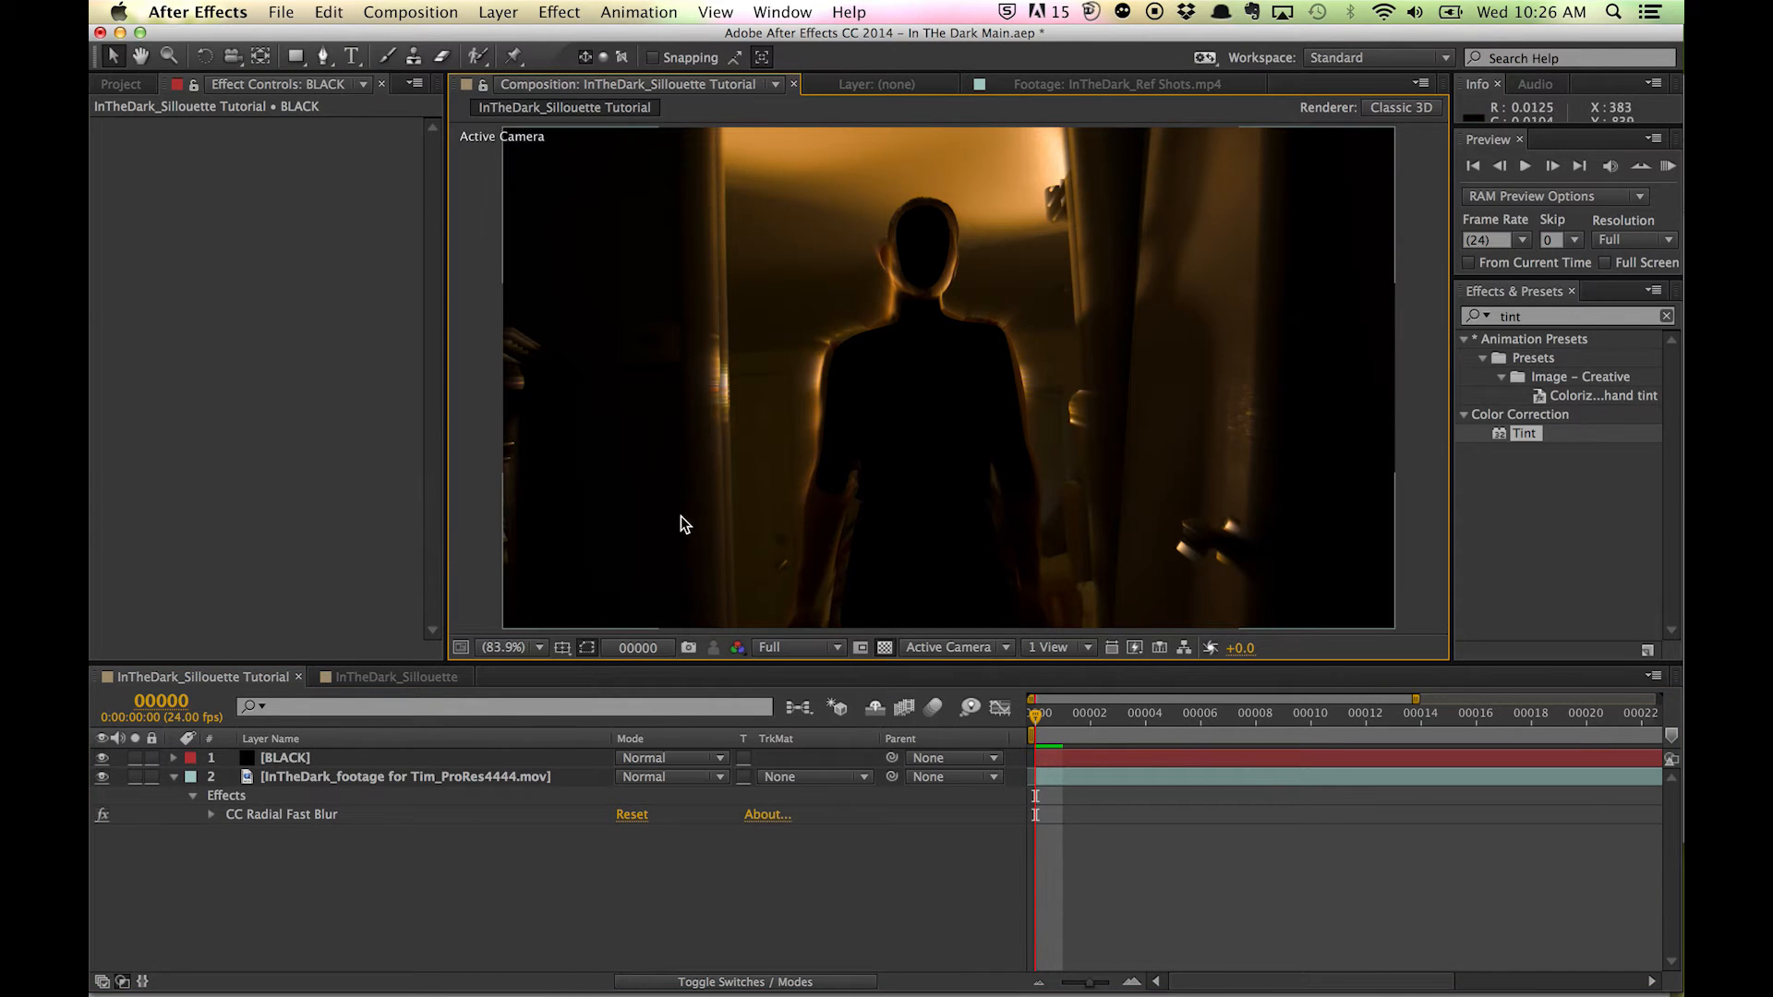
pyautogui.click(174, 757)
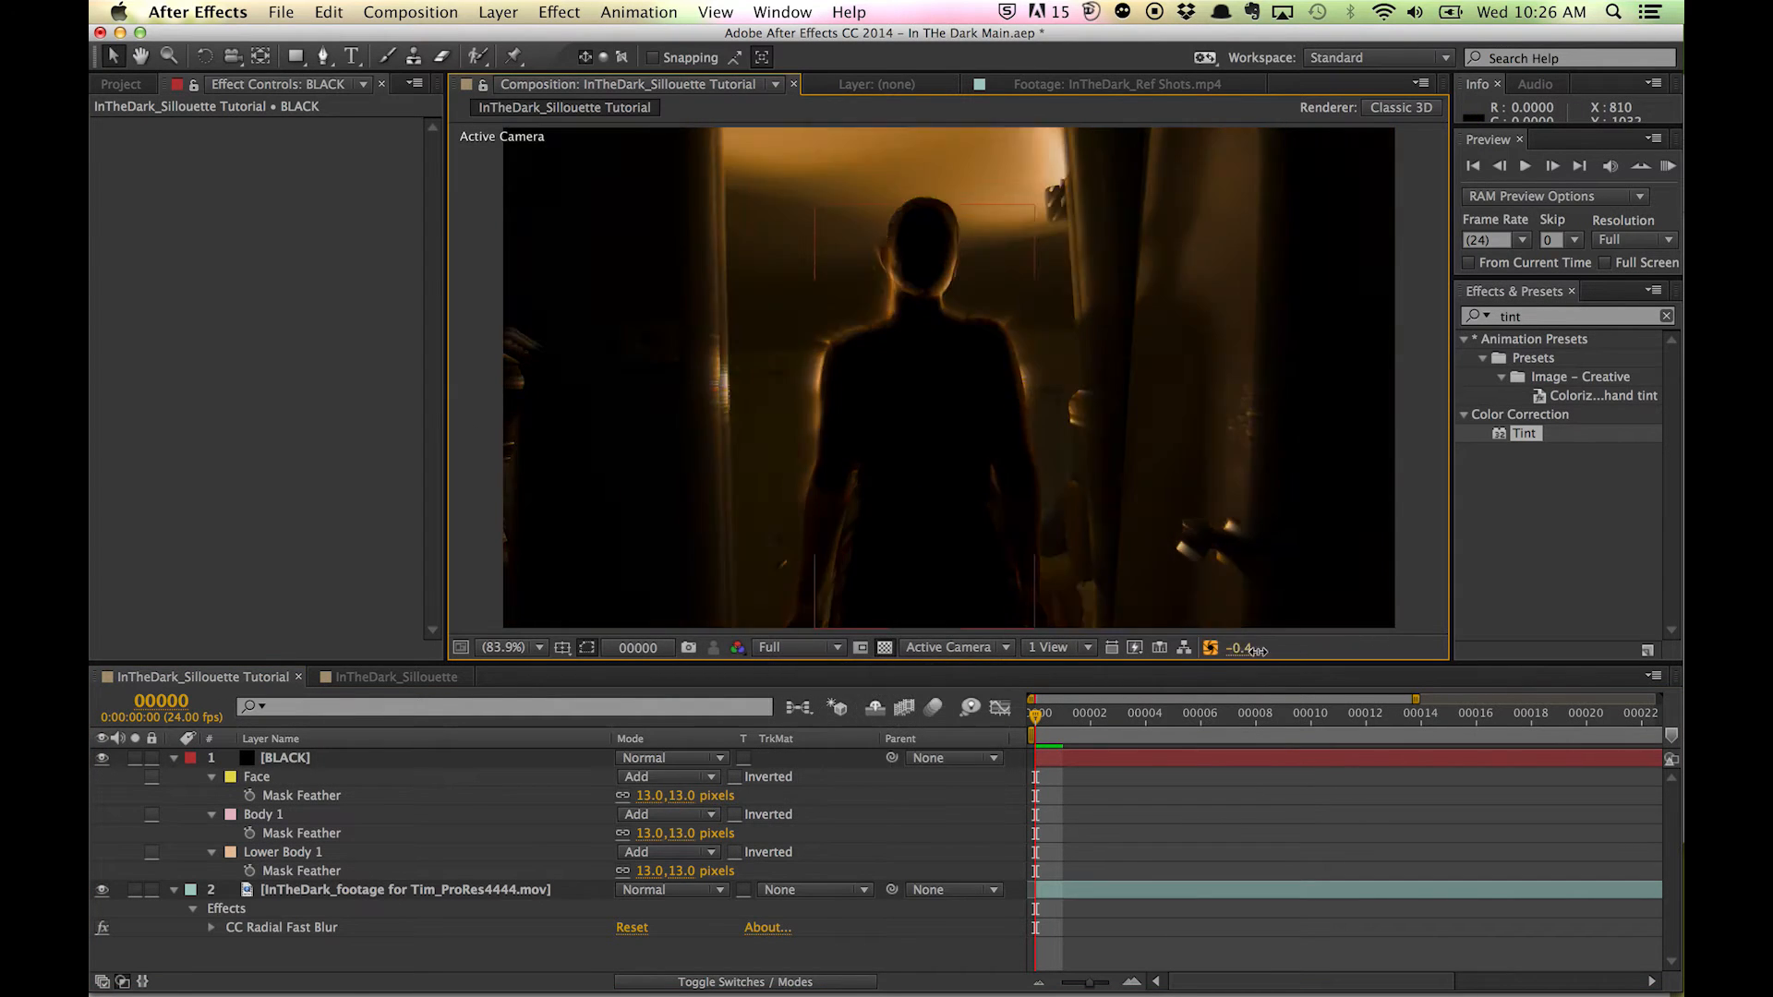
pyautogui.moveTo(1242, 646); pyautogui.dragTo(1237, 646)
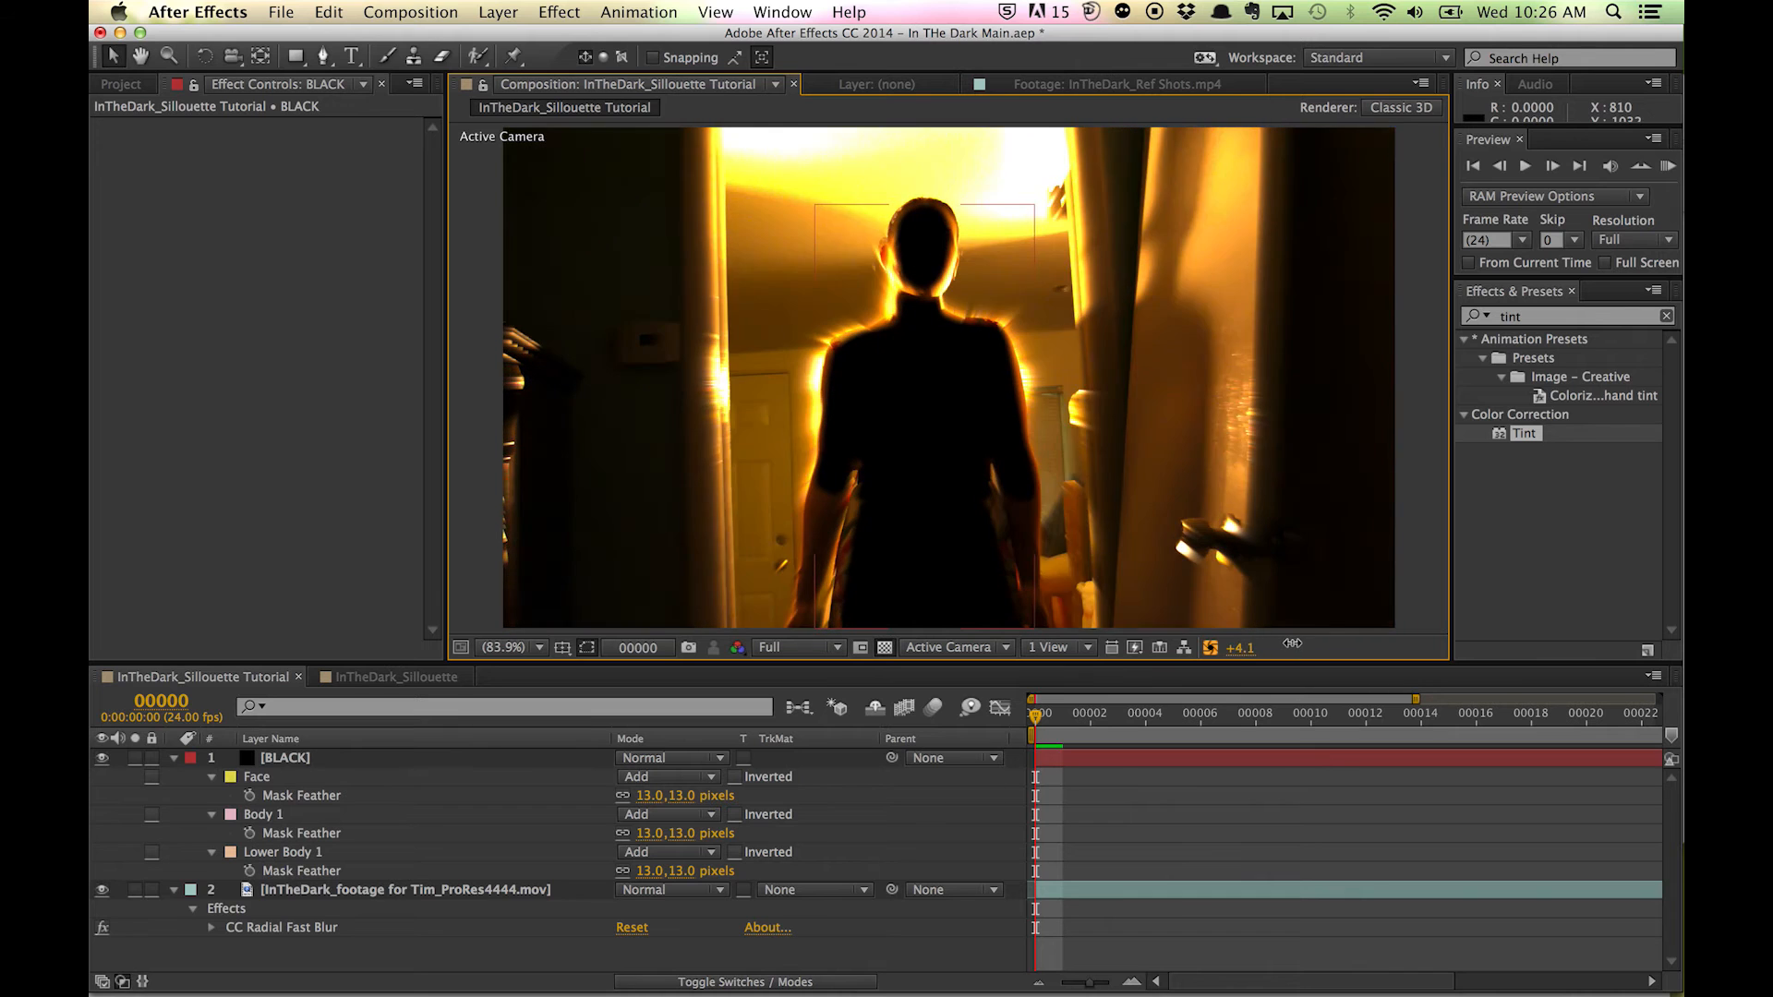
pyautogui.click(1210, 649)
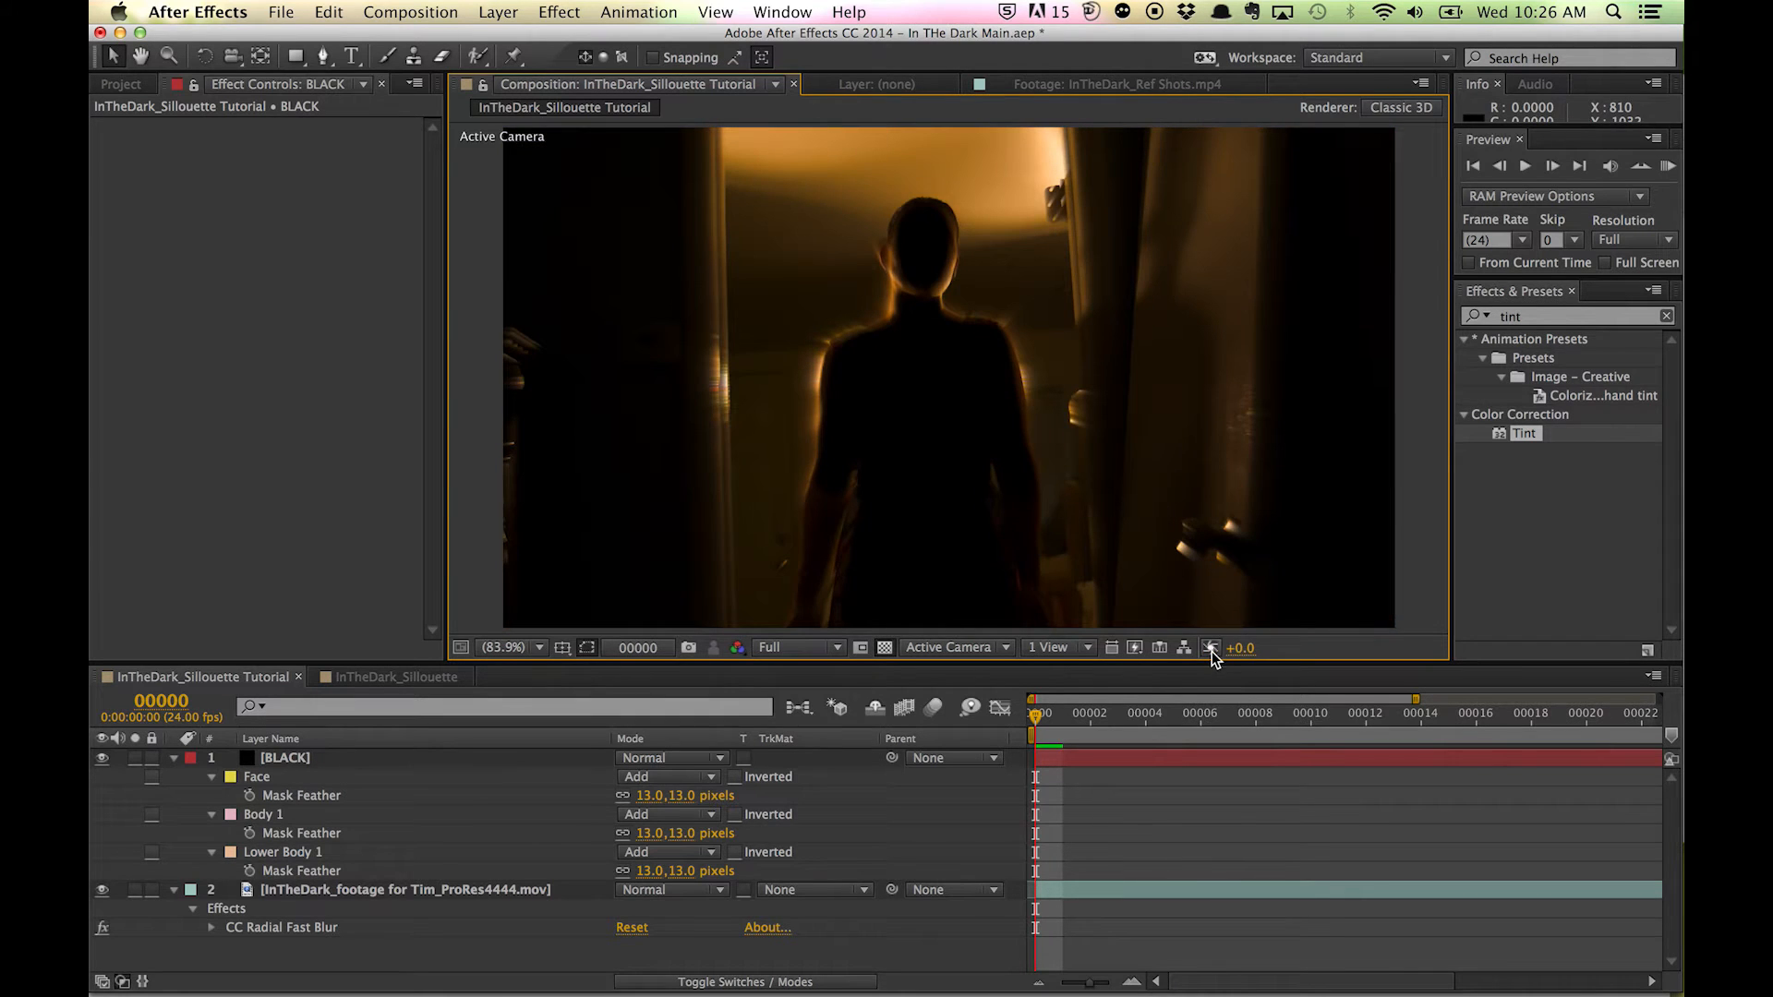
pyautogui.click(904, 521)
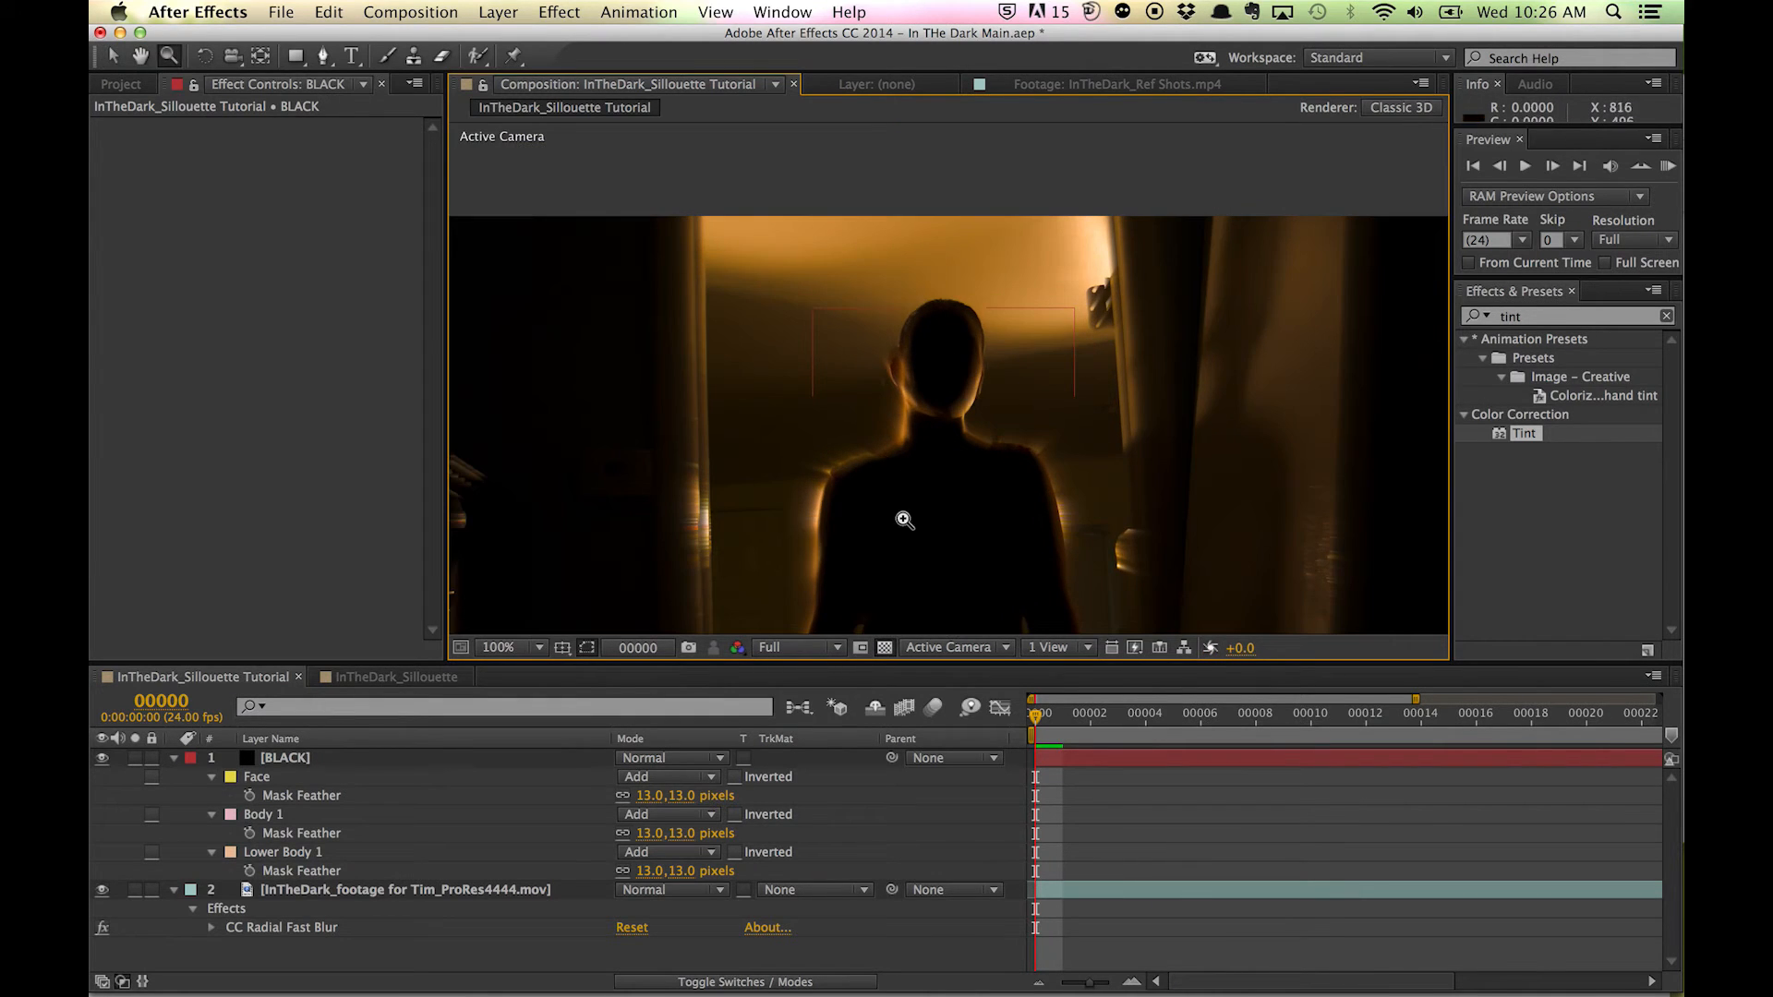
pyautogui.click(285, 757)
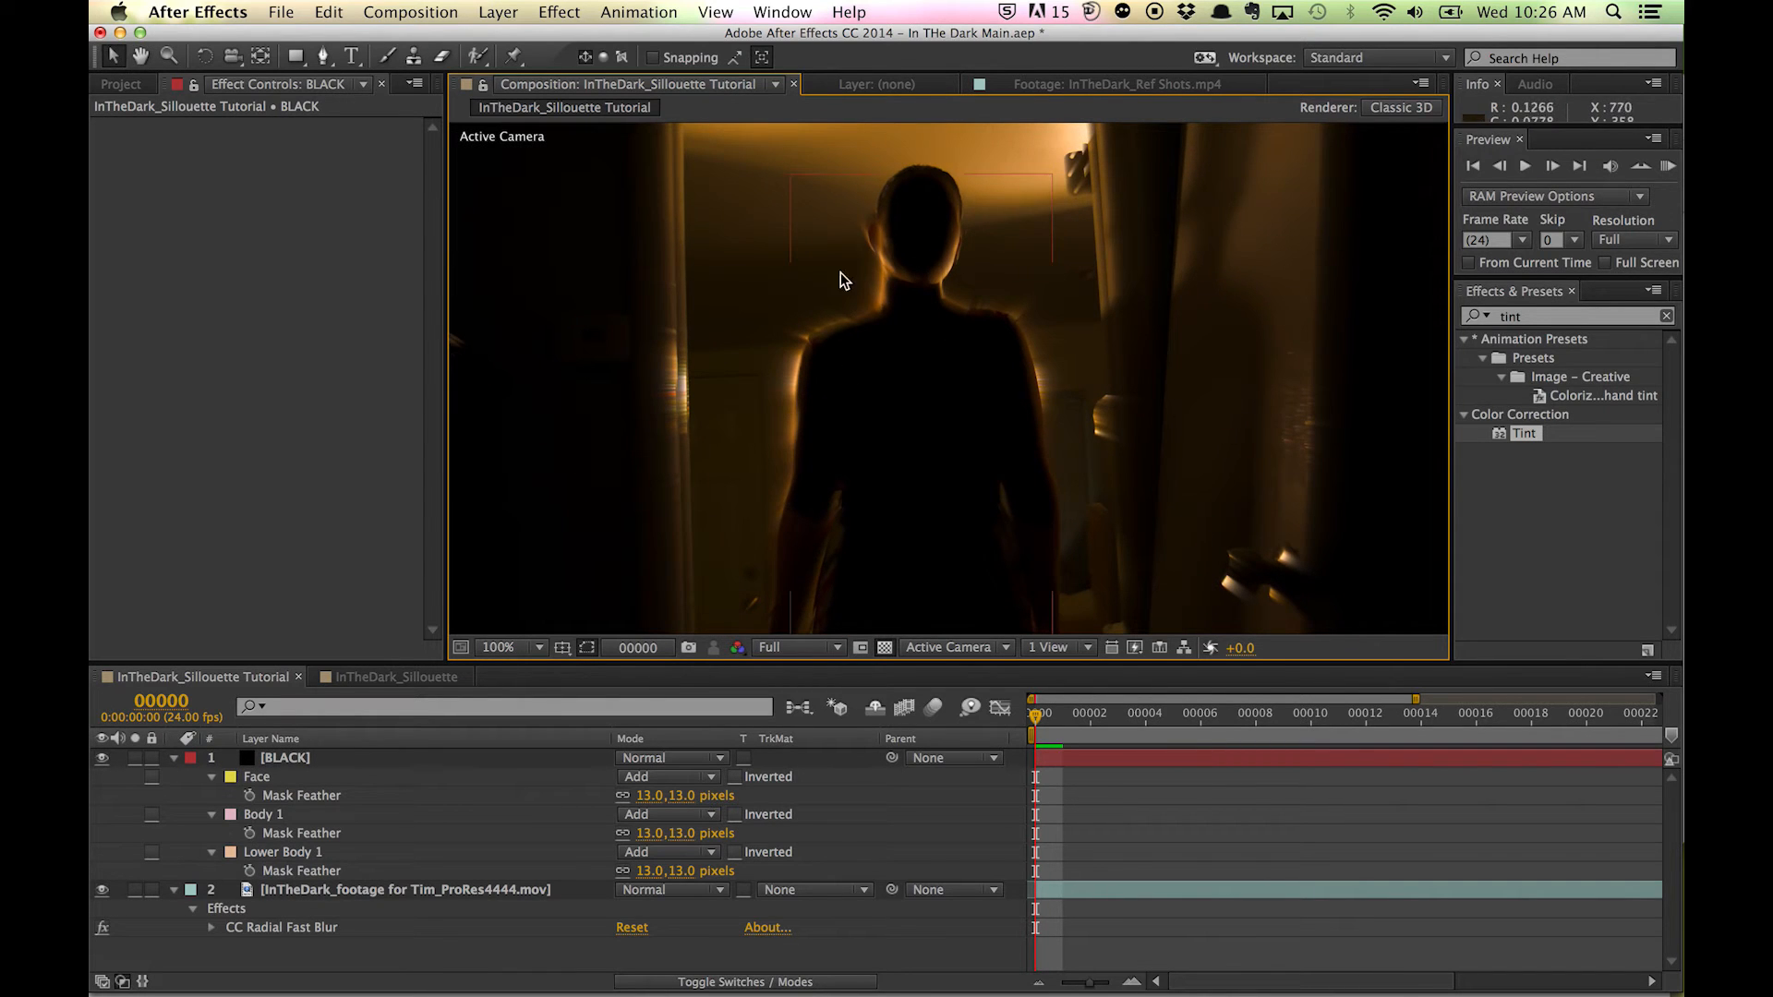
pyautogui.moveTo(794, 414)
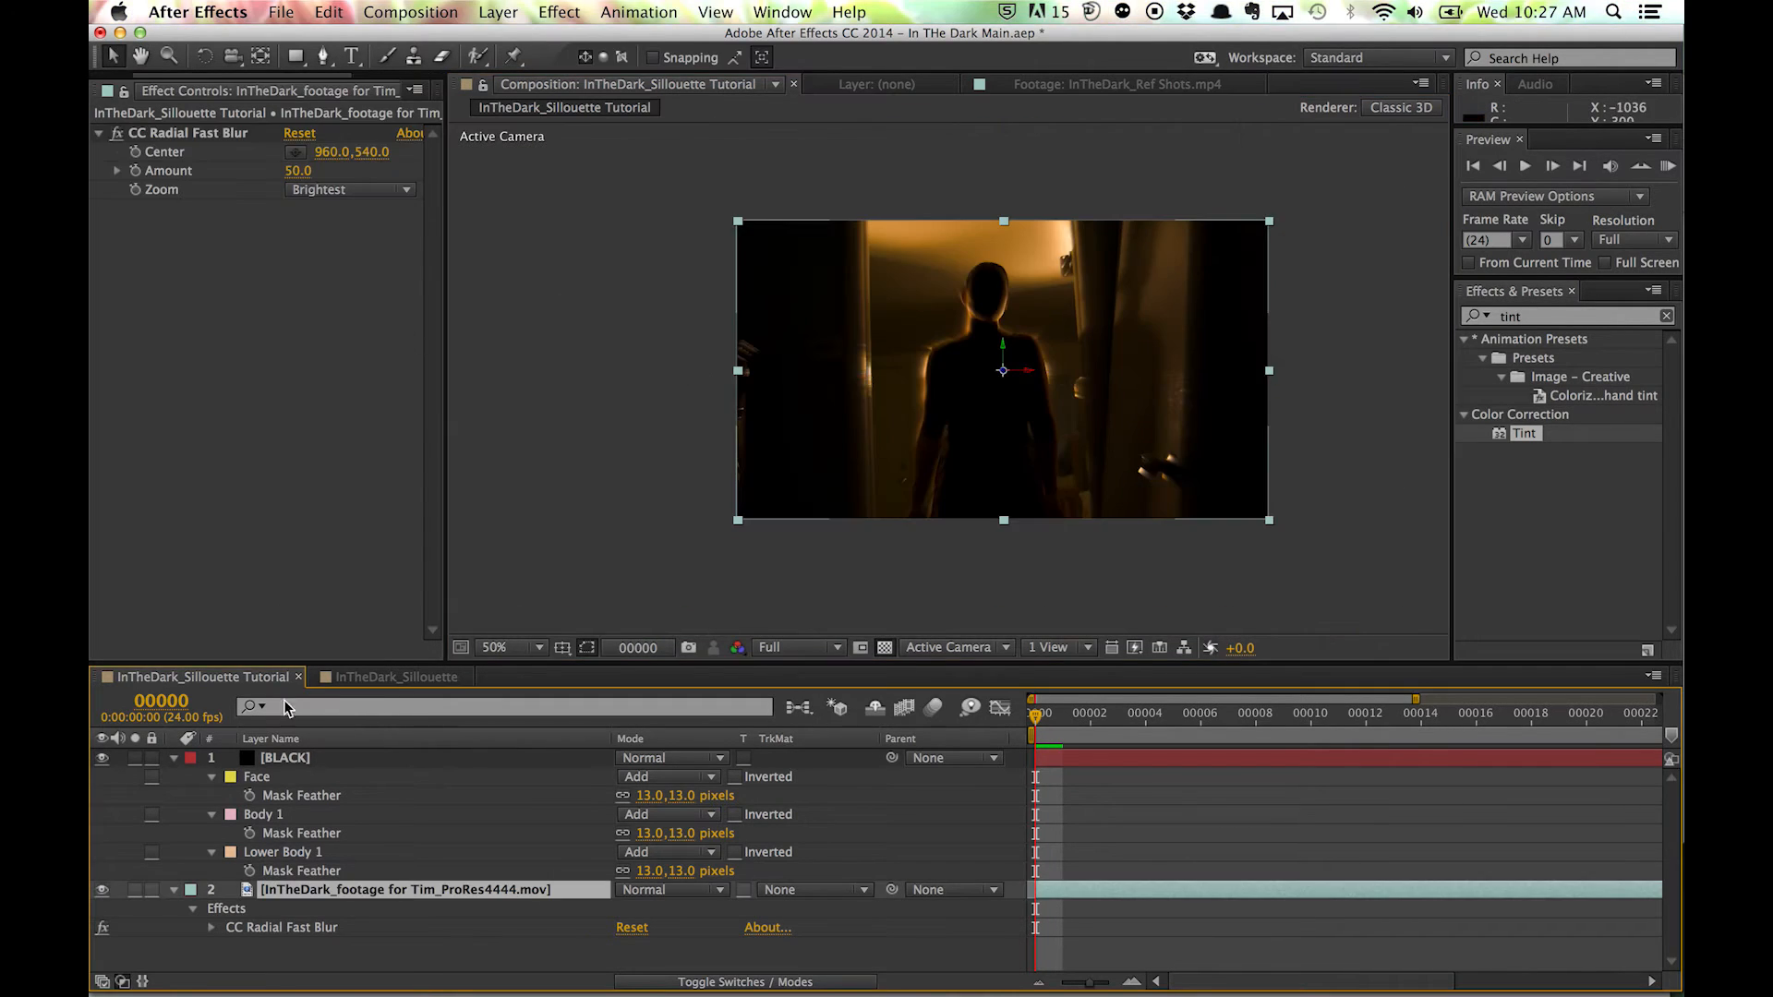
# - Add a new adjustment layer in the timeline and name it Lighting
pyautogui.click(284, 757)
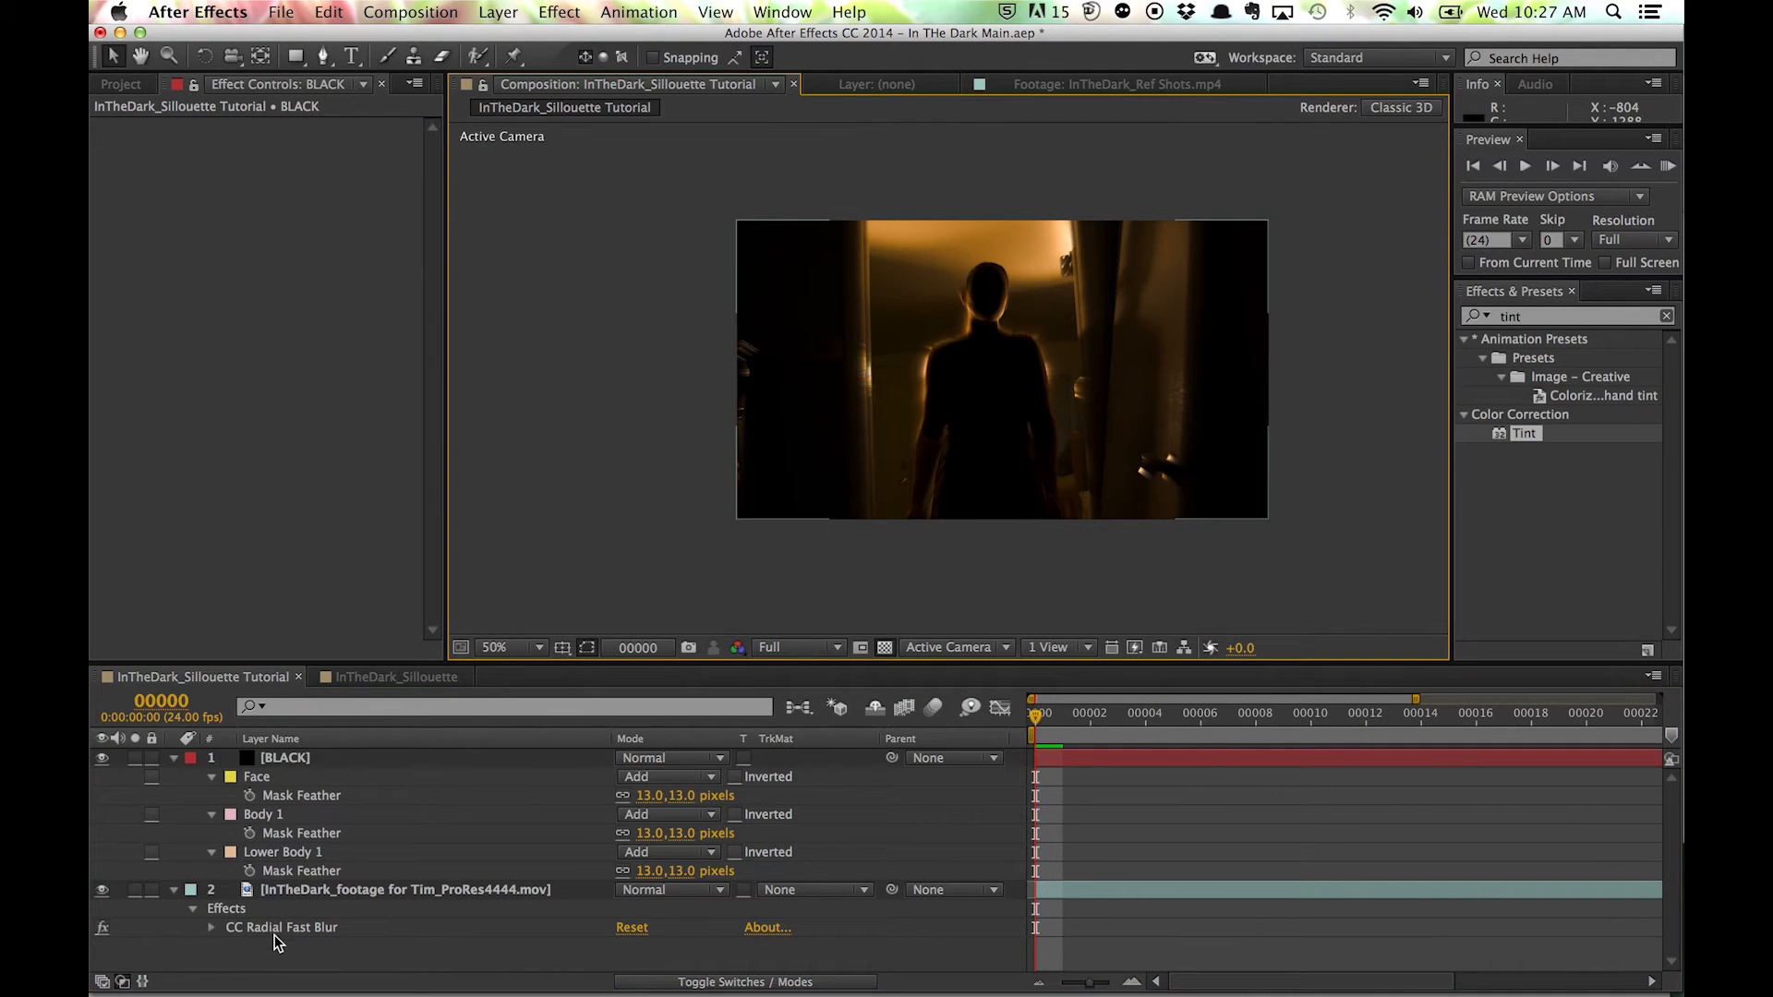
pyautogui.rightClick(262, 758)
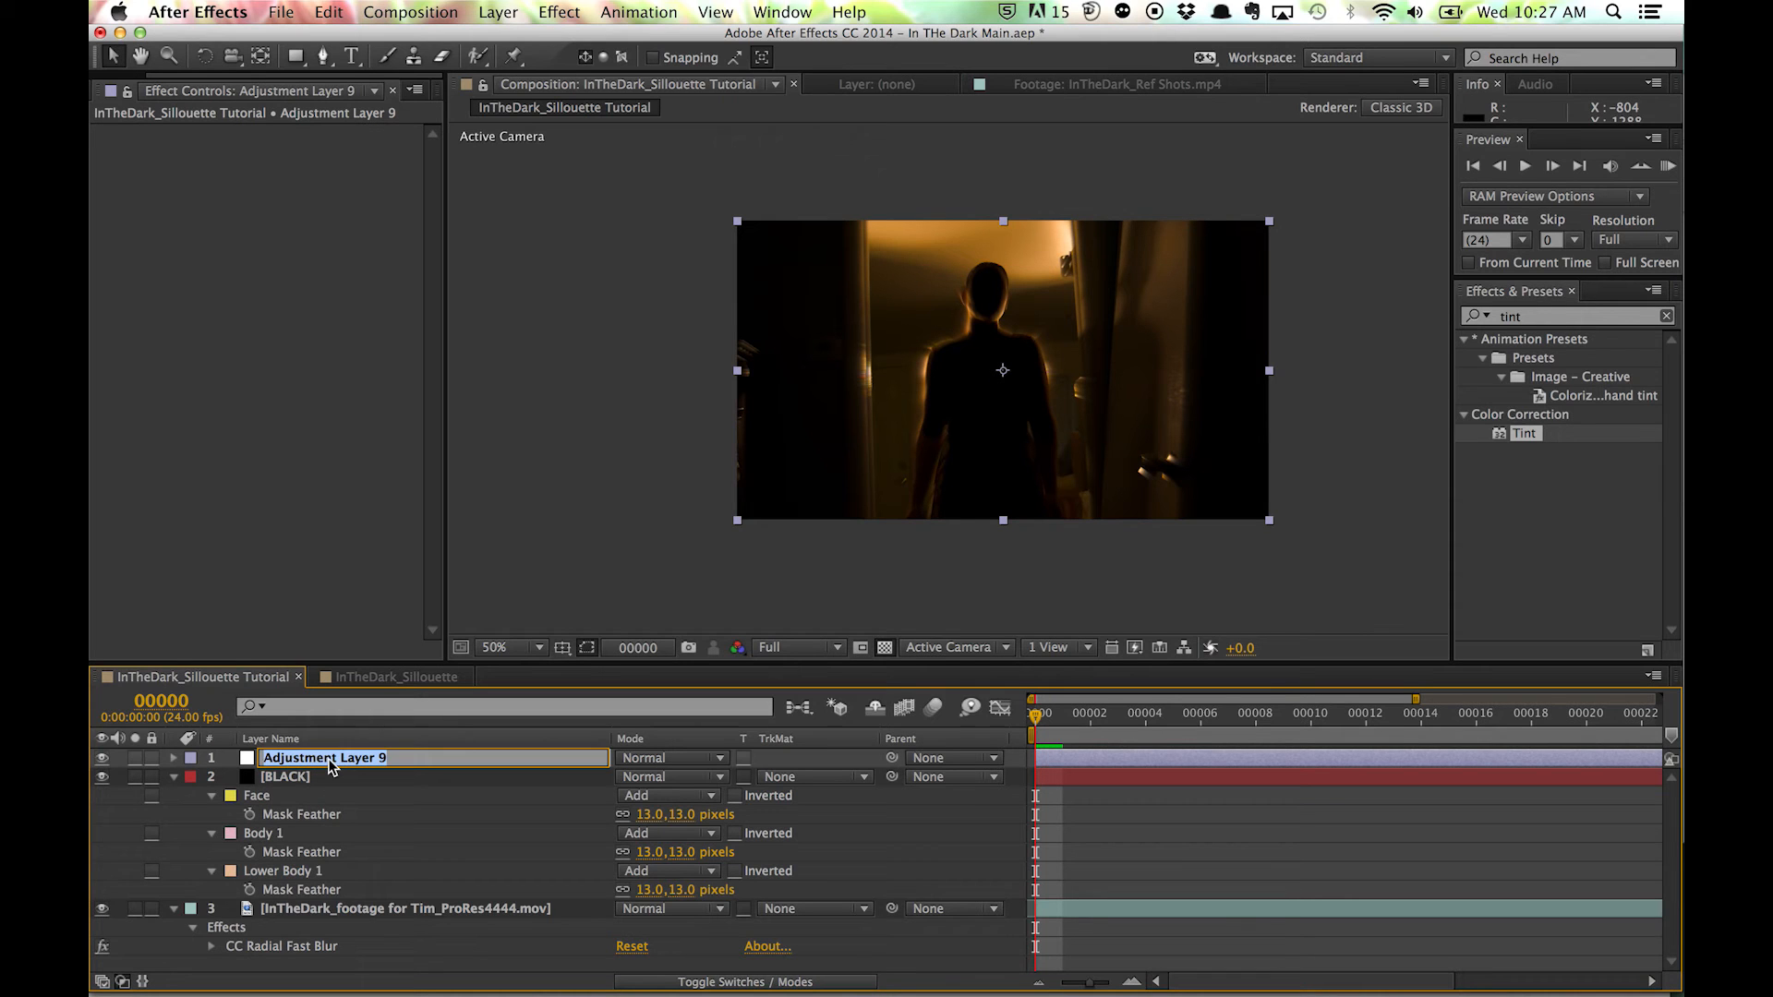
pyautogui.write('Lighting')
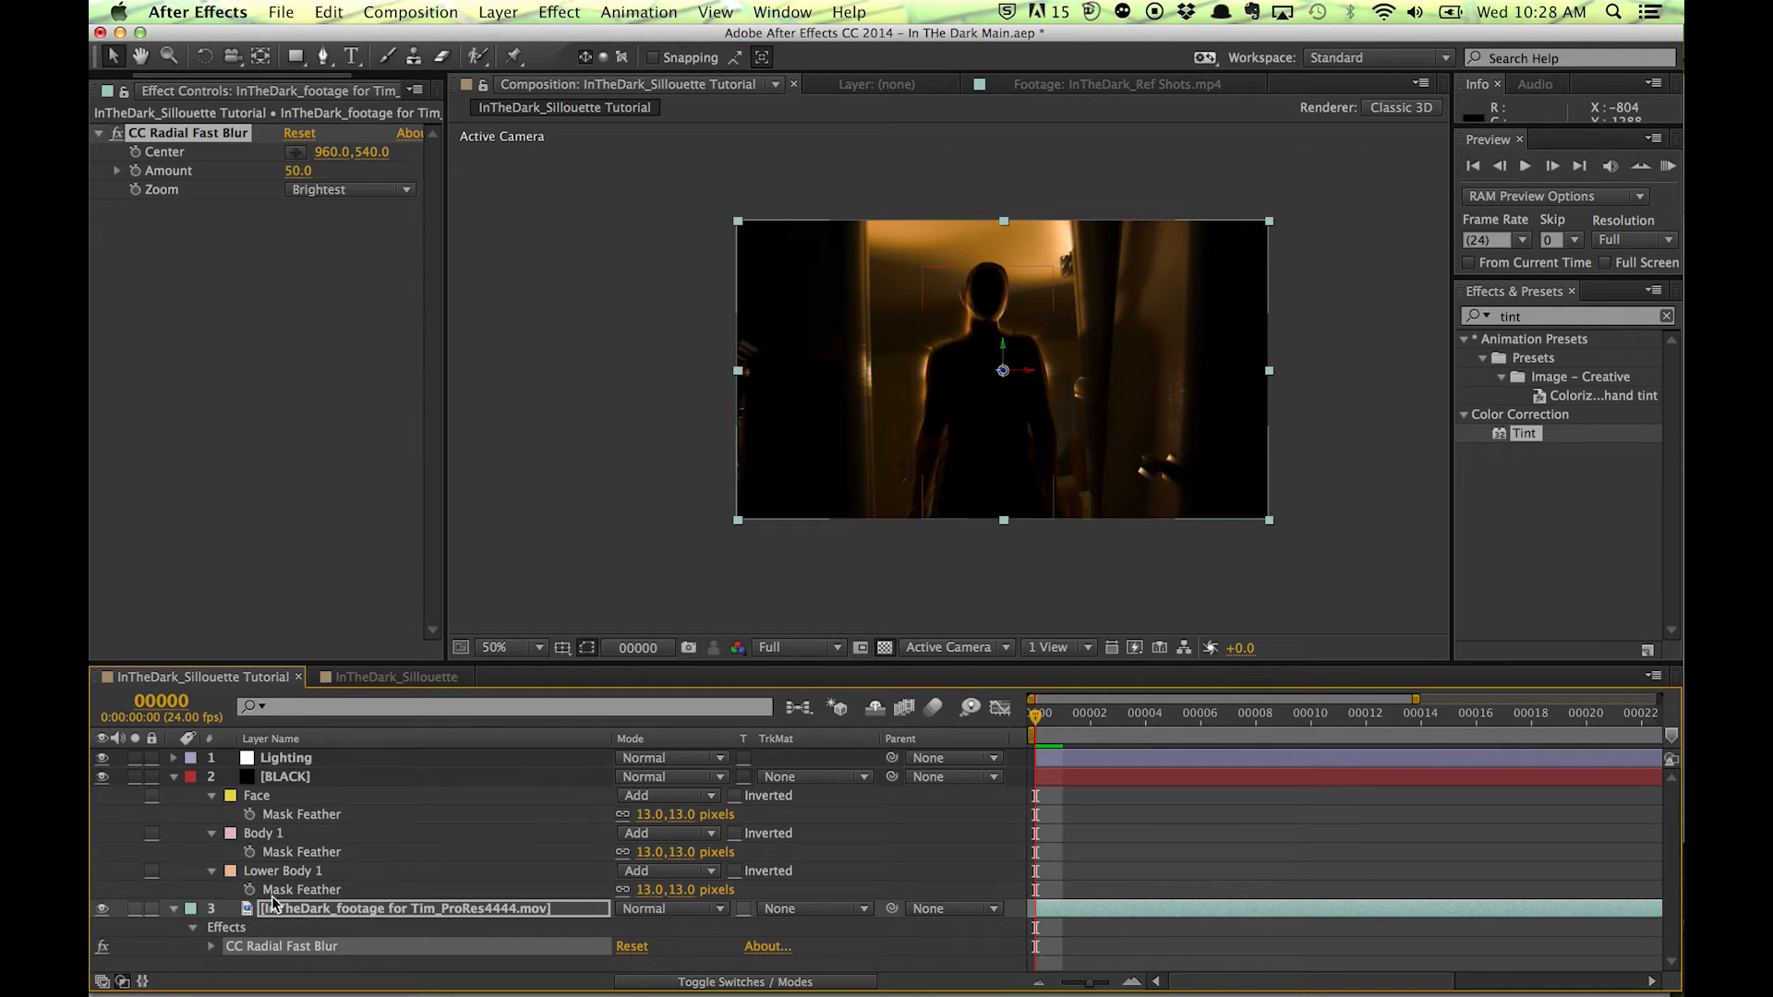
# - Select the Lighting layer and zoom in on the figure in the composition
pyautogui.click(286, 757)
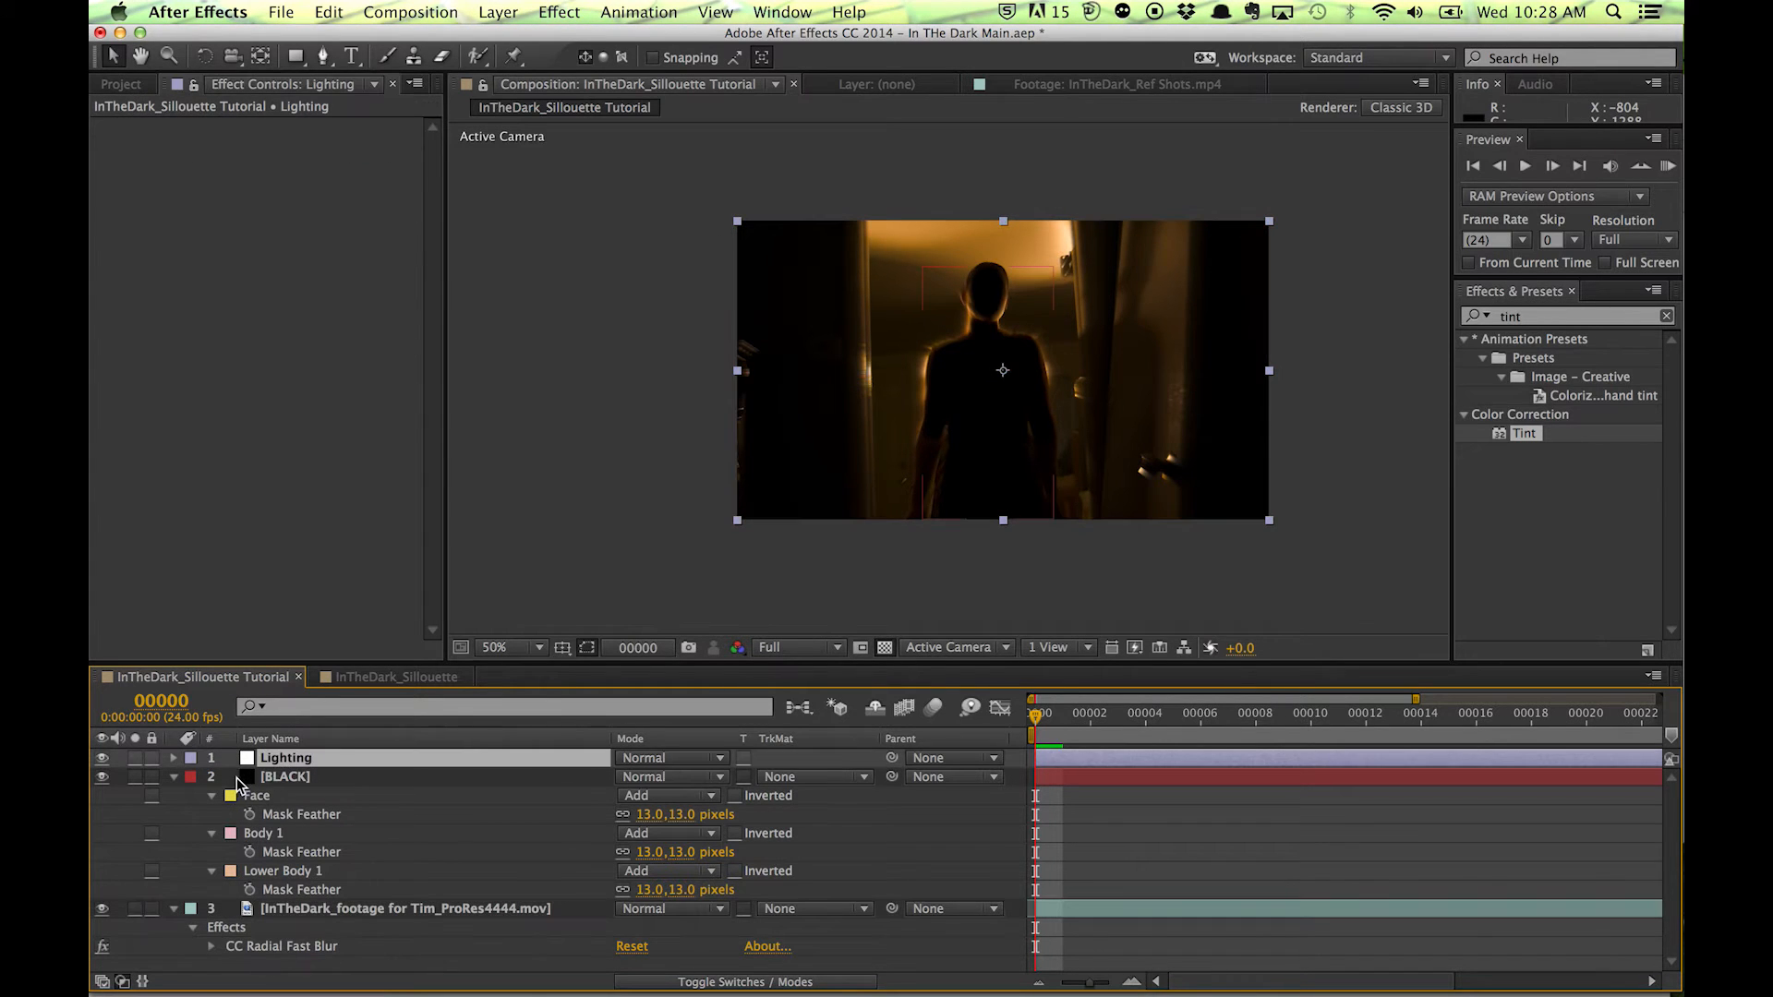
pyautogui.click(399, 909)
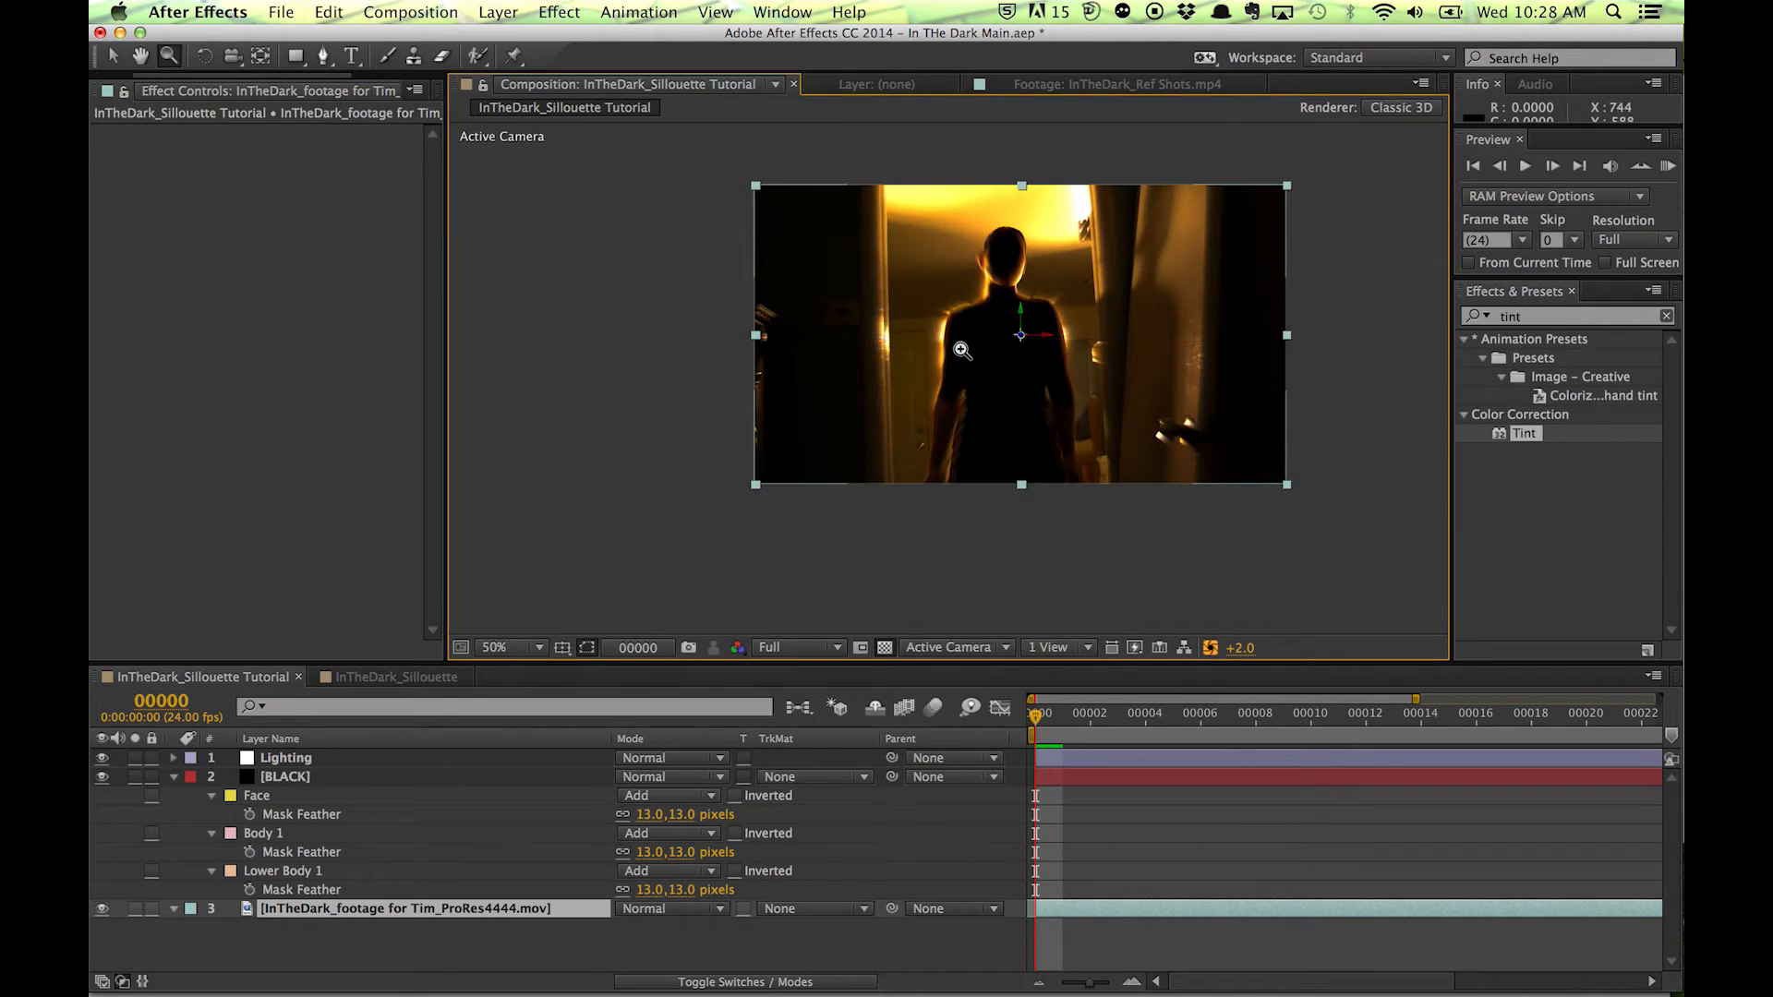
pyautogui.click(286, 757)
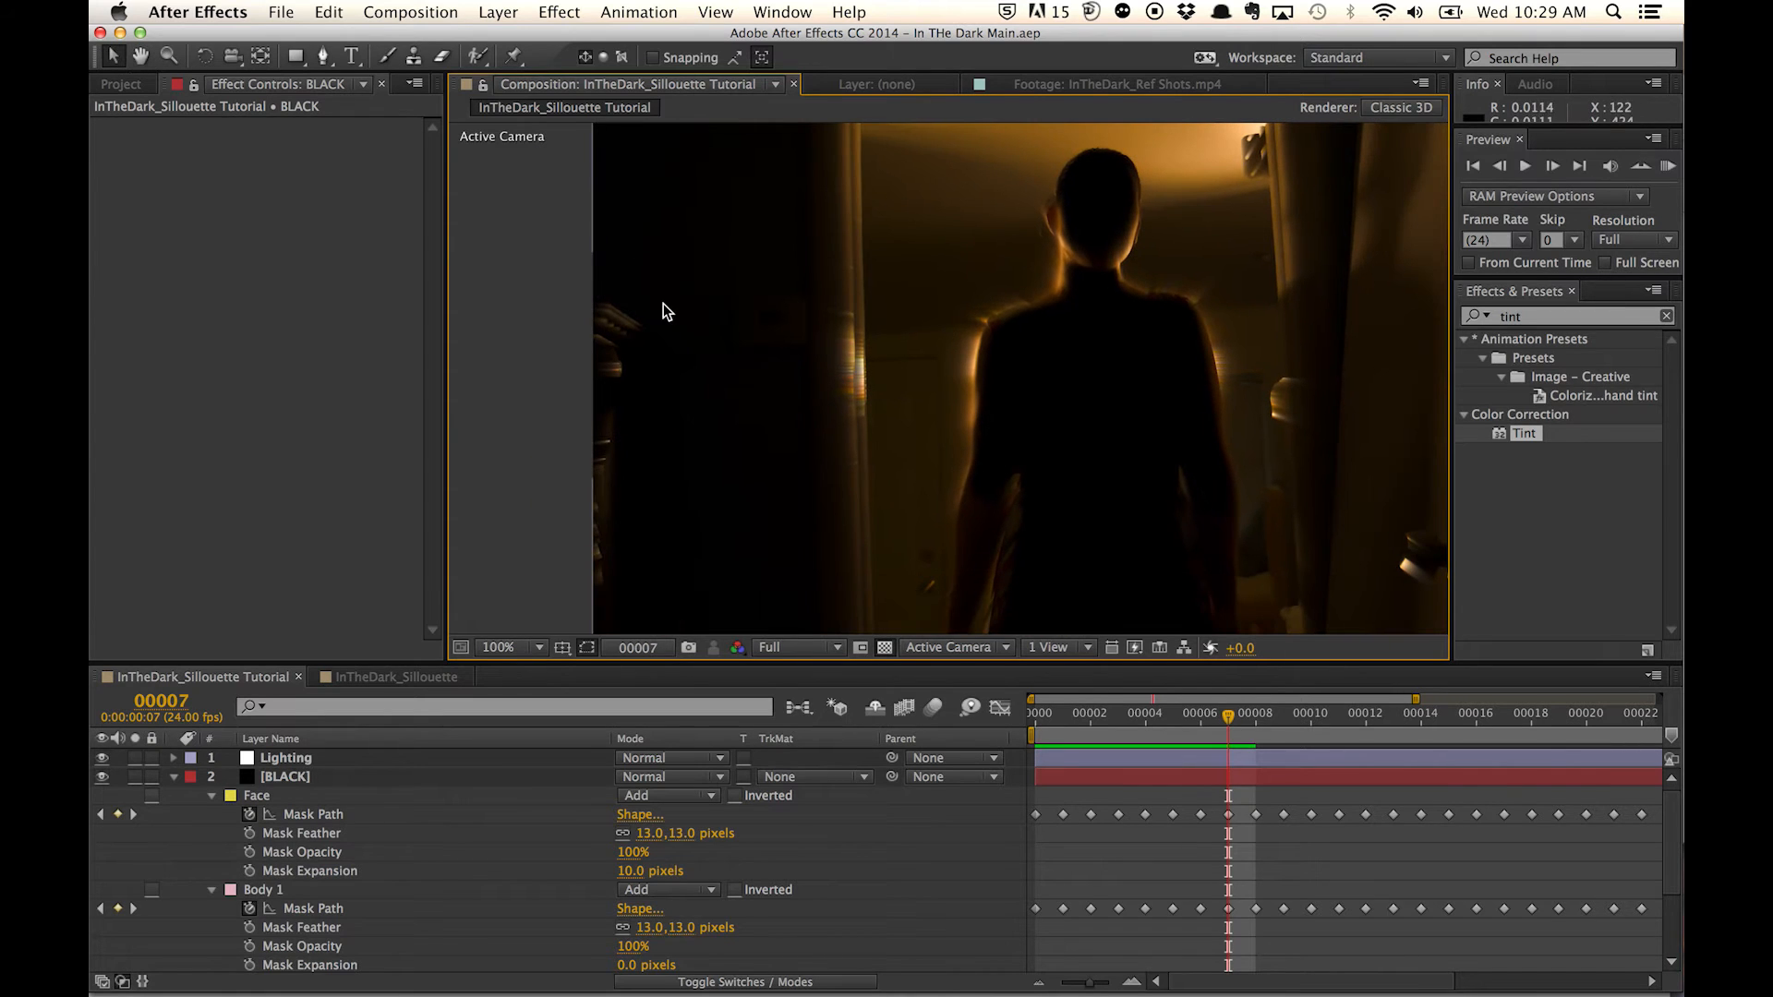
pyautogui.moveTo(521, 459)
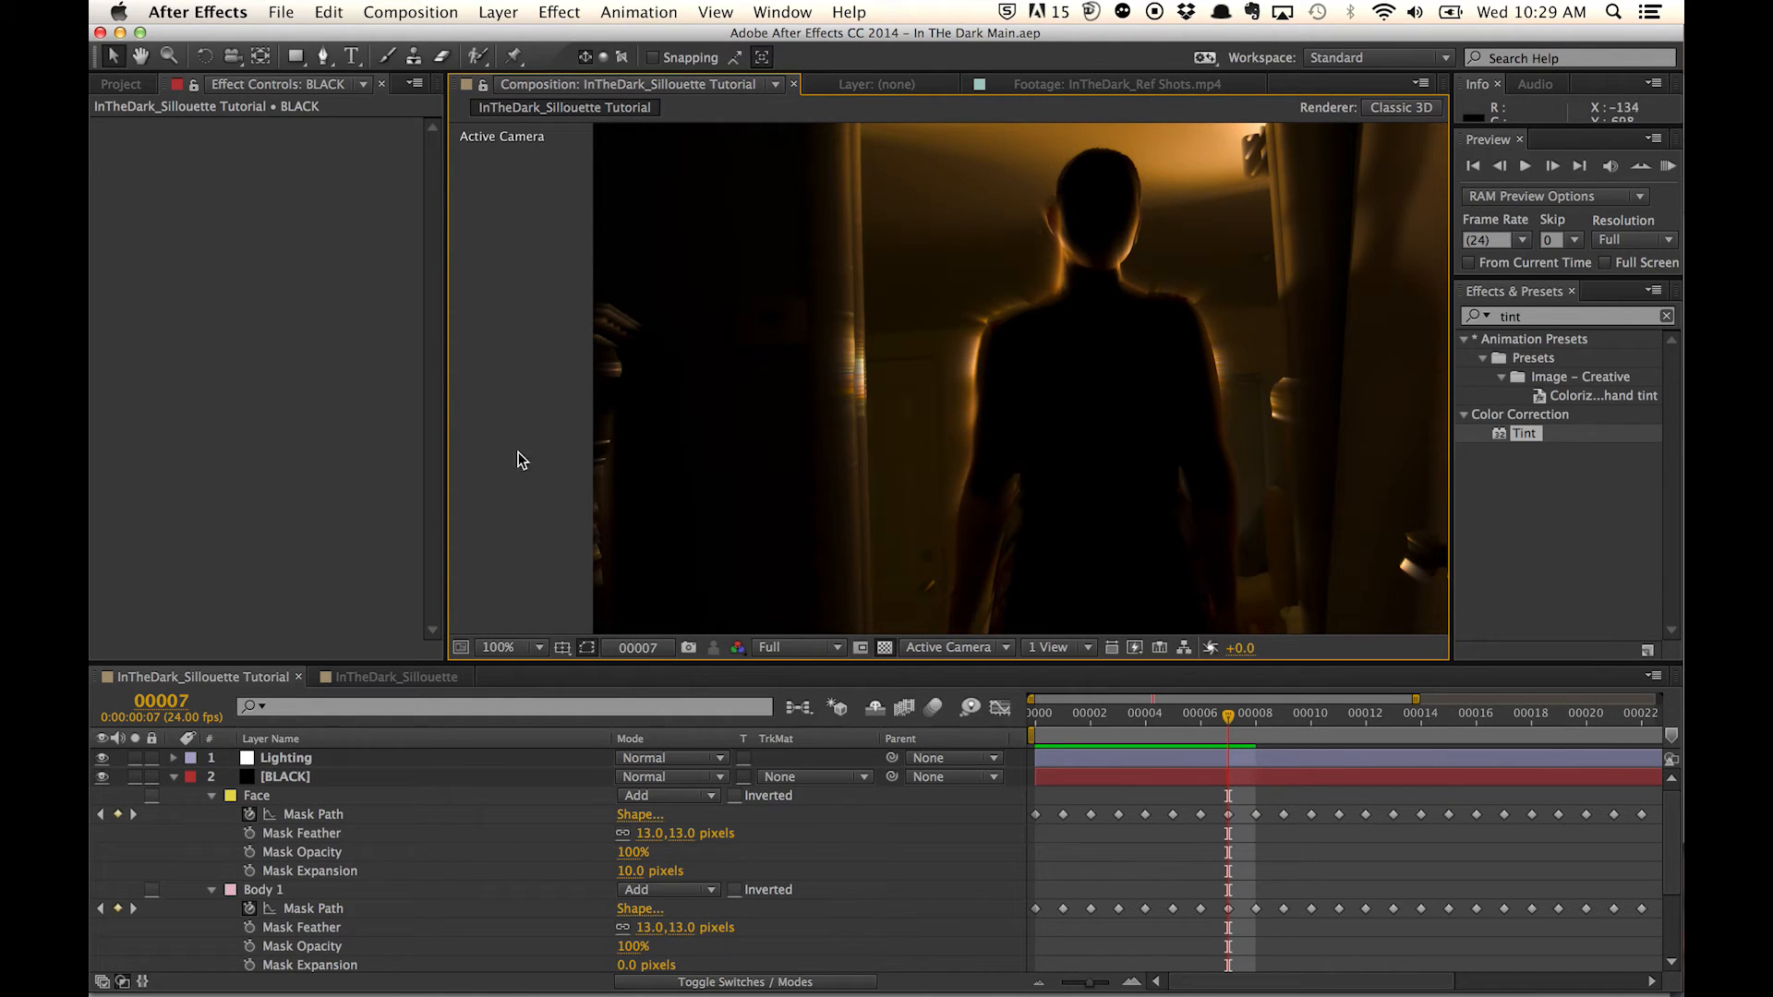
pyautogui.moveTo(413, 275)
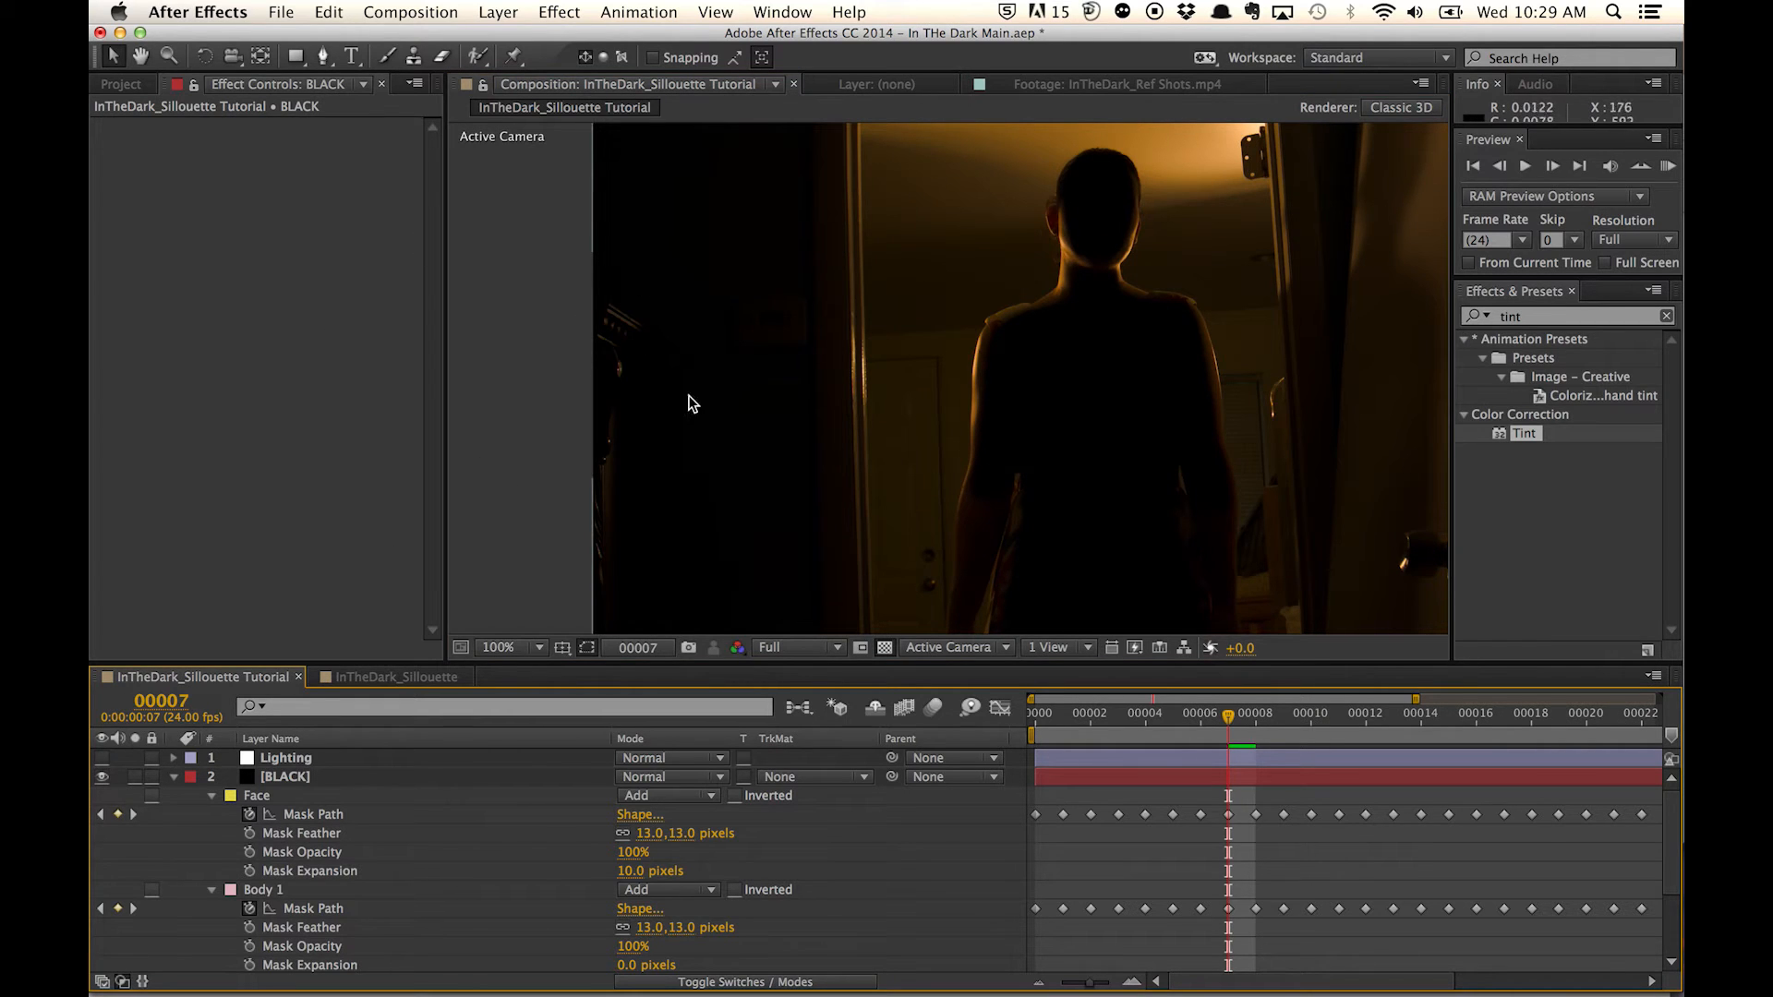
pyautogui.moveTo(648, 306)
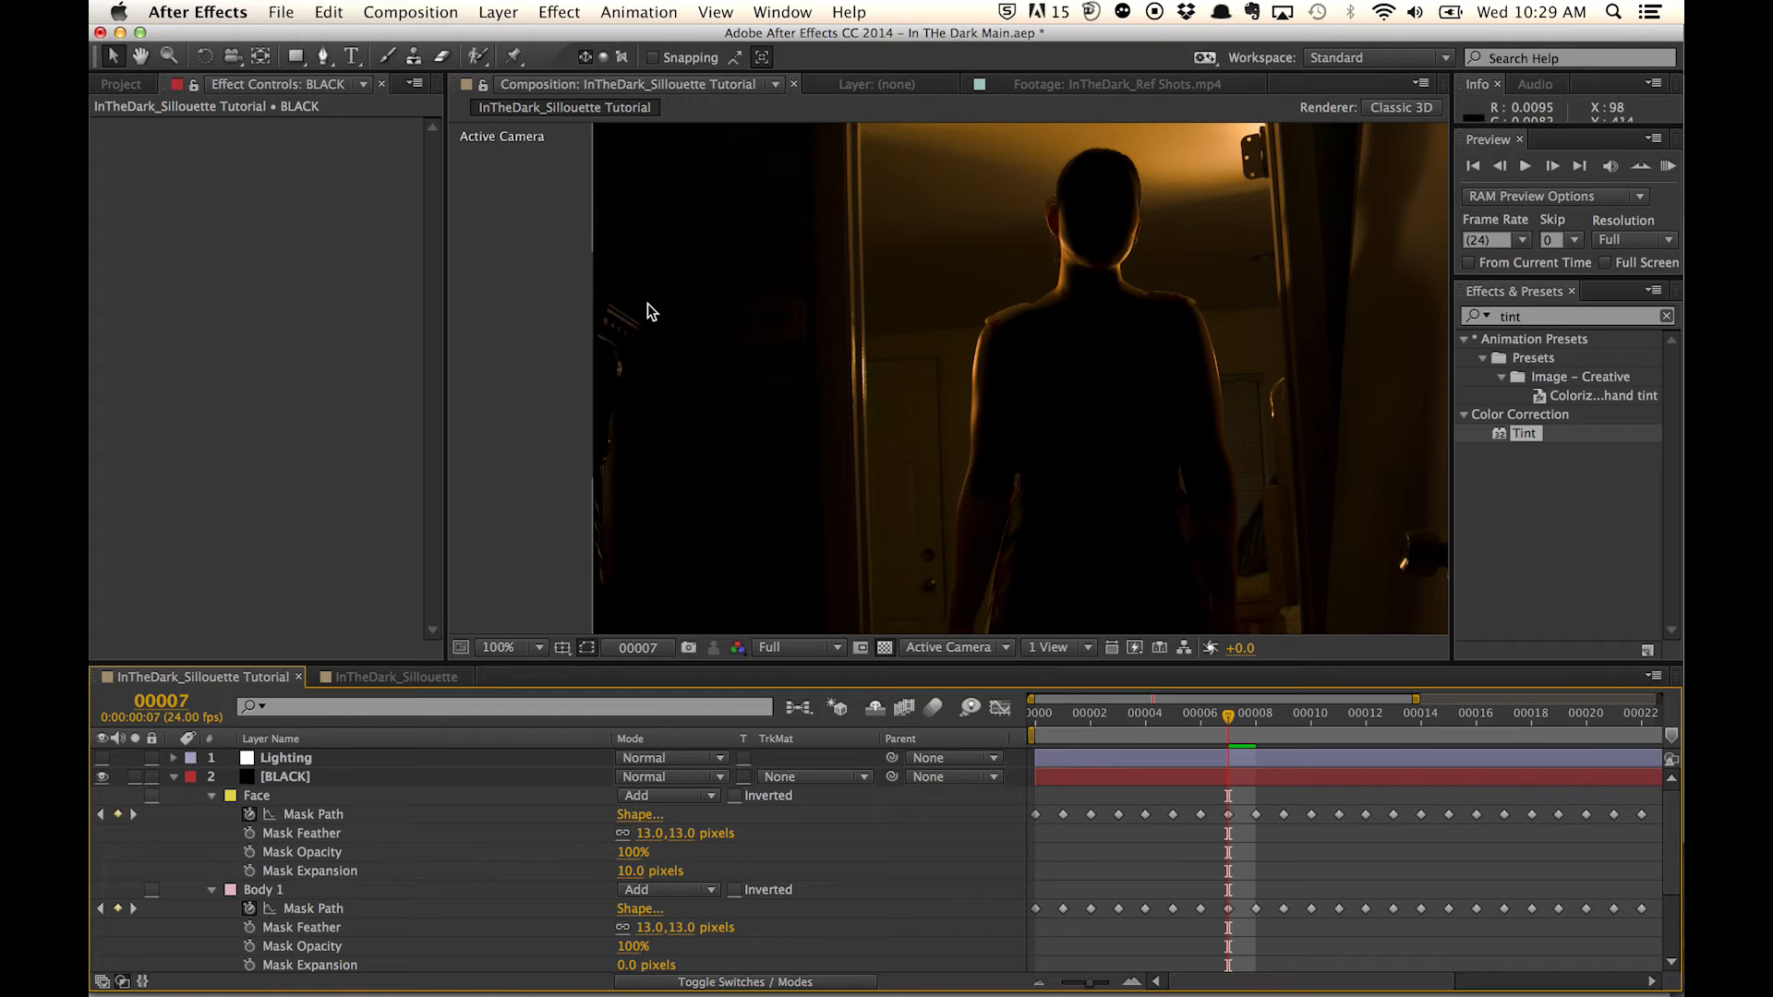
pyautogui.moveTo(628, 495)
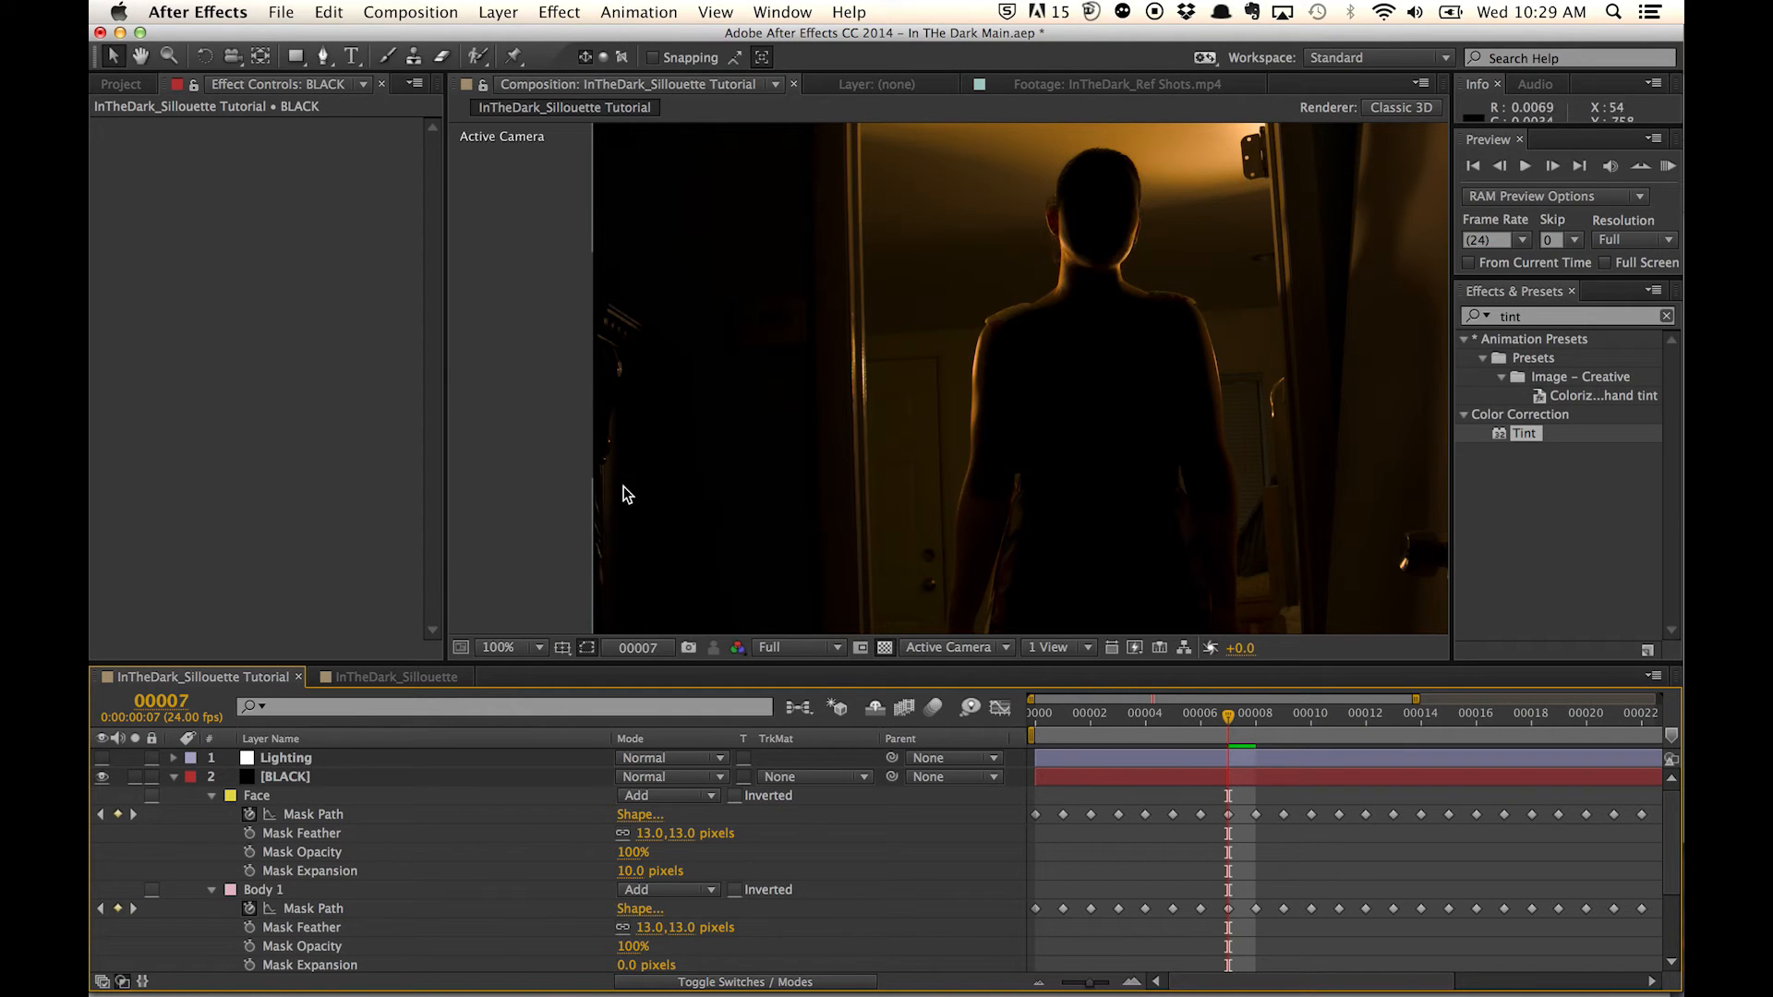
pyautogui.moveTo(524, 445)
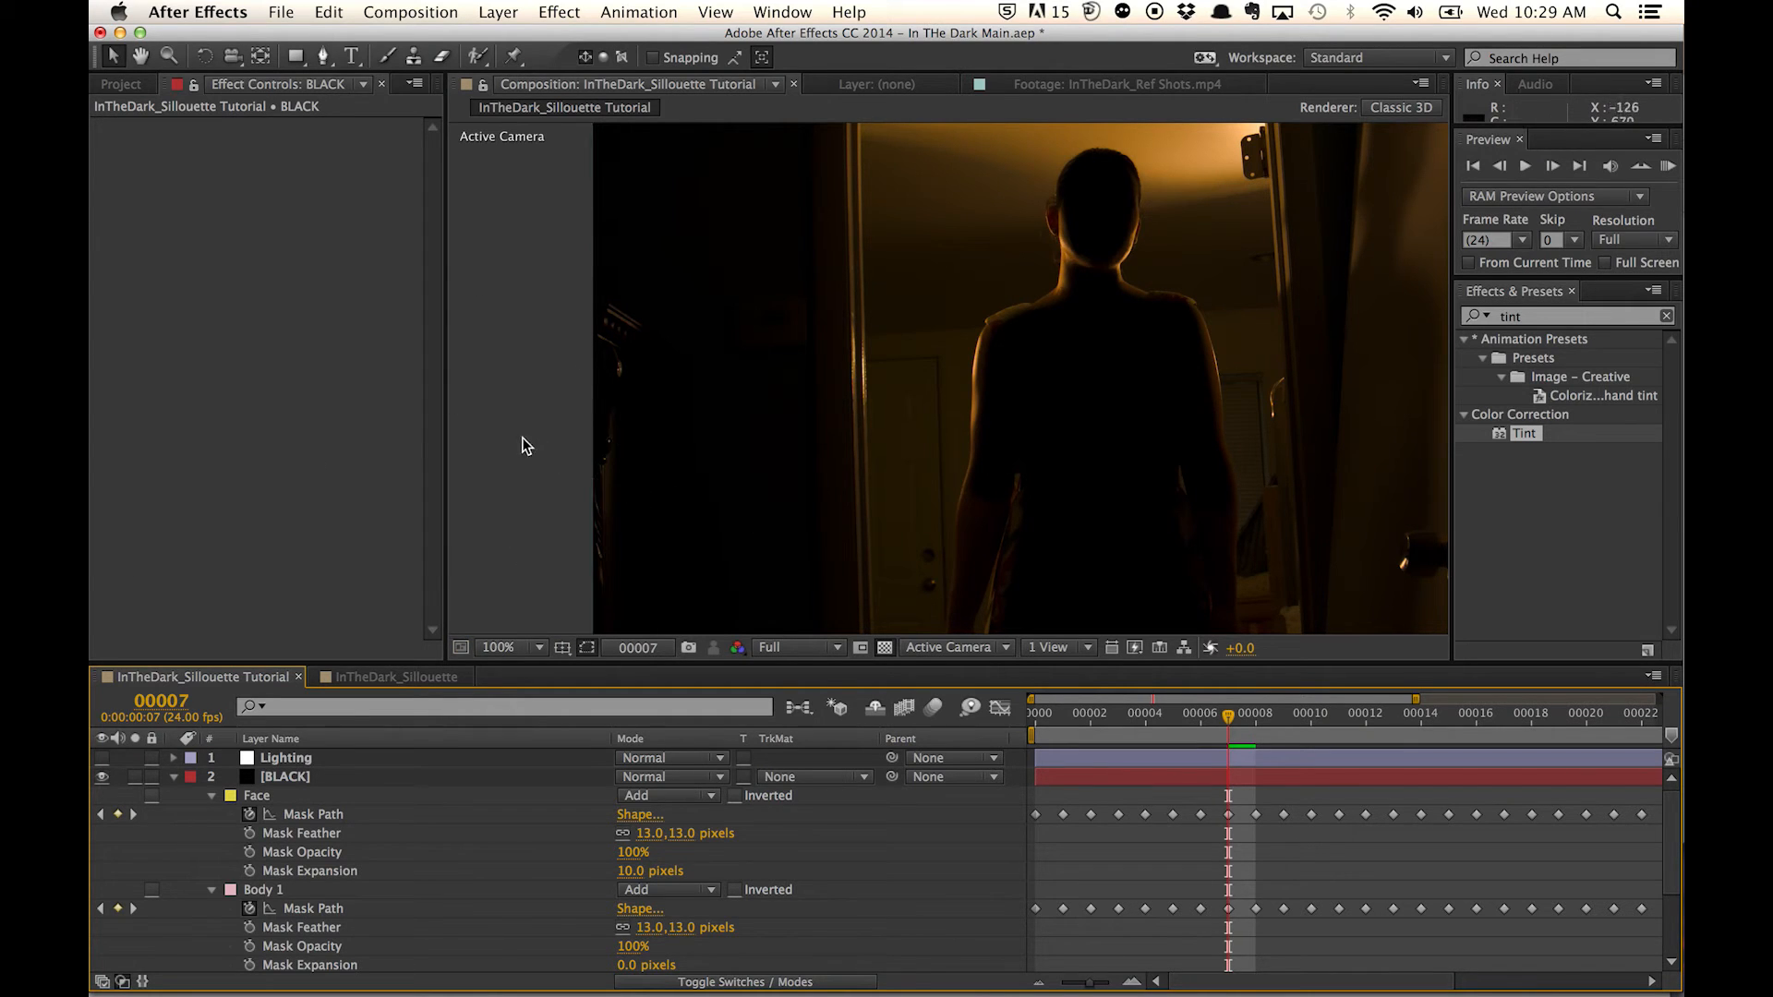
pyautogui.moveTo(423, 421)
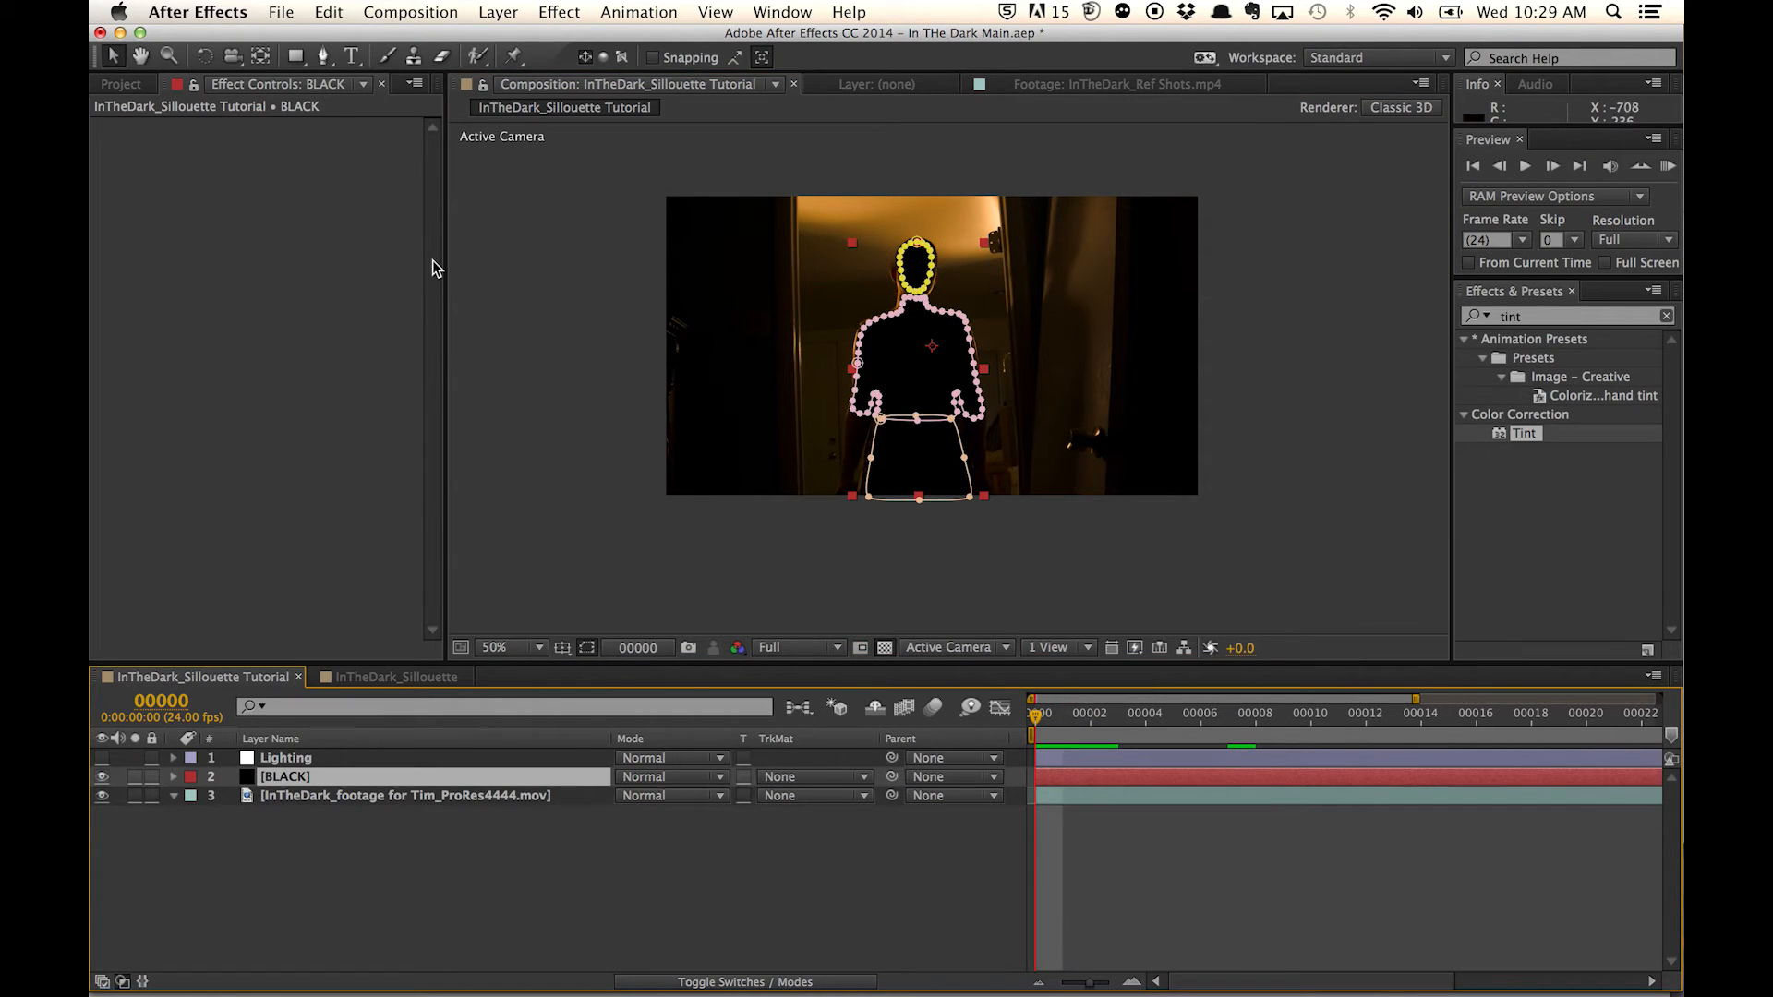
# - Collapse all layer twirl-downs so only Lighting, BLACK and the footage are listed
pyautogui.click(322, 55)
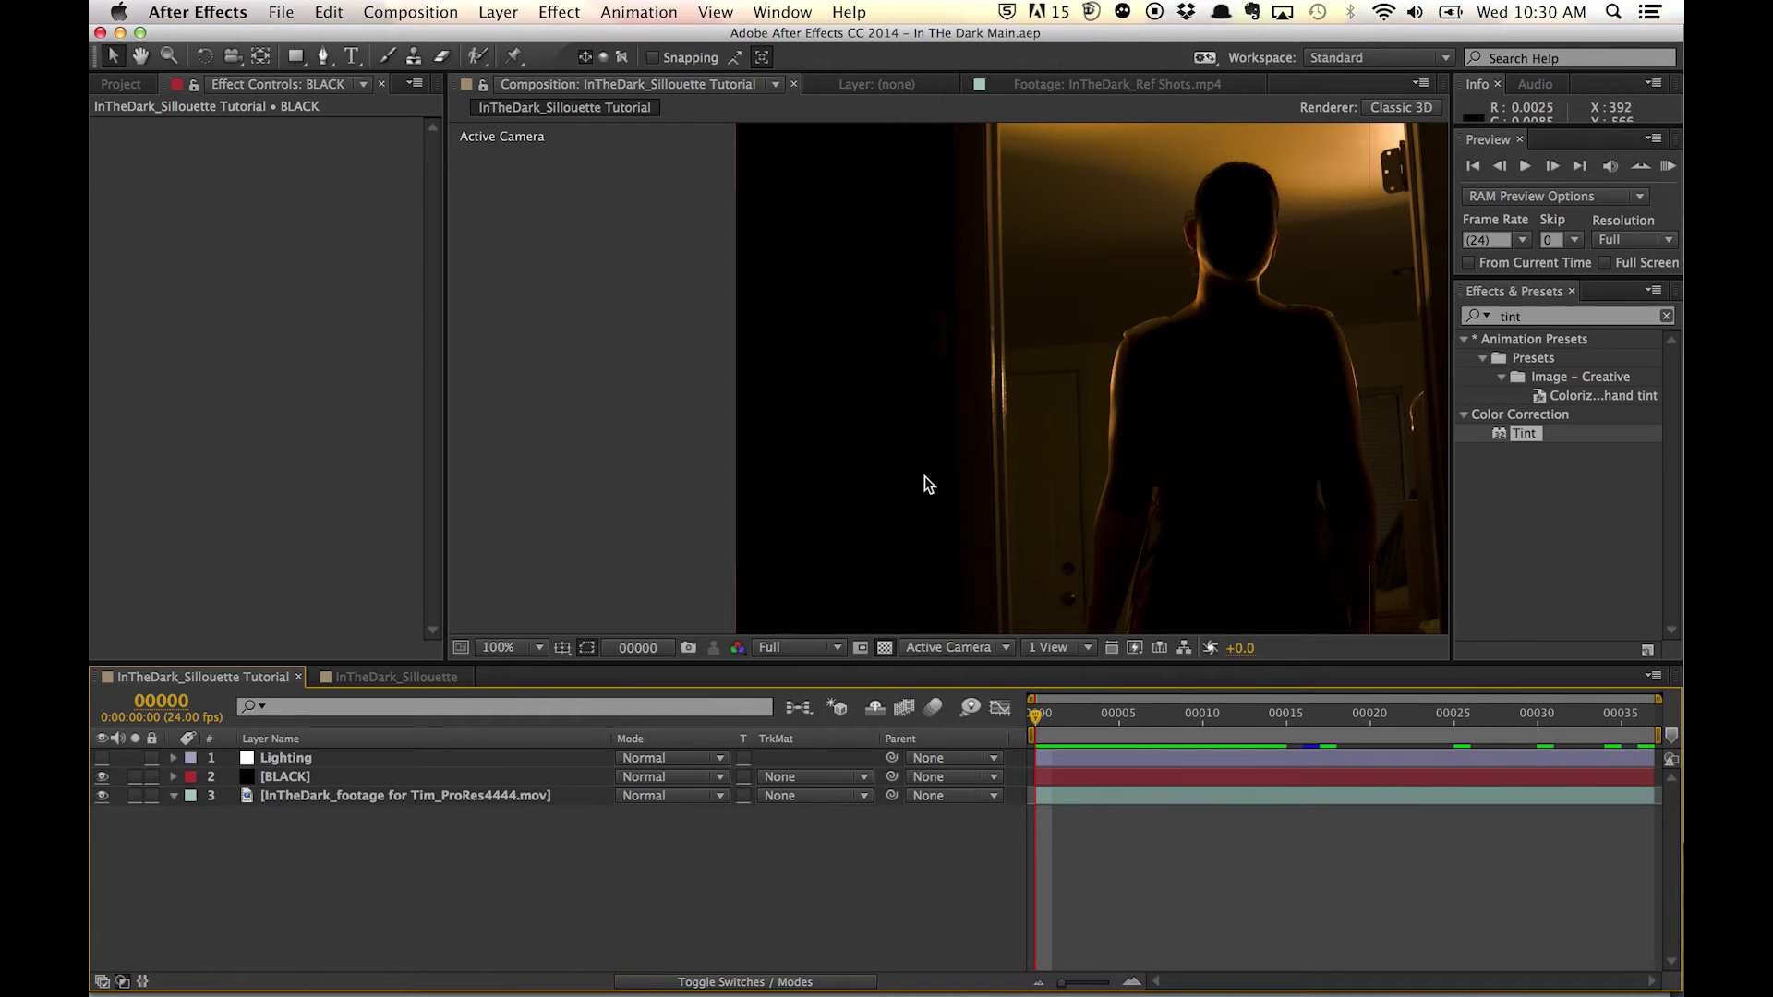
pyautogui.moveTo(960, 307)
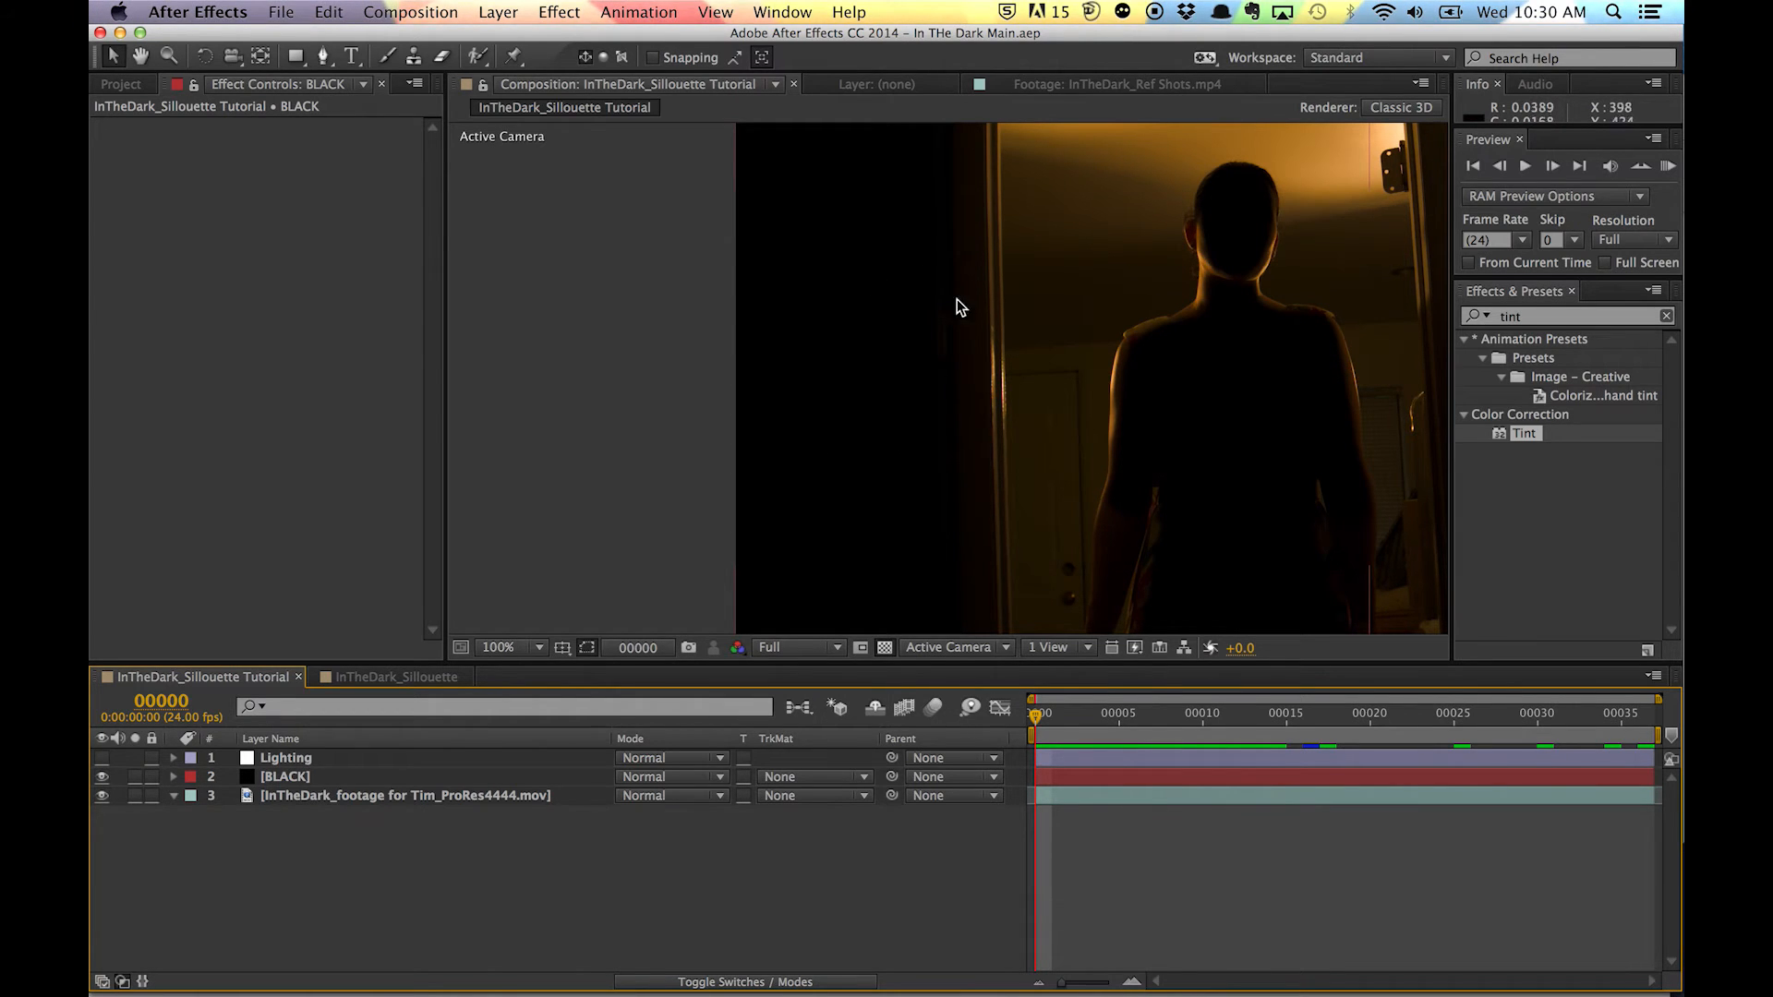
pyautogui.moveTo(1016, 267)
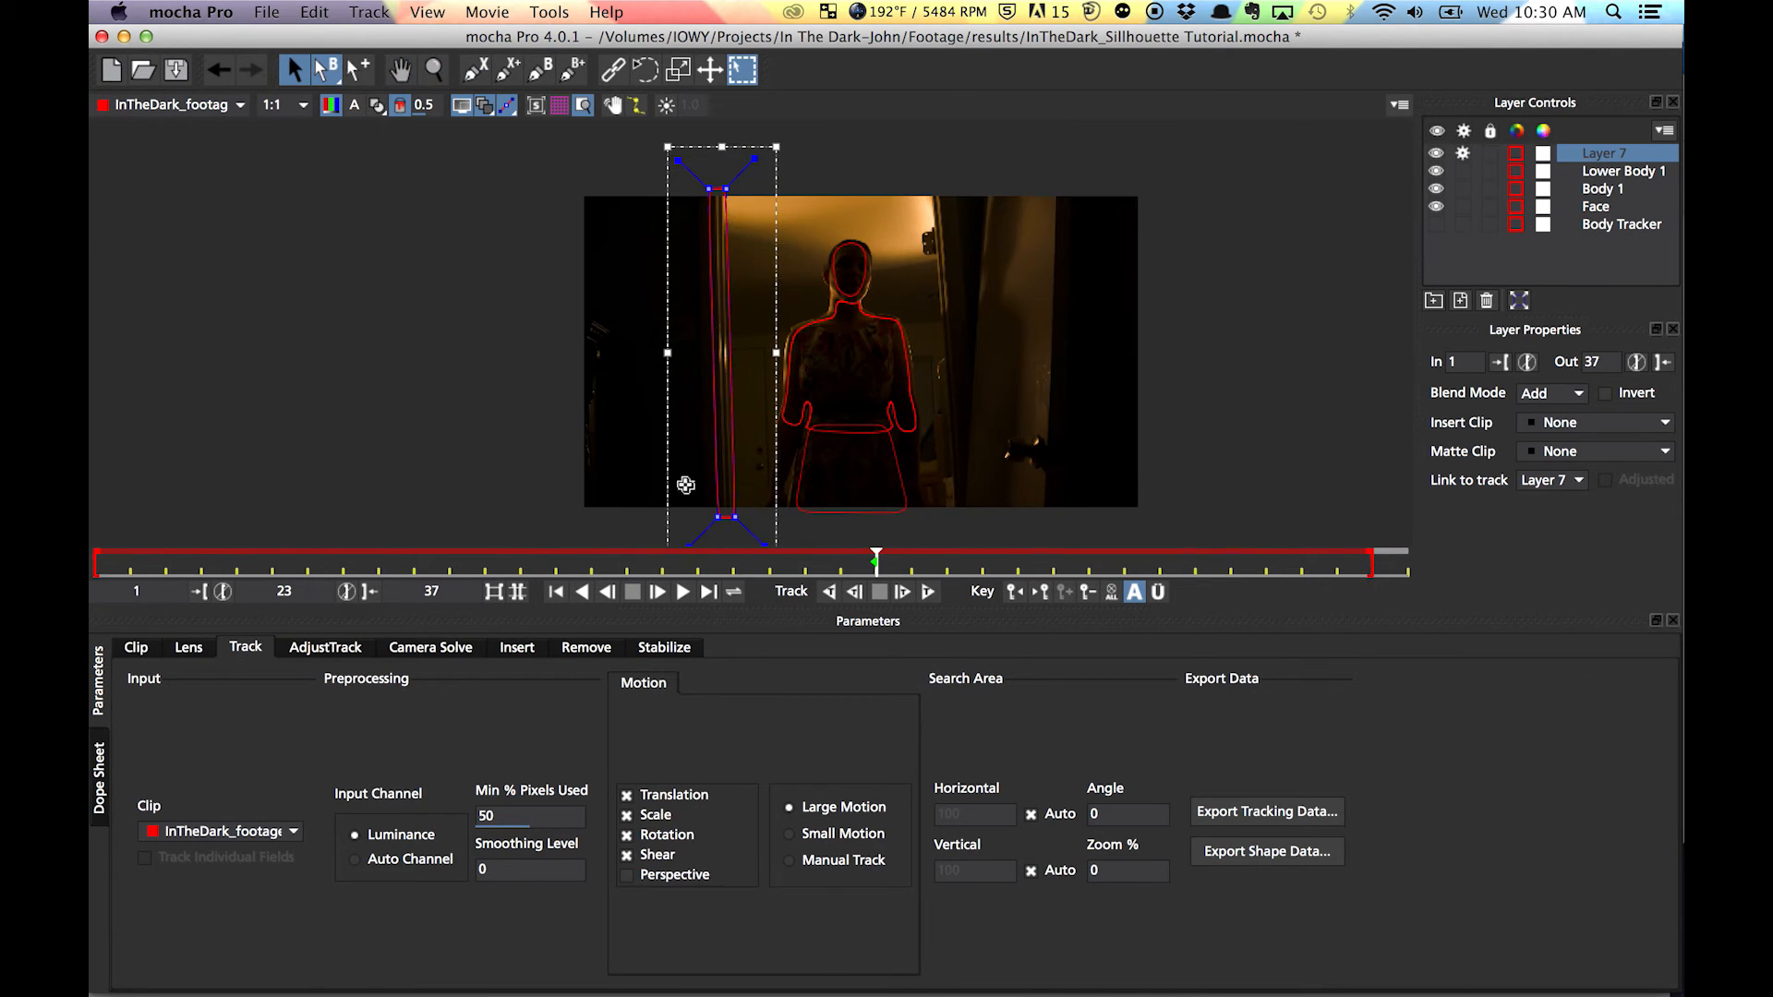
pyautogui.moveTo(883, 558)
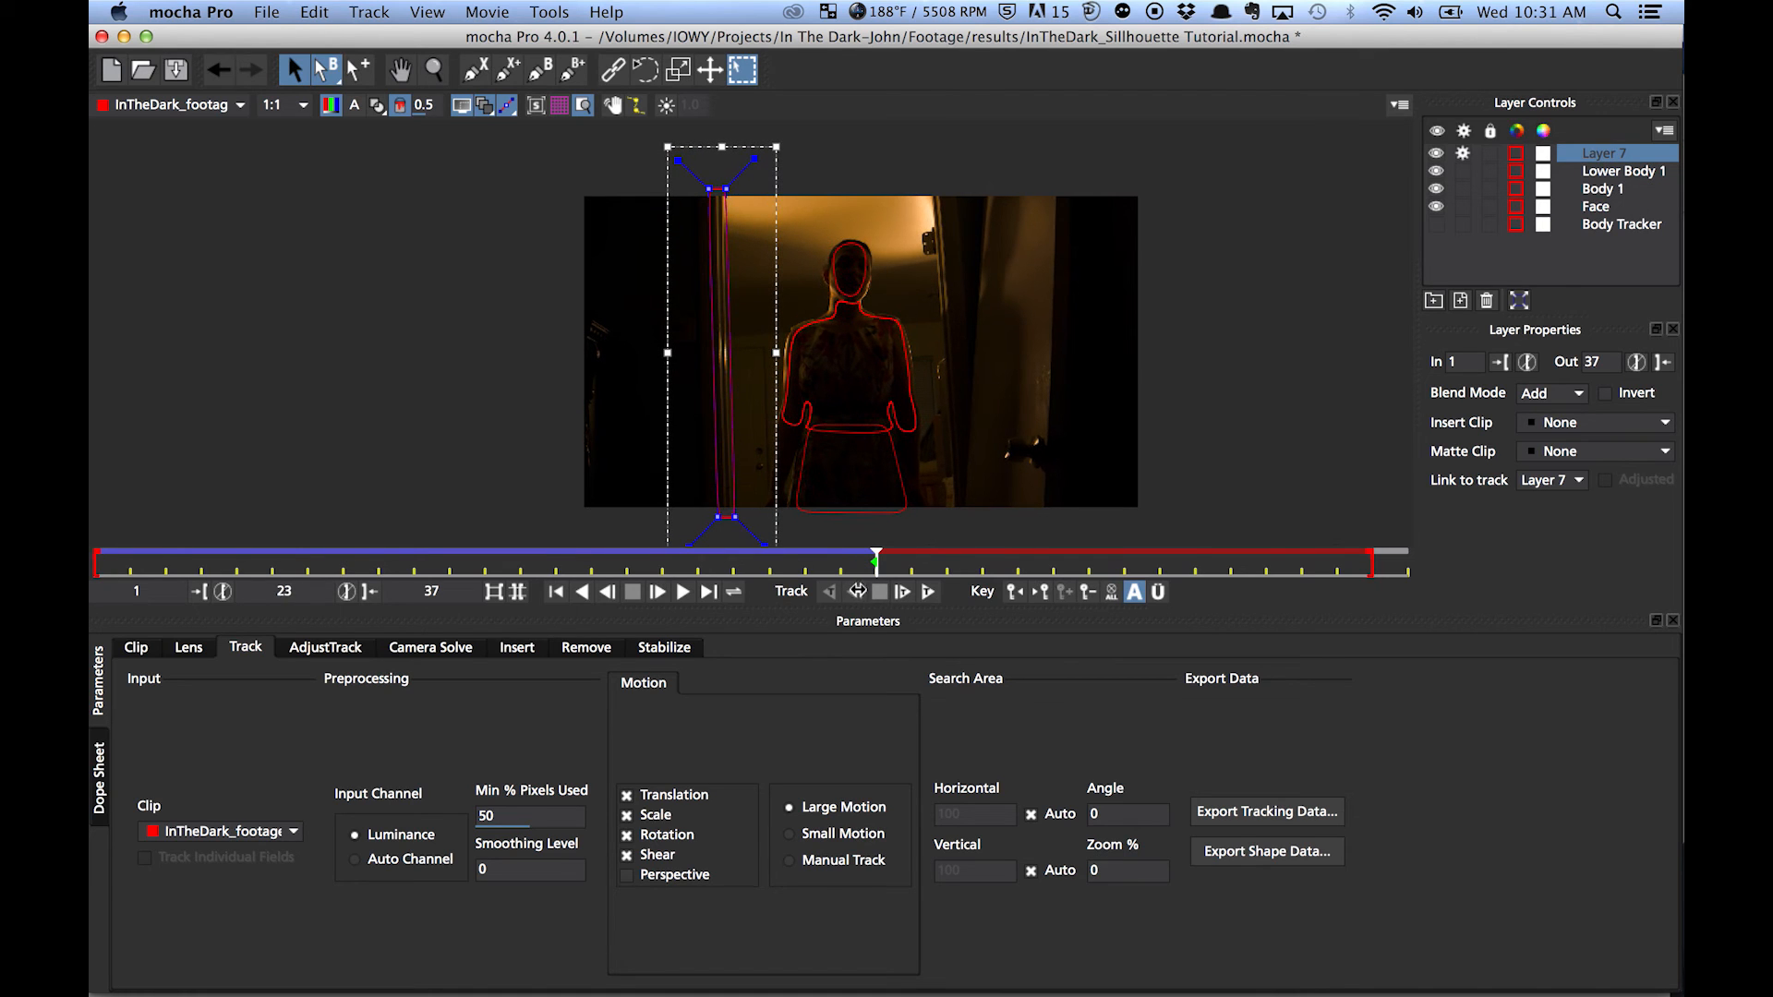
# - Rename the tracked wall-edge layer Left Wall Edge and export its shape data
pyautogui.click(879, 591)
pyautogui.write('Left Wall Edge')
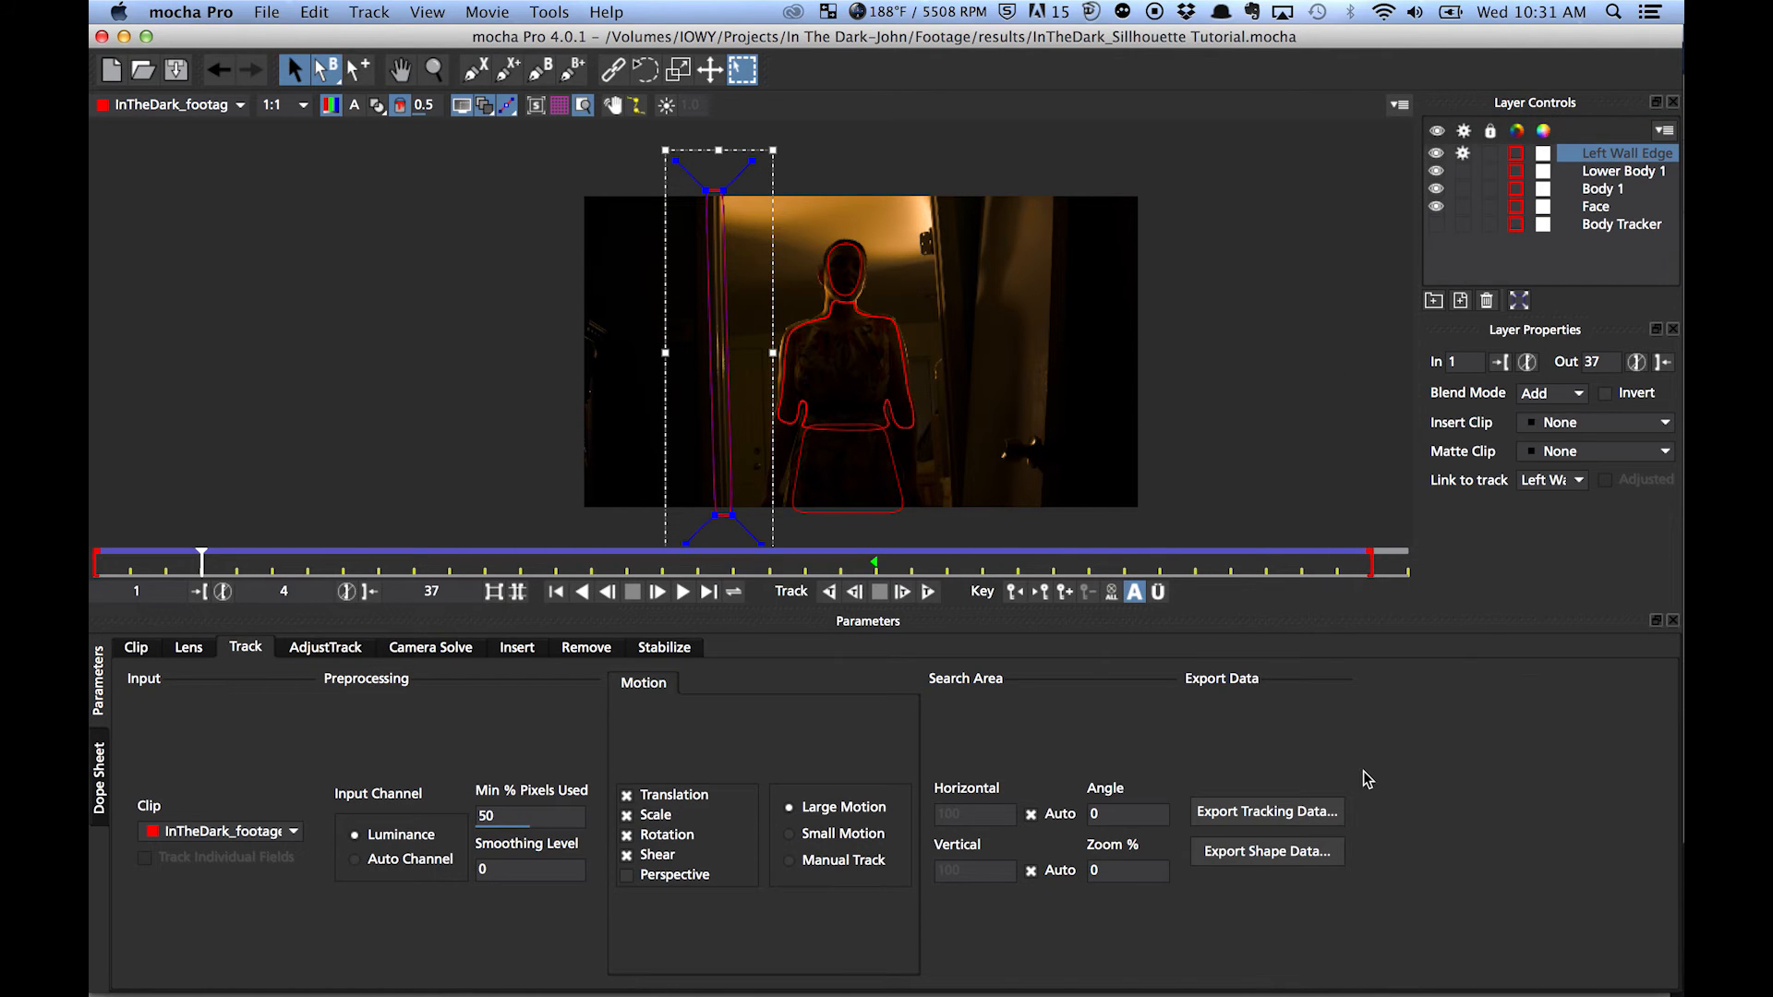
pyautogui.click(1266, 851)
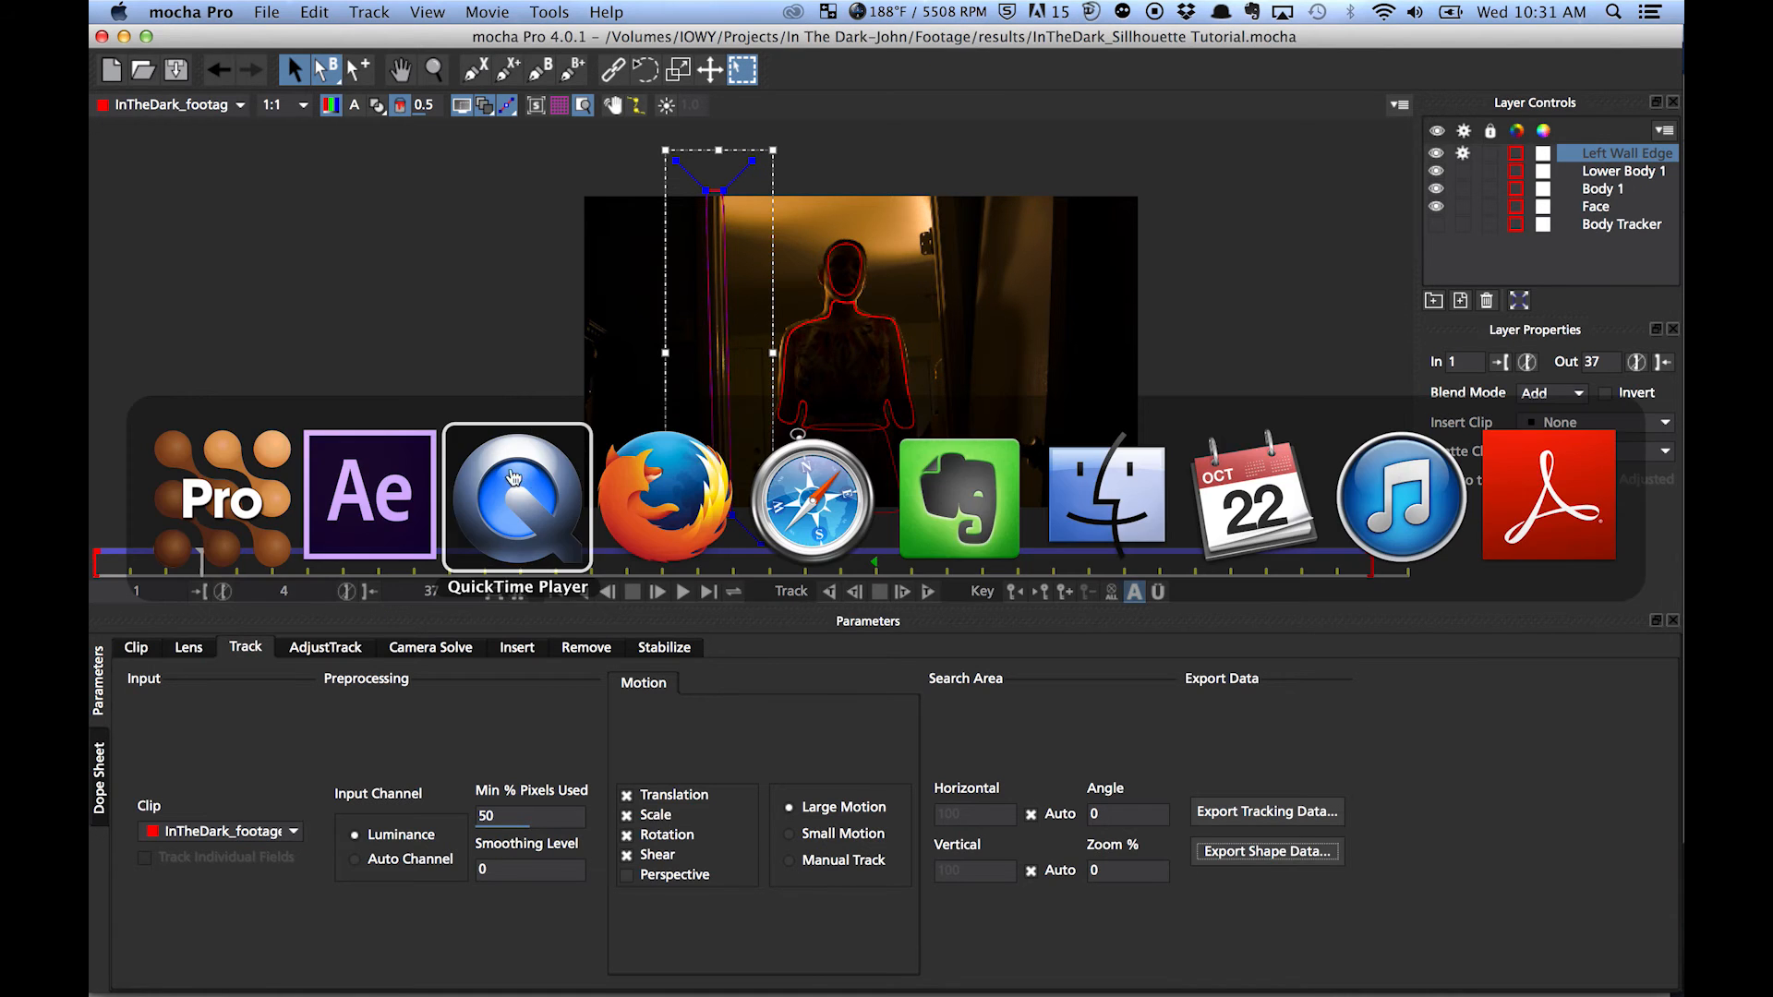
# - Apply the Left Wall Edge mask to BLACK with feather 1.8, opacity 65%, and return to frame 0
pyautogui.click(367, 495)
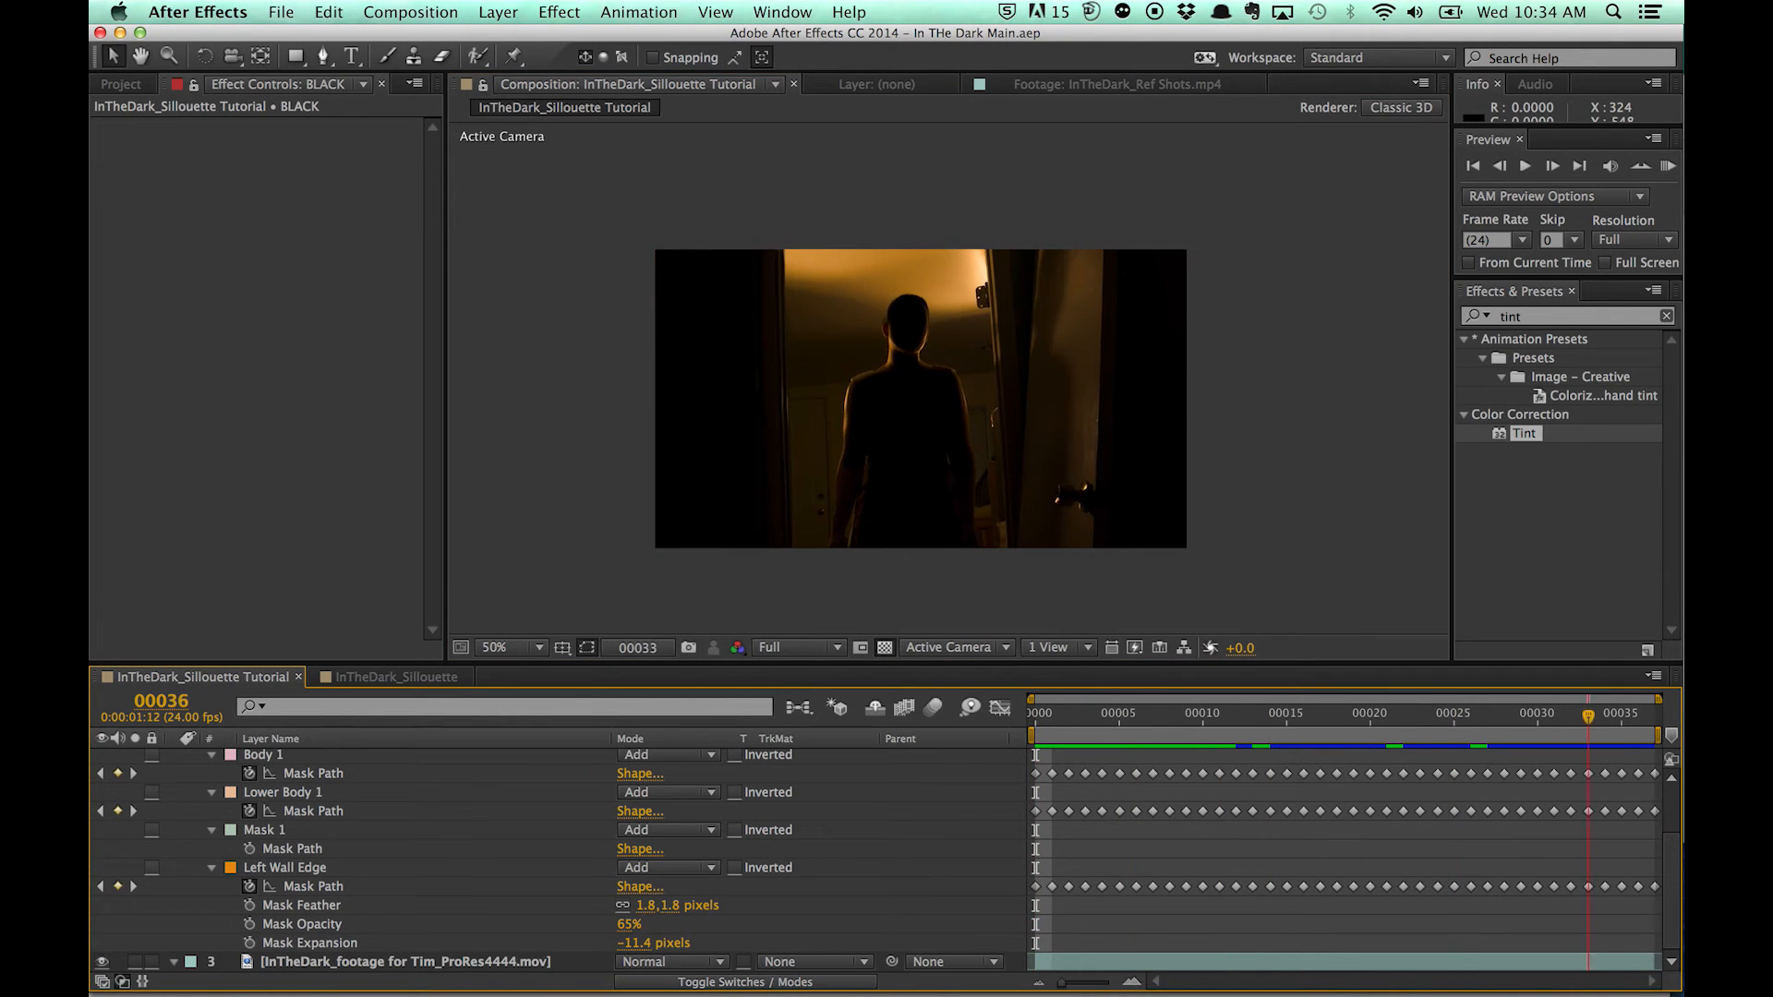
pyautogui.click(1032, 713)
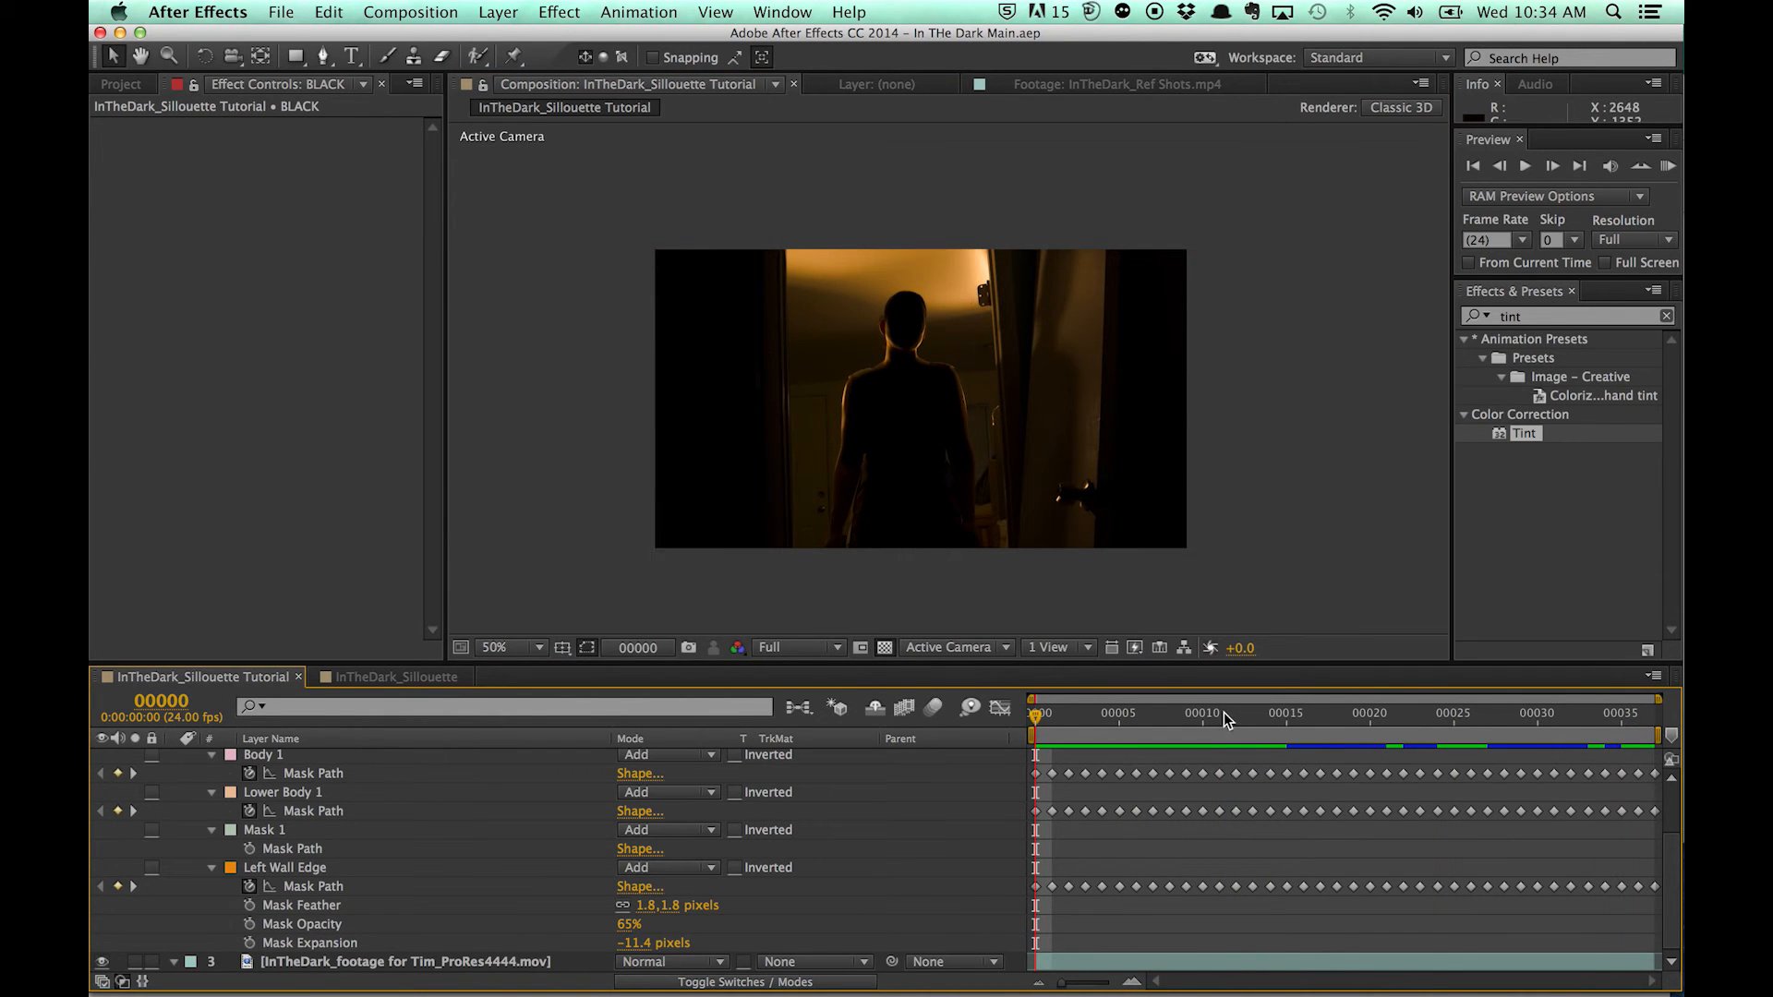
pyautogui.moveTo(1050, 472)
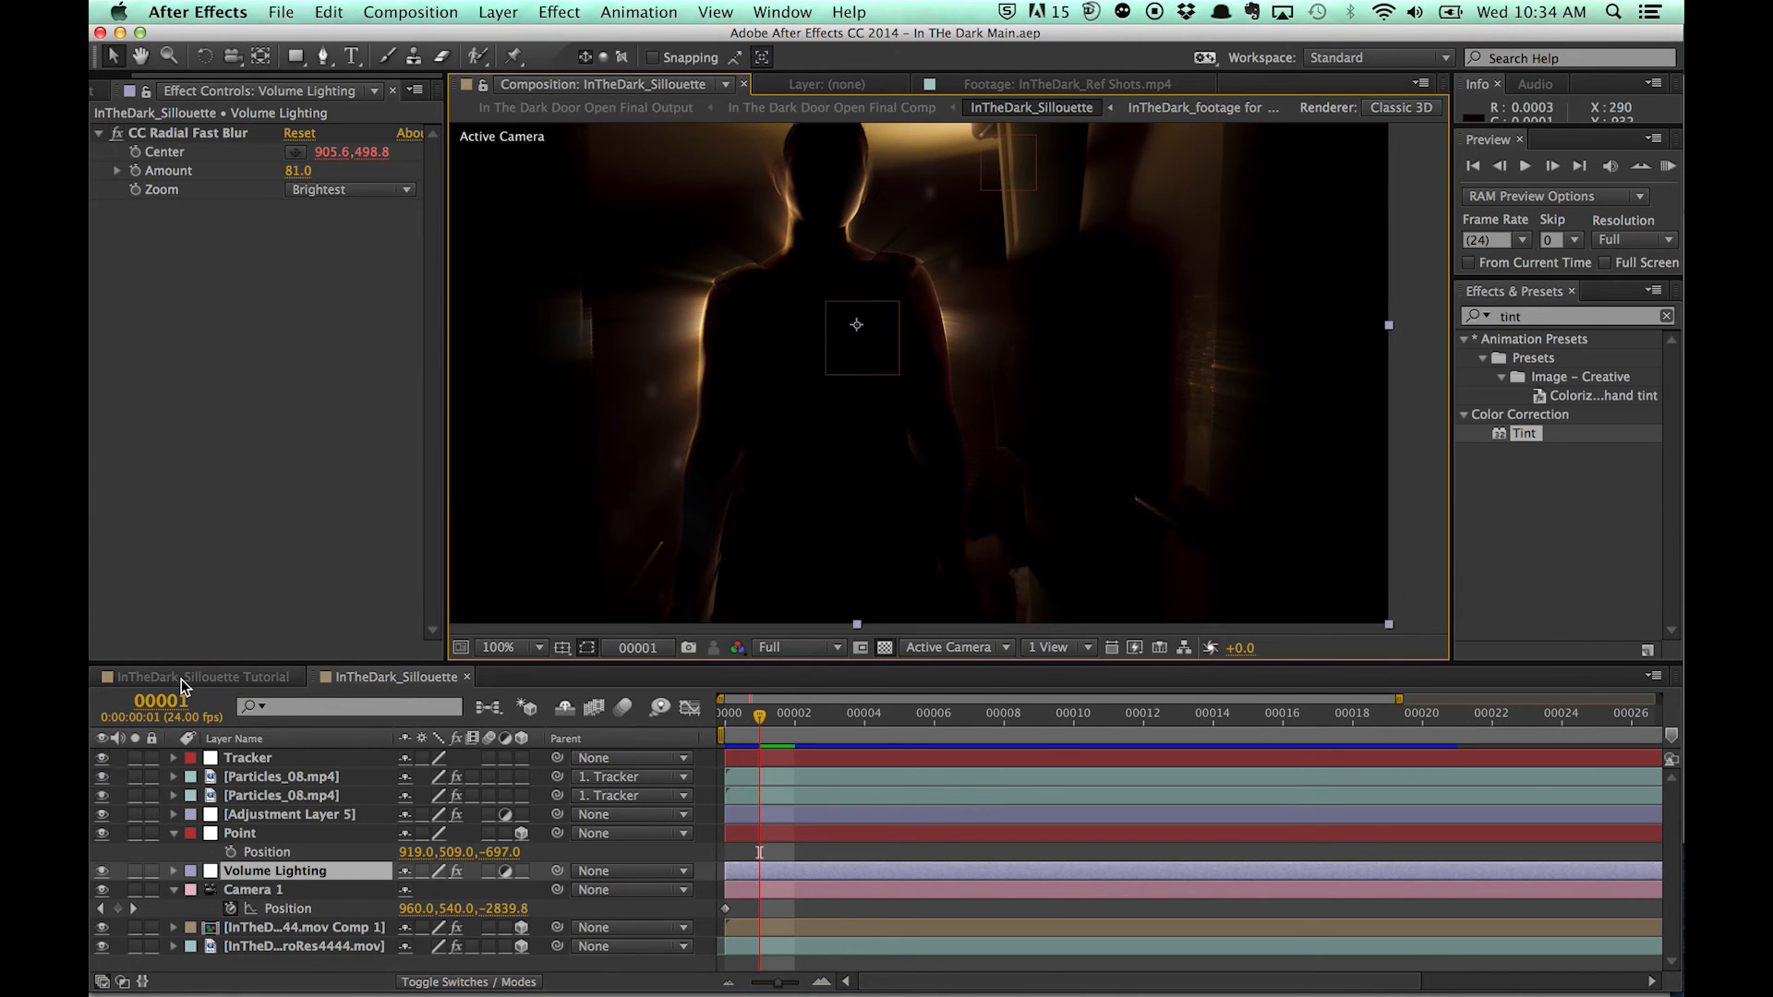
# - Return to the silhouette composition and track the new door-handle shape forward
pyautogui.click(200, 675)
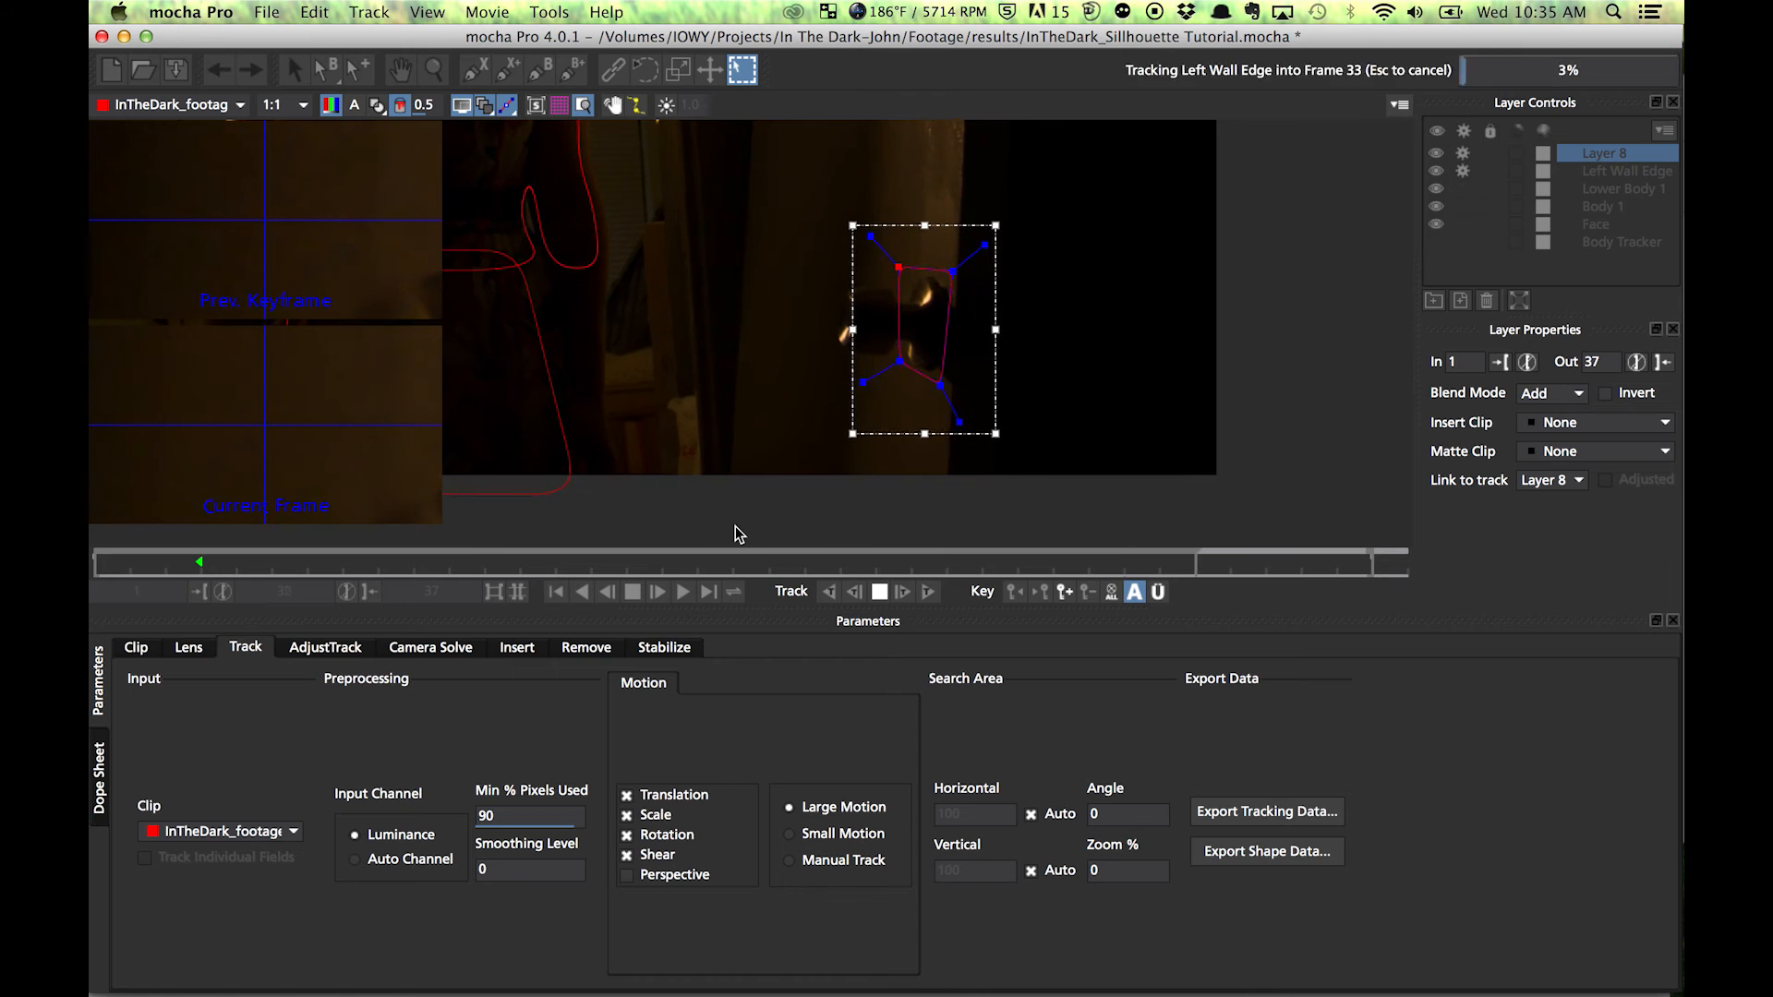
pyautogui.click(1267, 811)
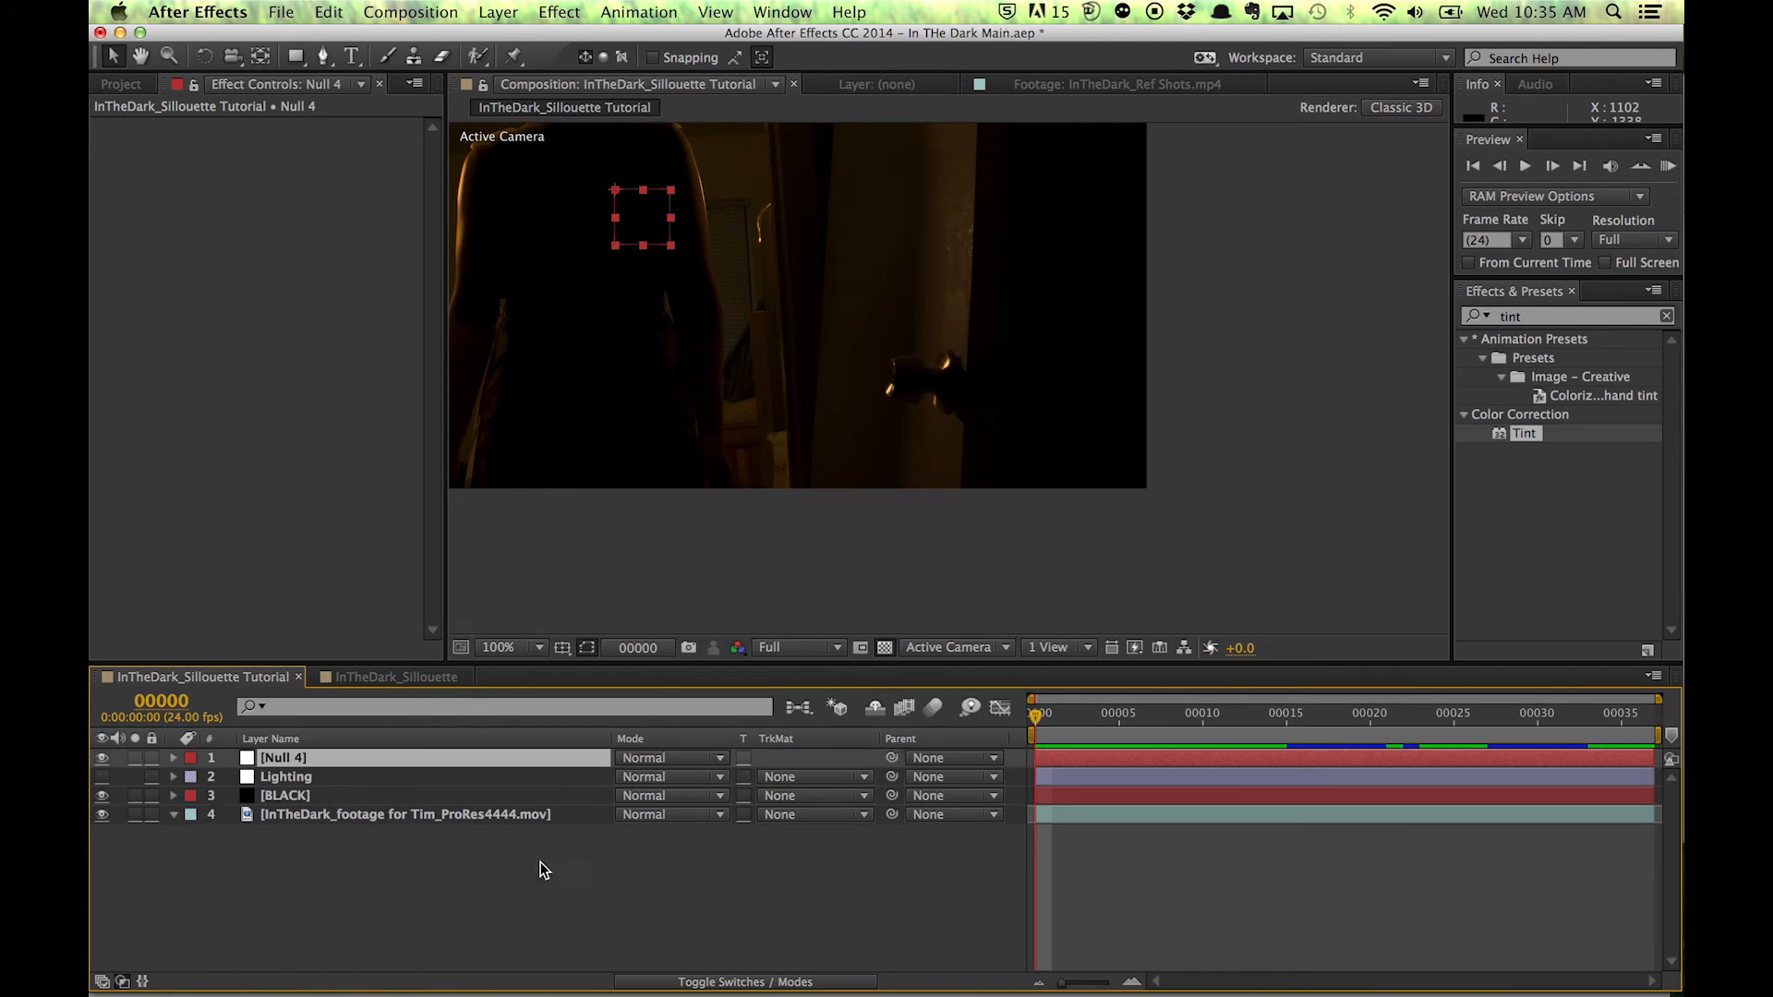
pyautogui.moveTo(138, 724)
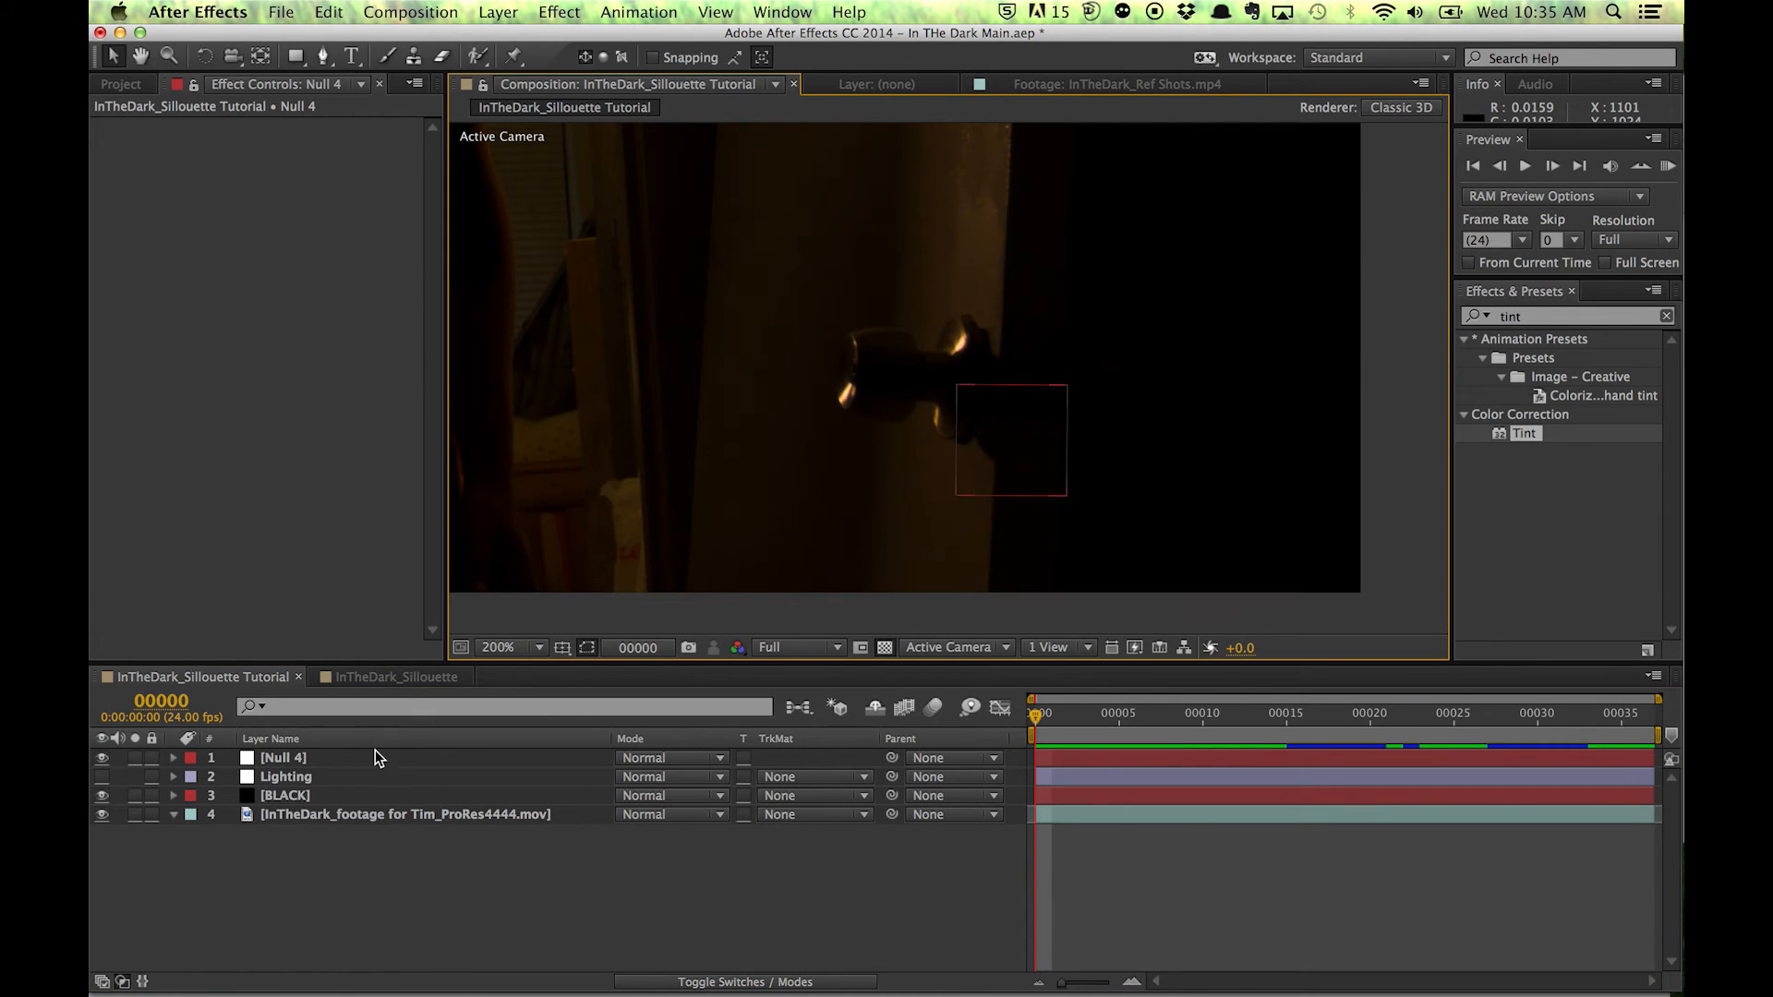
# - Create a black solid named Handle Balck and rename Null 4 to Handle Tracker
pyautogui.click(285, 794)
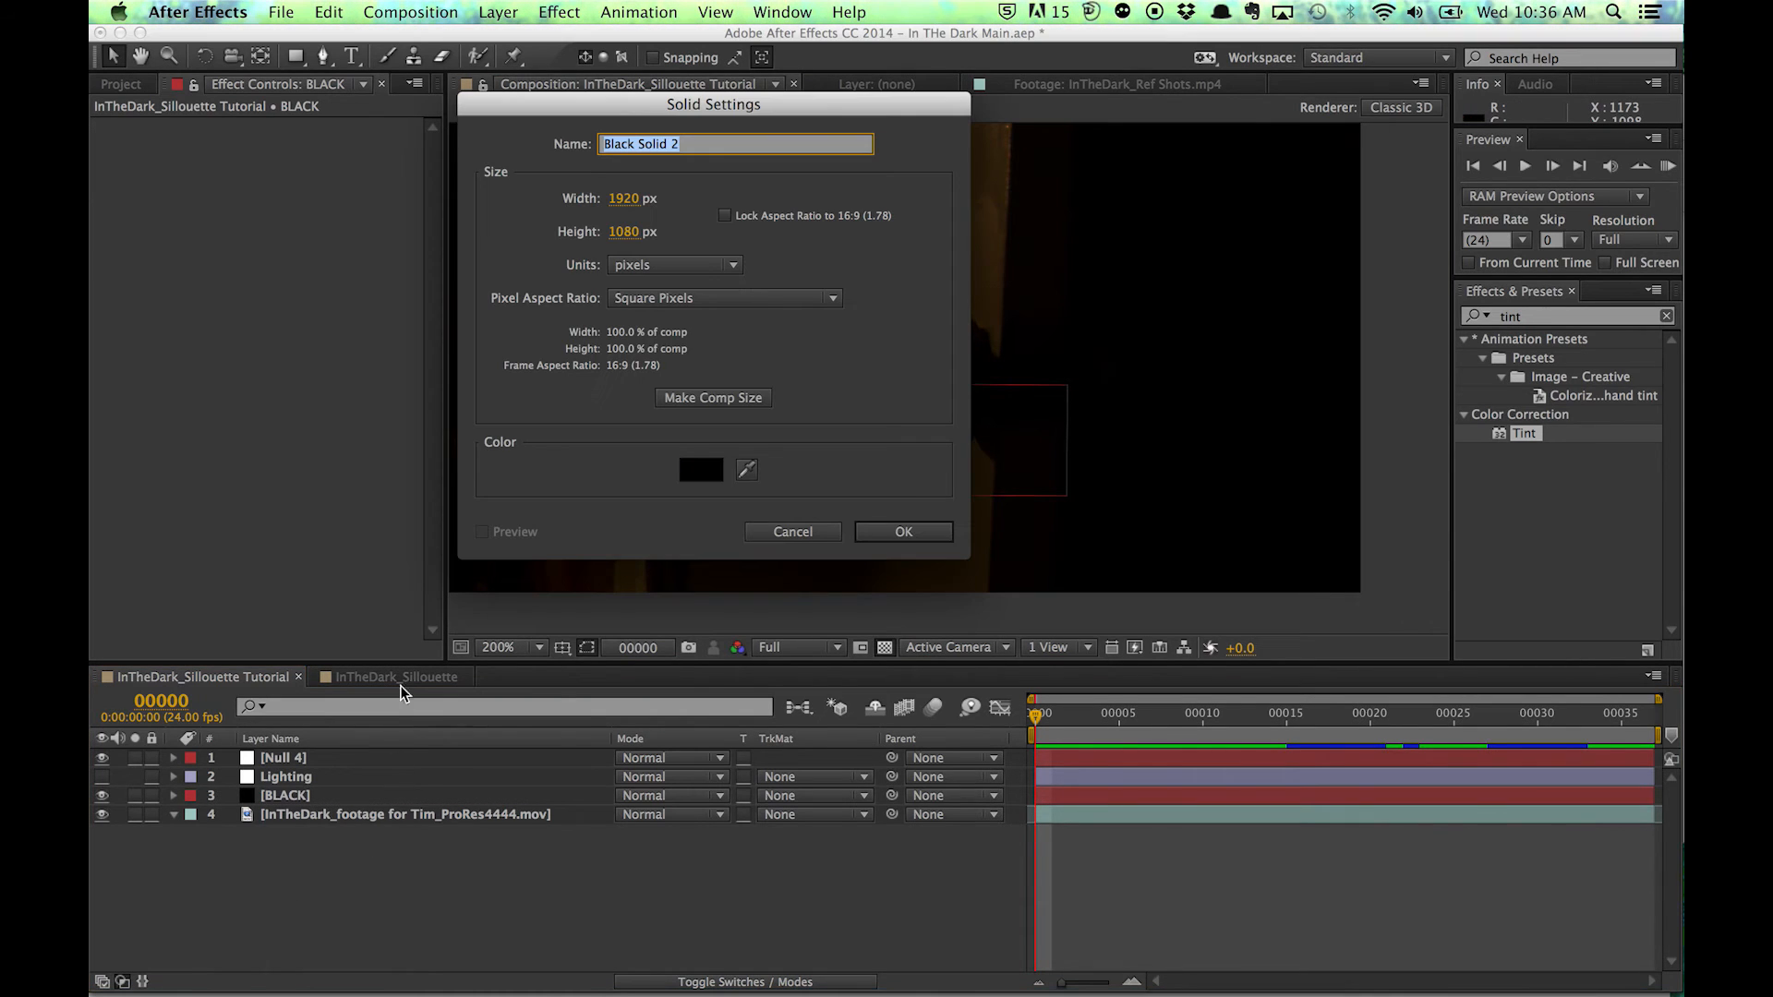
pyautogui.write('Han')
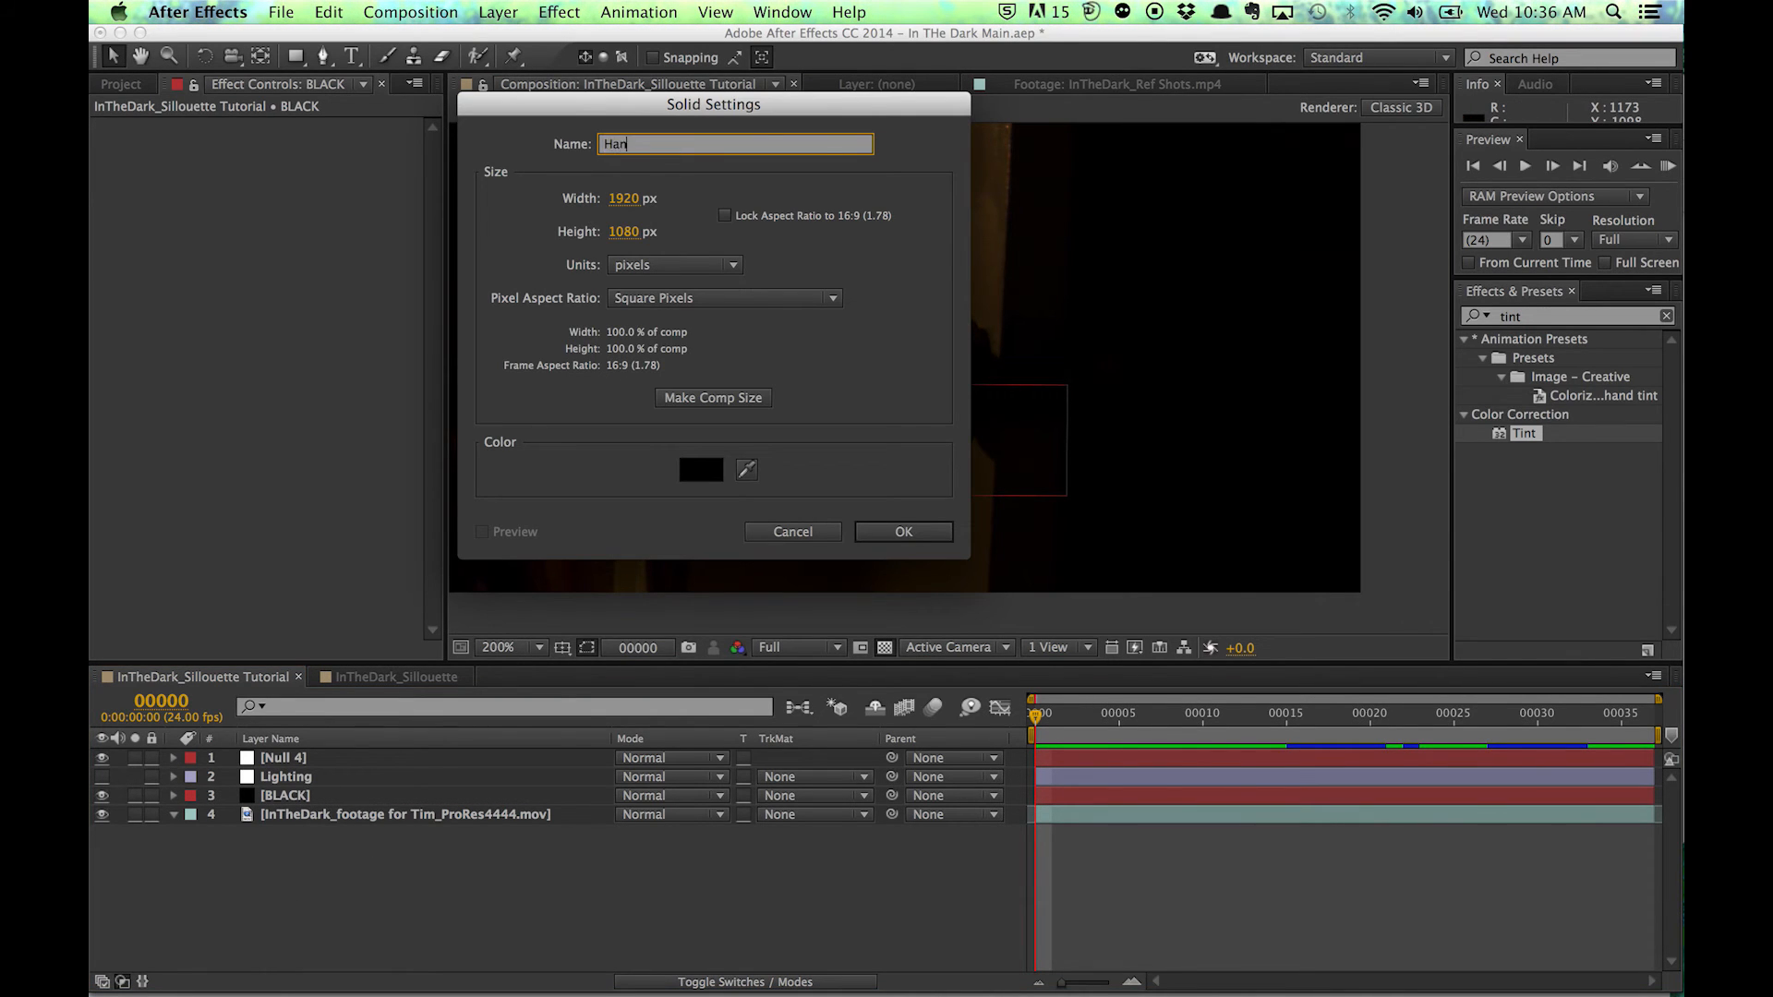
pyautogui.click(903, 532)
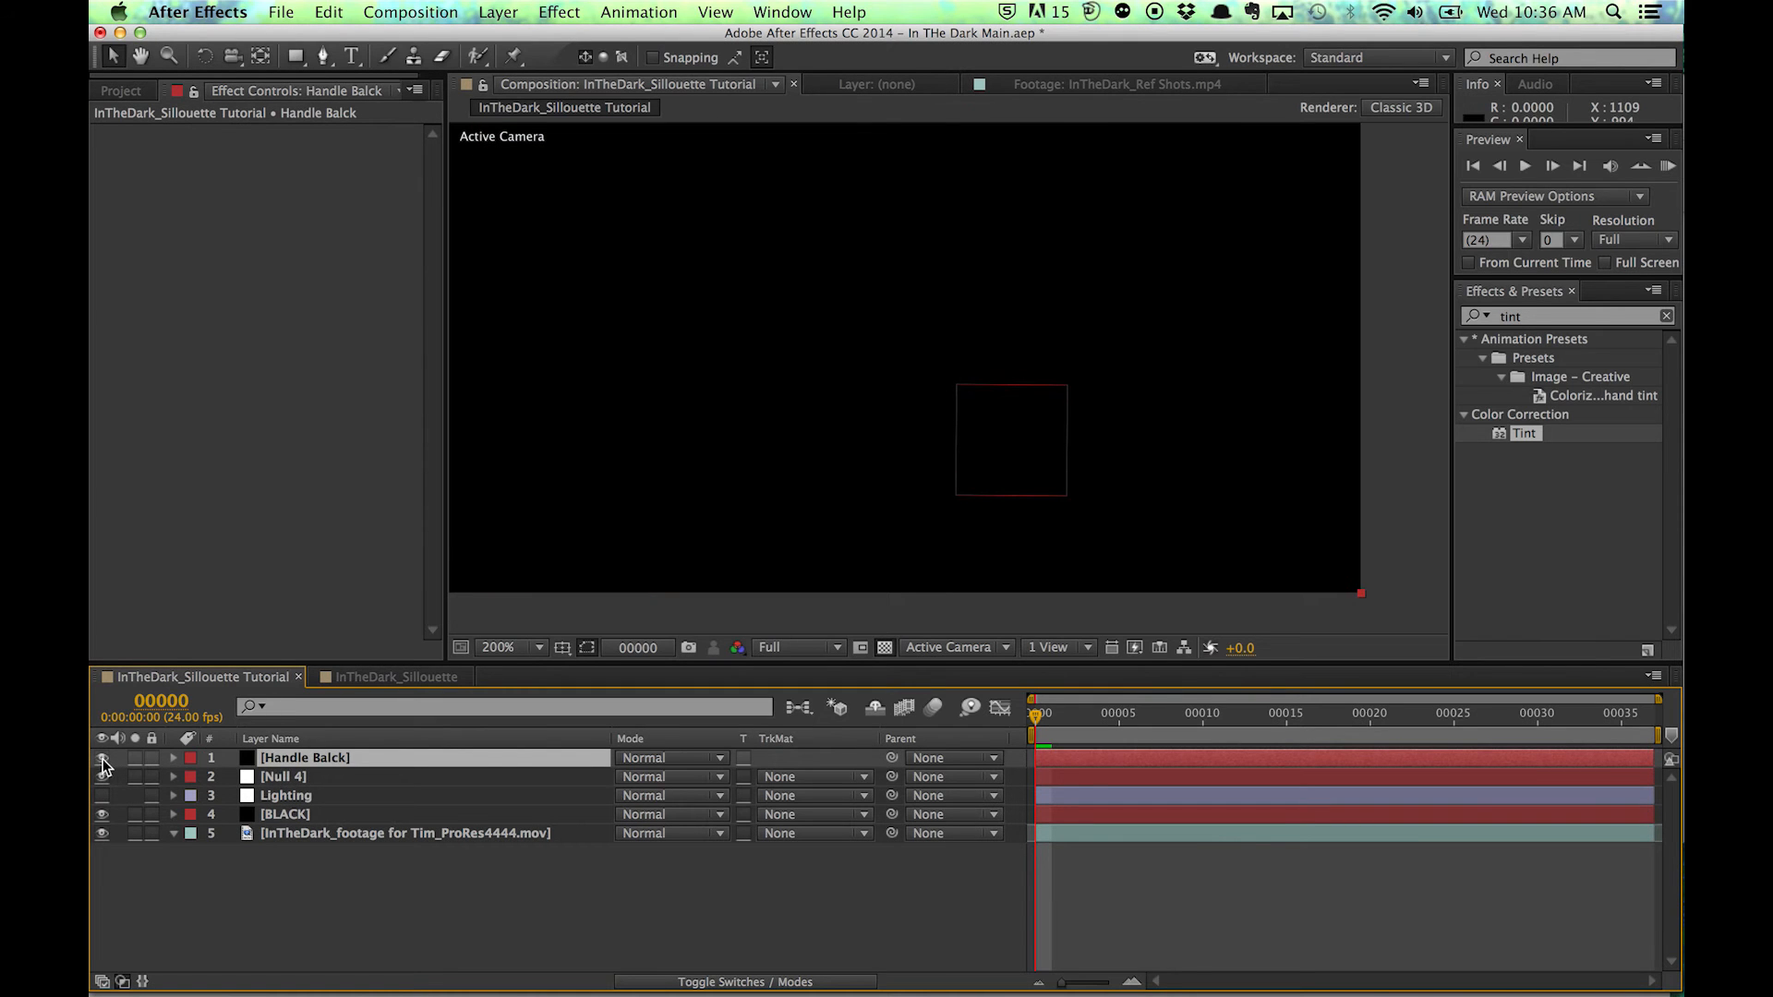
pyautogui.click(198, 757)
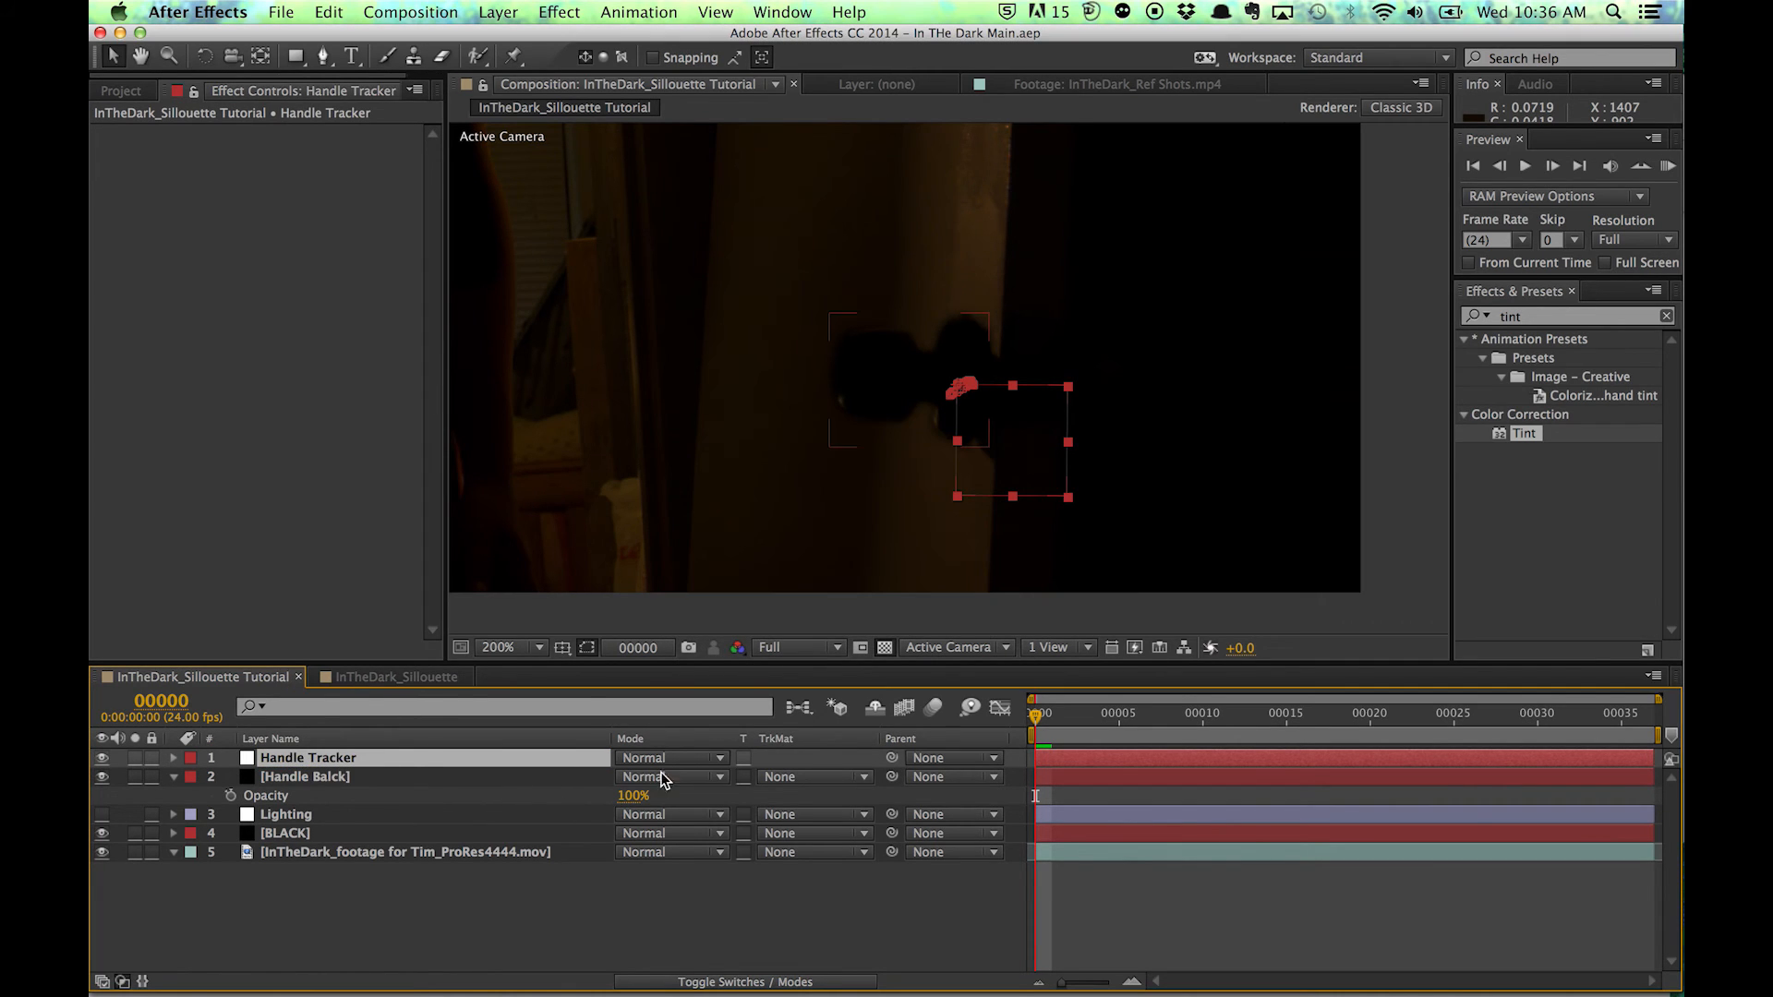
# - Parent the Handle Balck solid to Handle Tracker
pyautogui.click(297, 775)
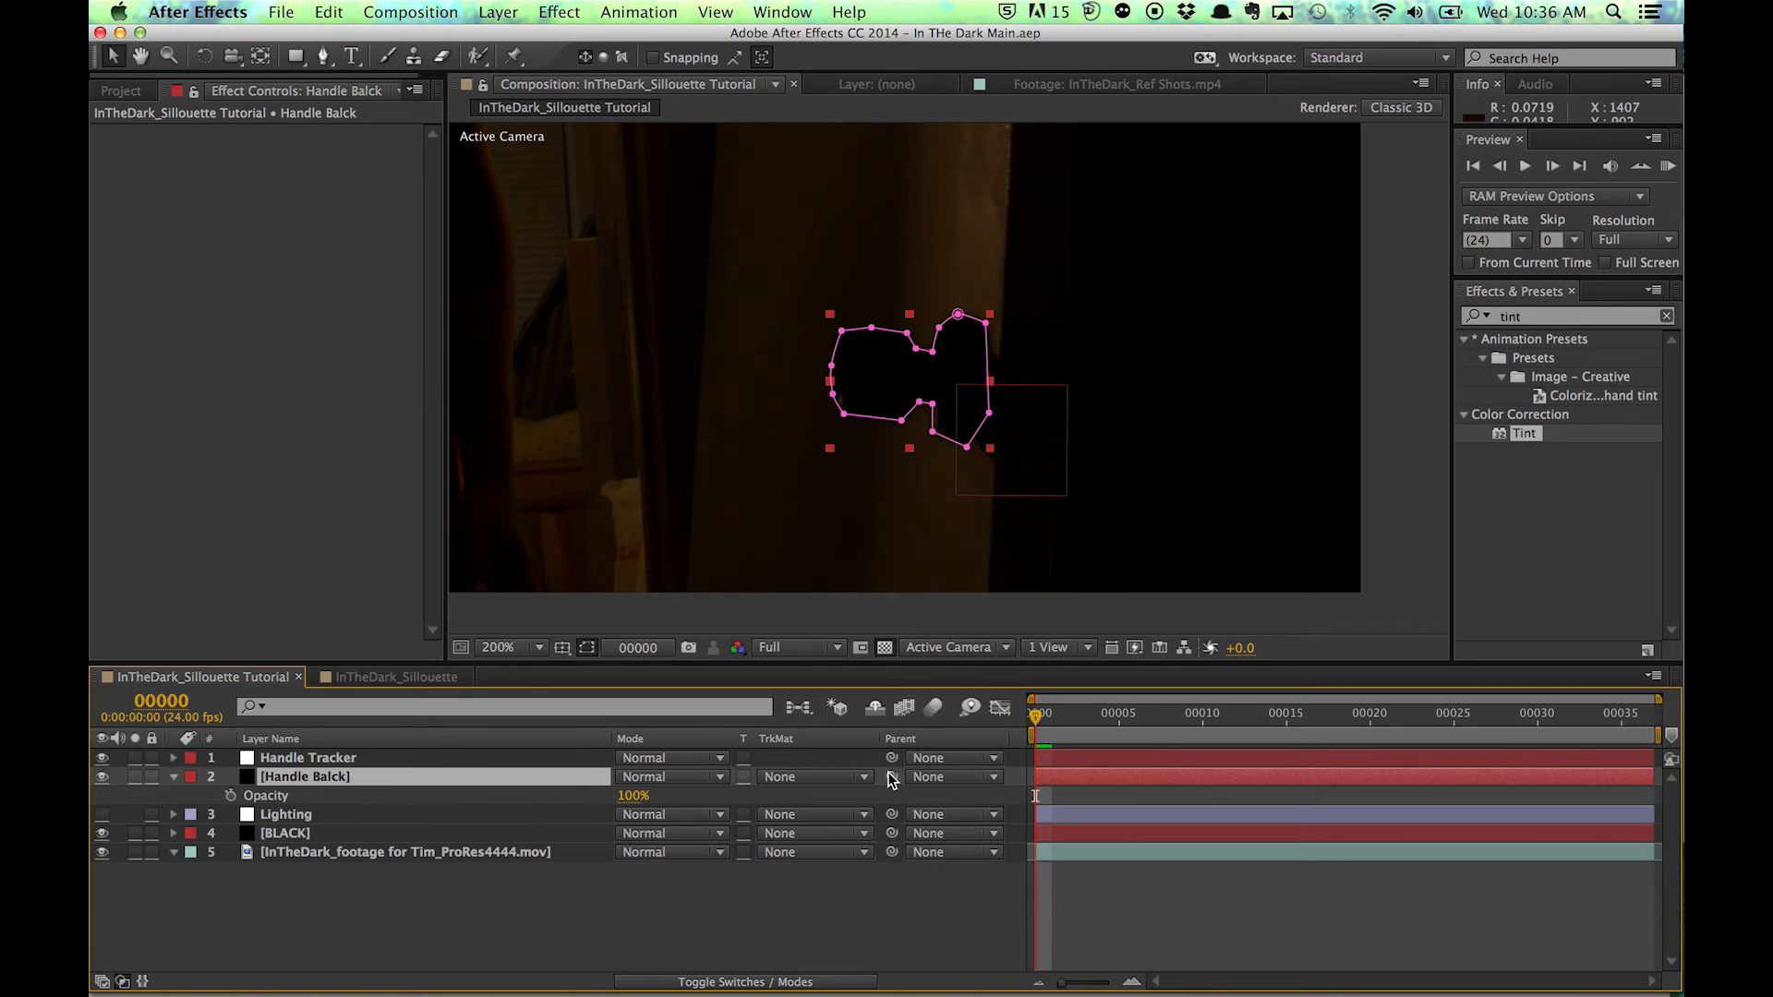
pyautogui.click(953, 776)
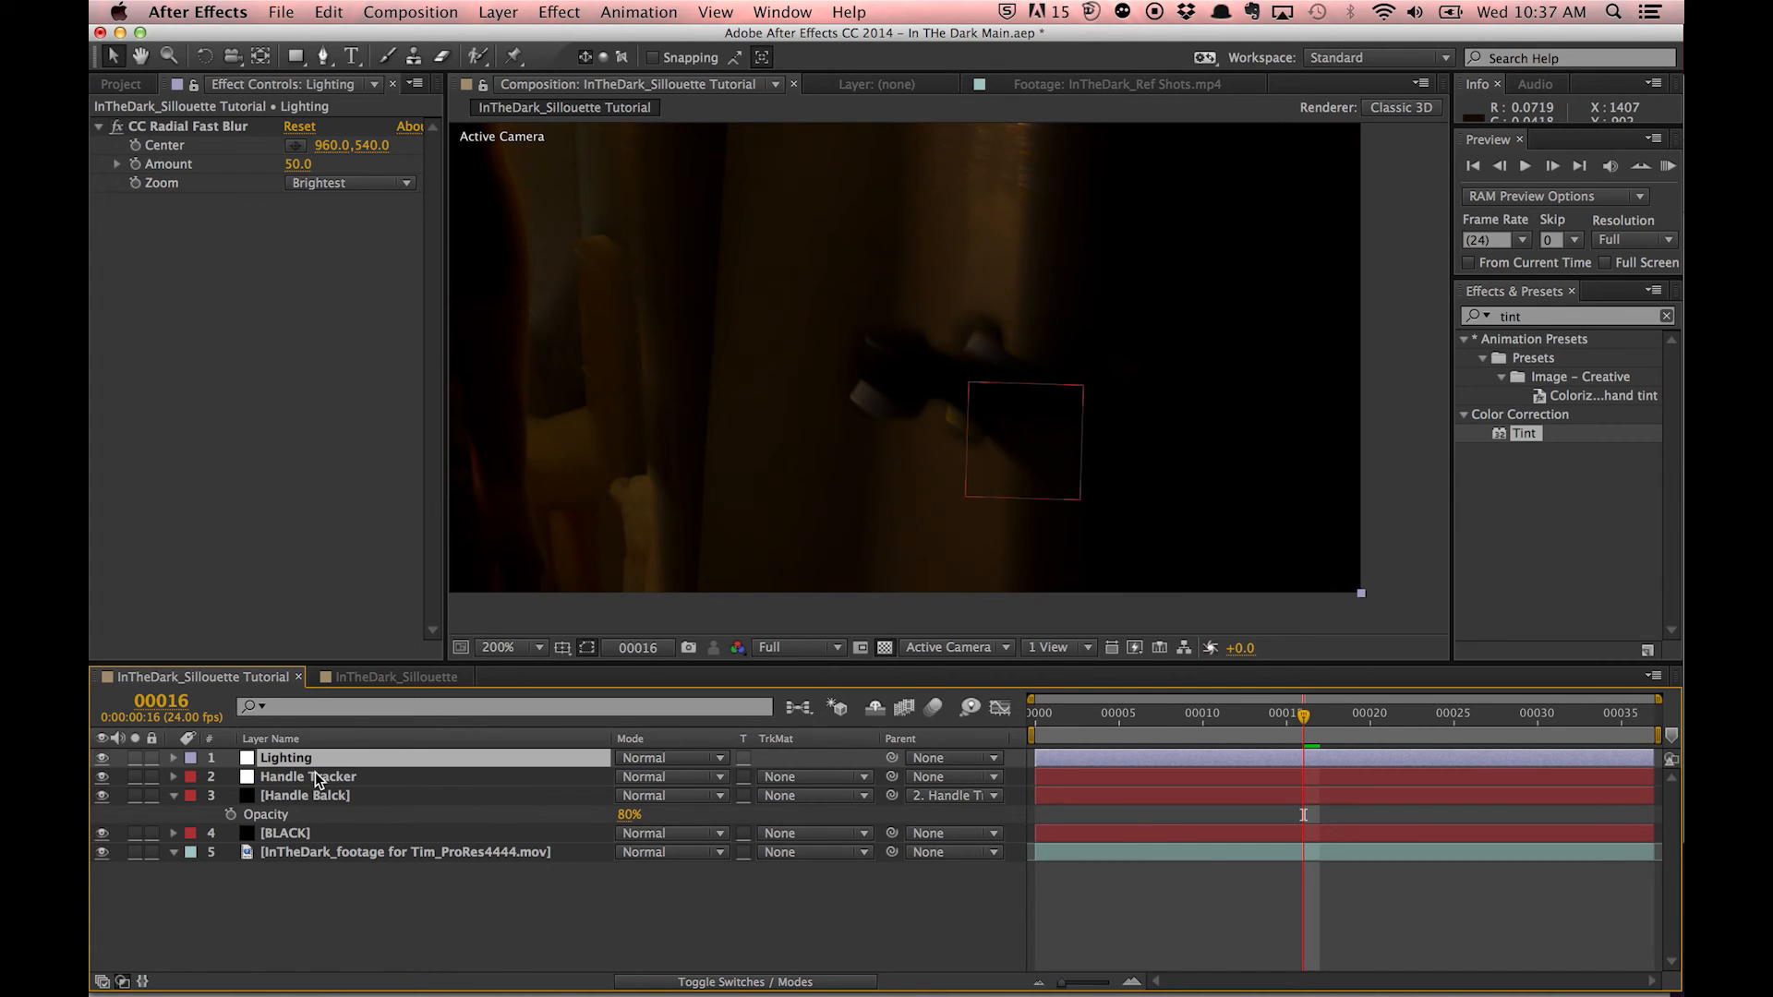
# - Set Handle Balck's opacity to 89% to darken the door handle
pyautogui.click(303, 794)
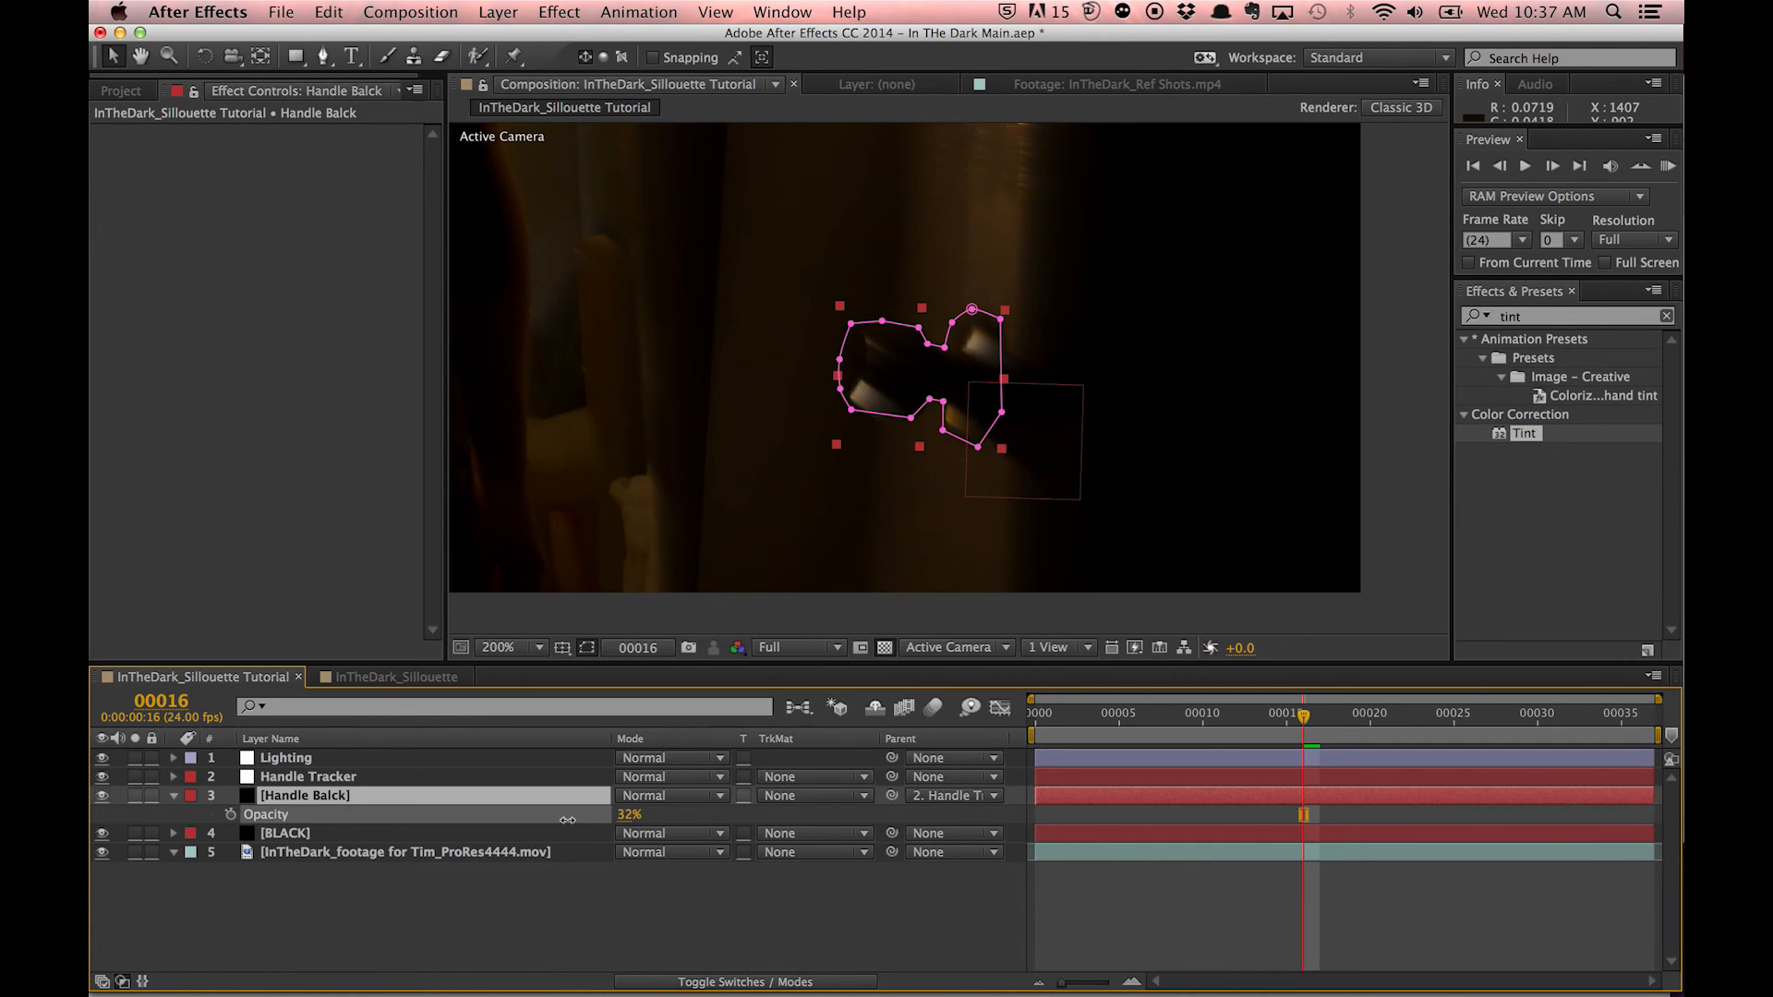
pyautogui.moveTo(628, 814); pyautogui.dragTo(652, 814)
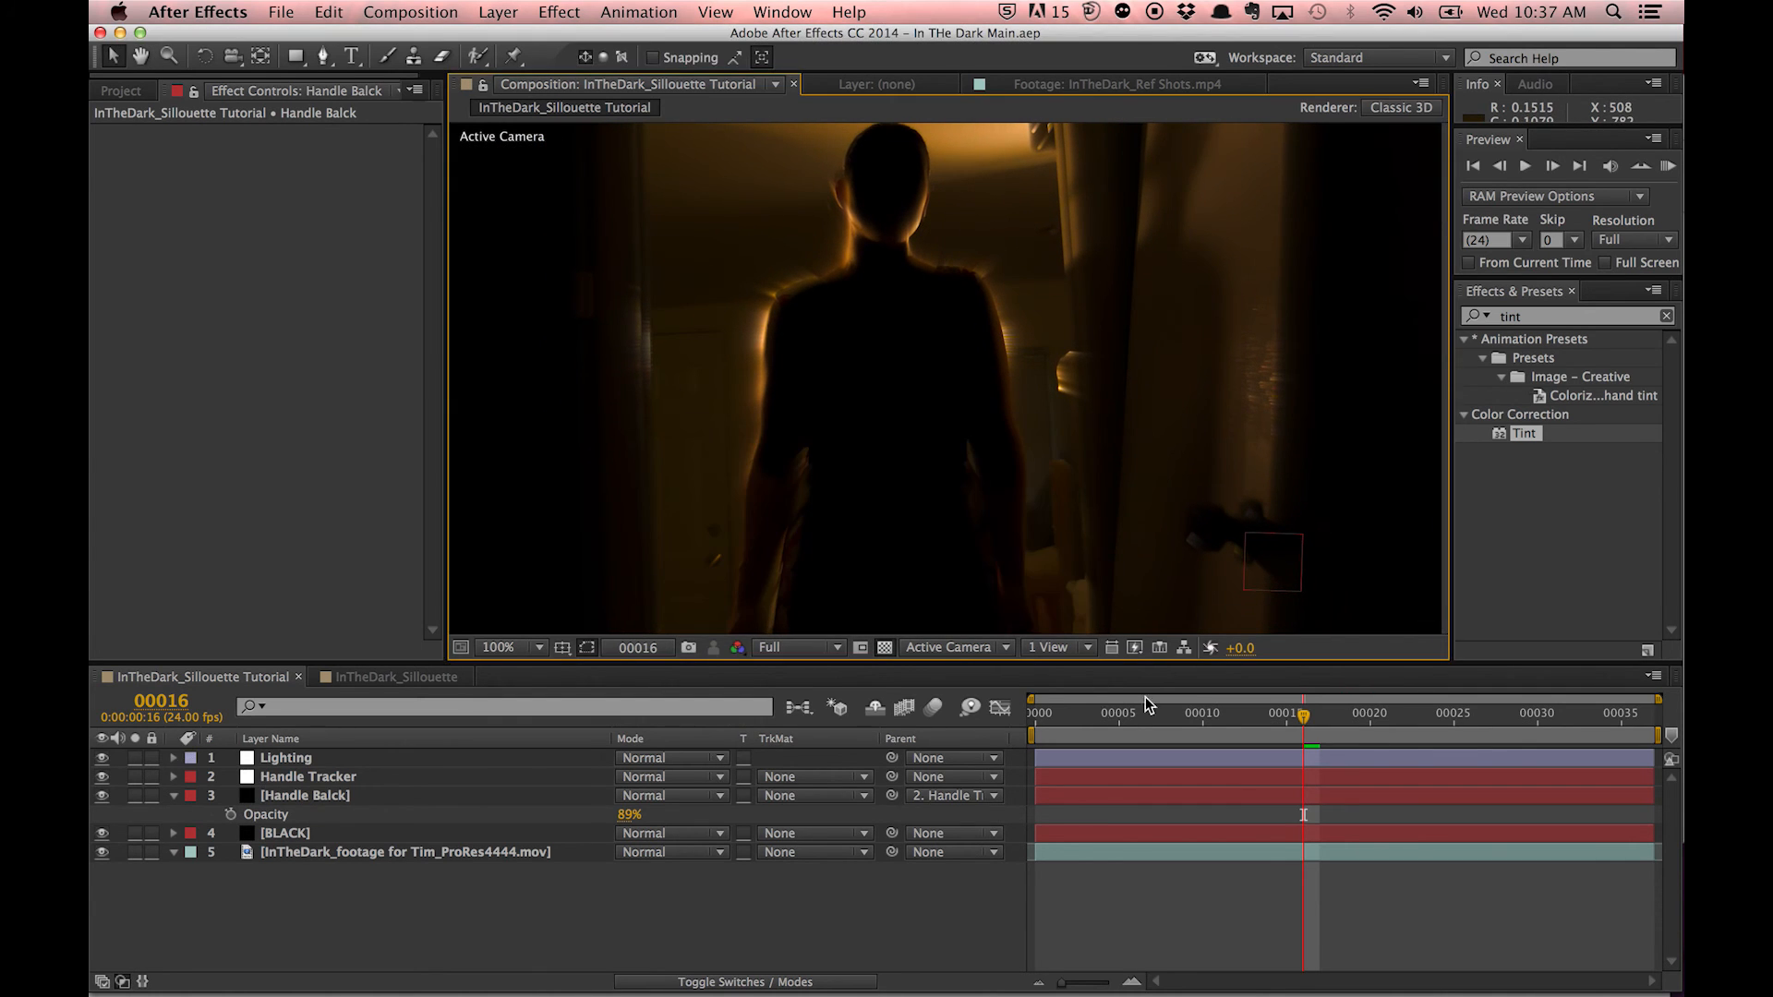
pyautogui.click(1034, 735)
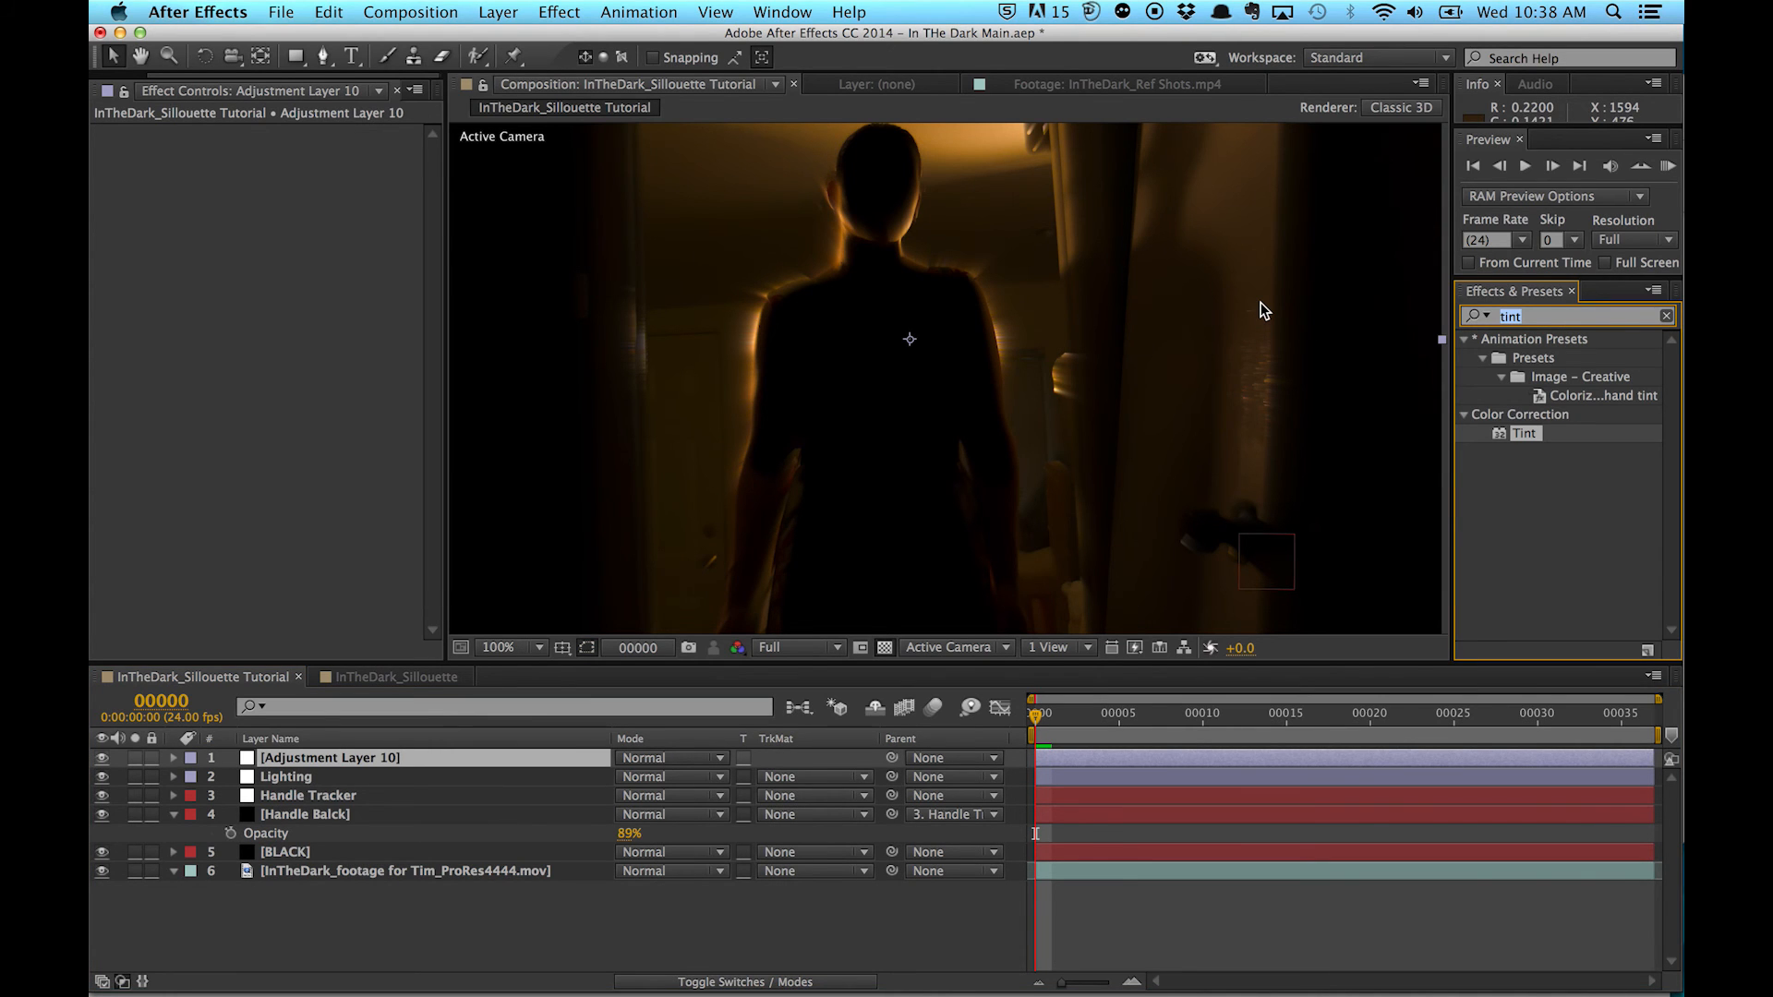
# - Apply Curves to the new adjustment layer and pull the RGB midtones down slightly
pyautogui.write('curve')
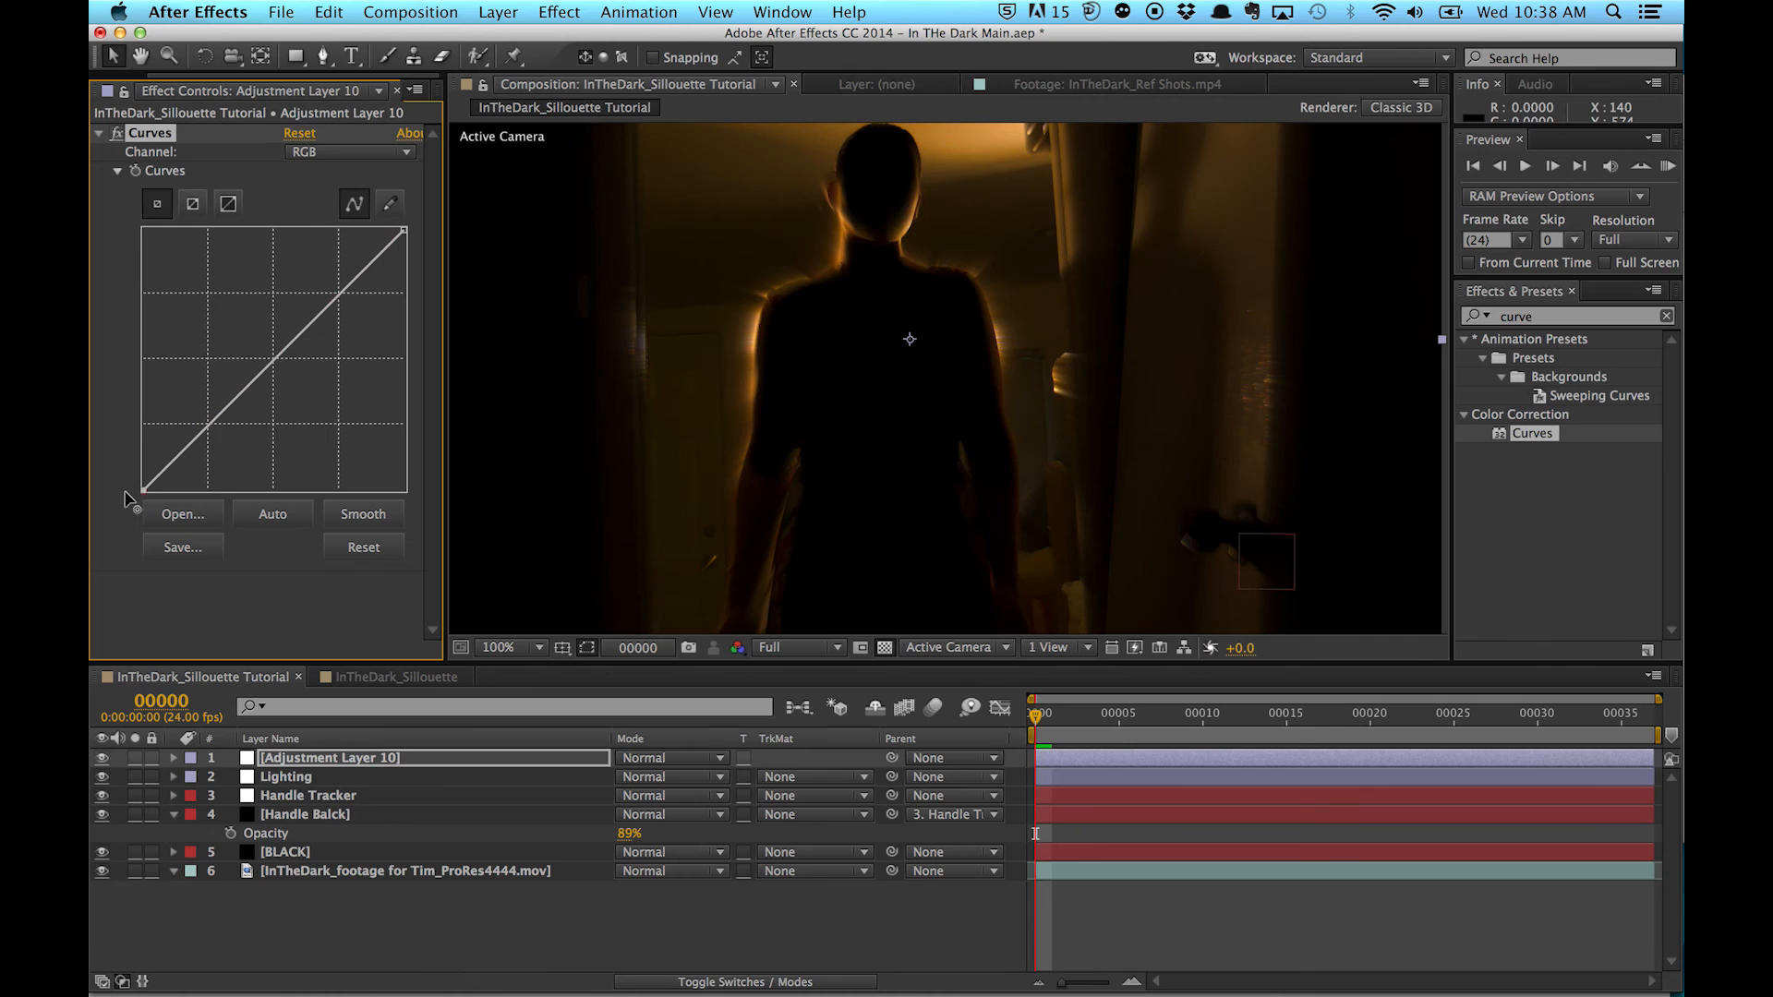
pyautogui.moveTo(148, 485); pyautogui.dragTo(153, 496)
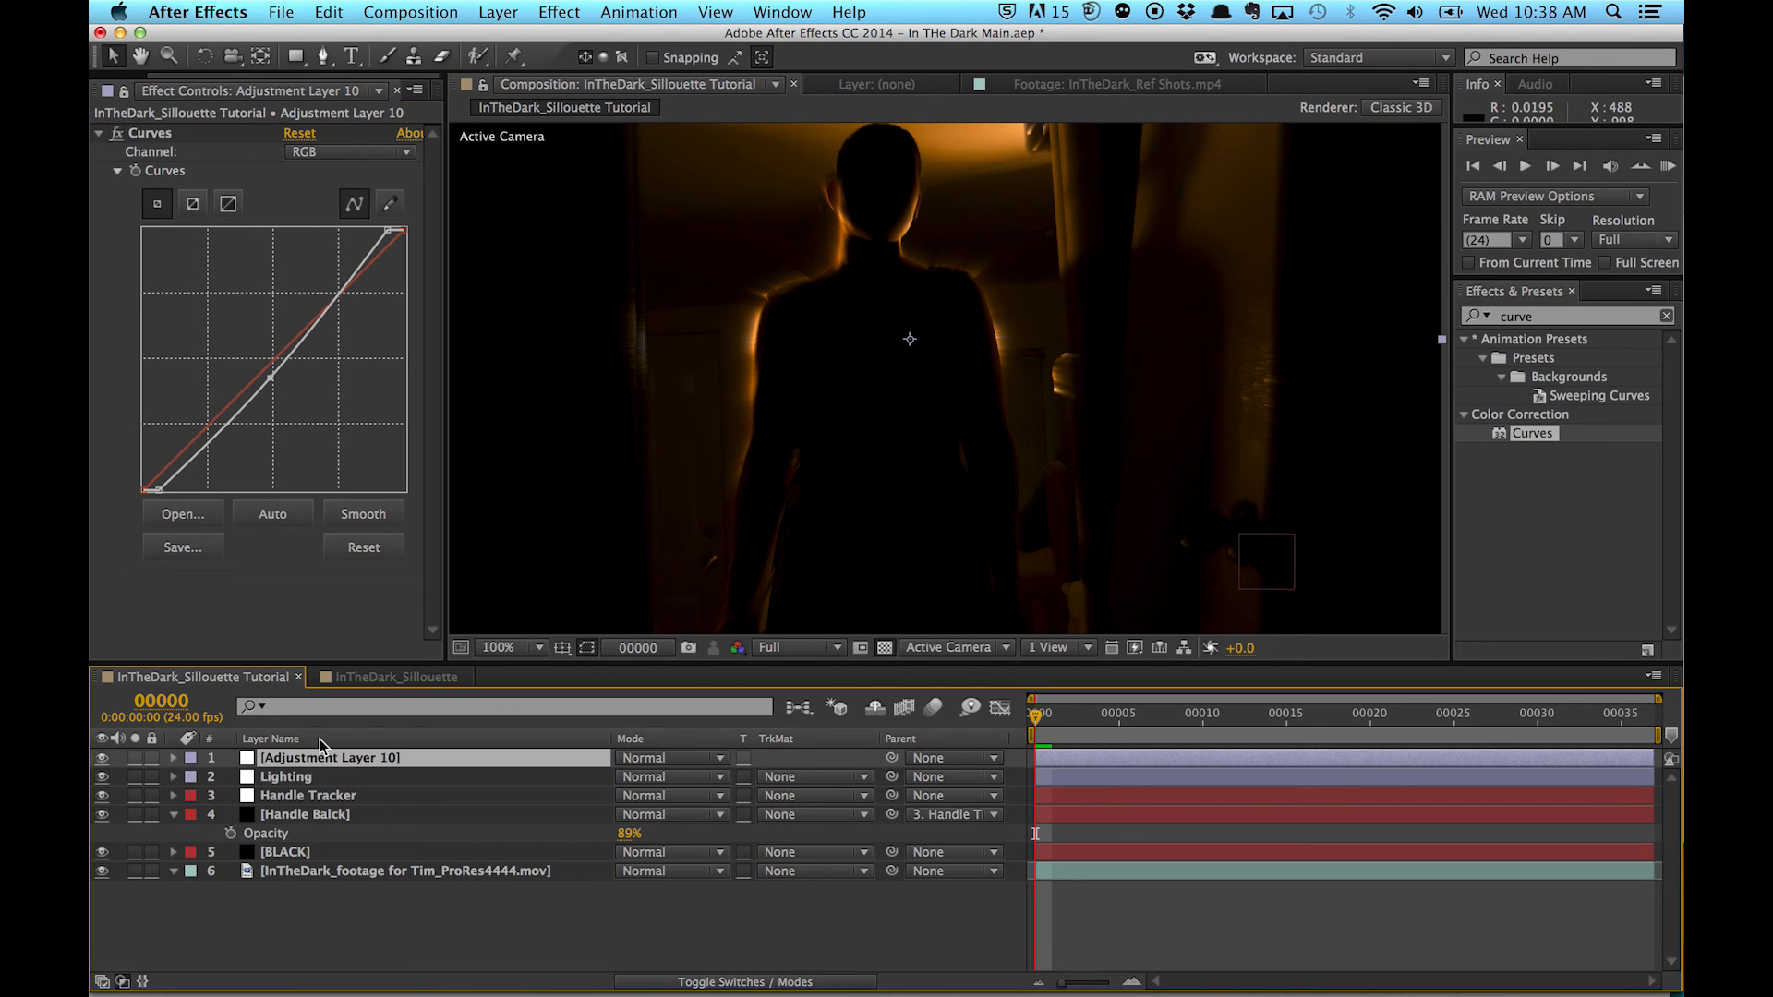
pyautogui.click(1560, 316)
pyautogui.write('tint')
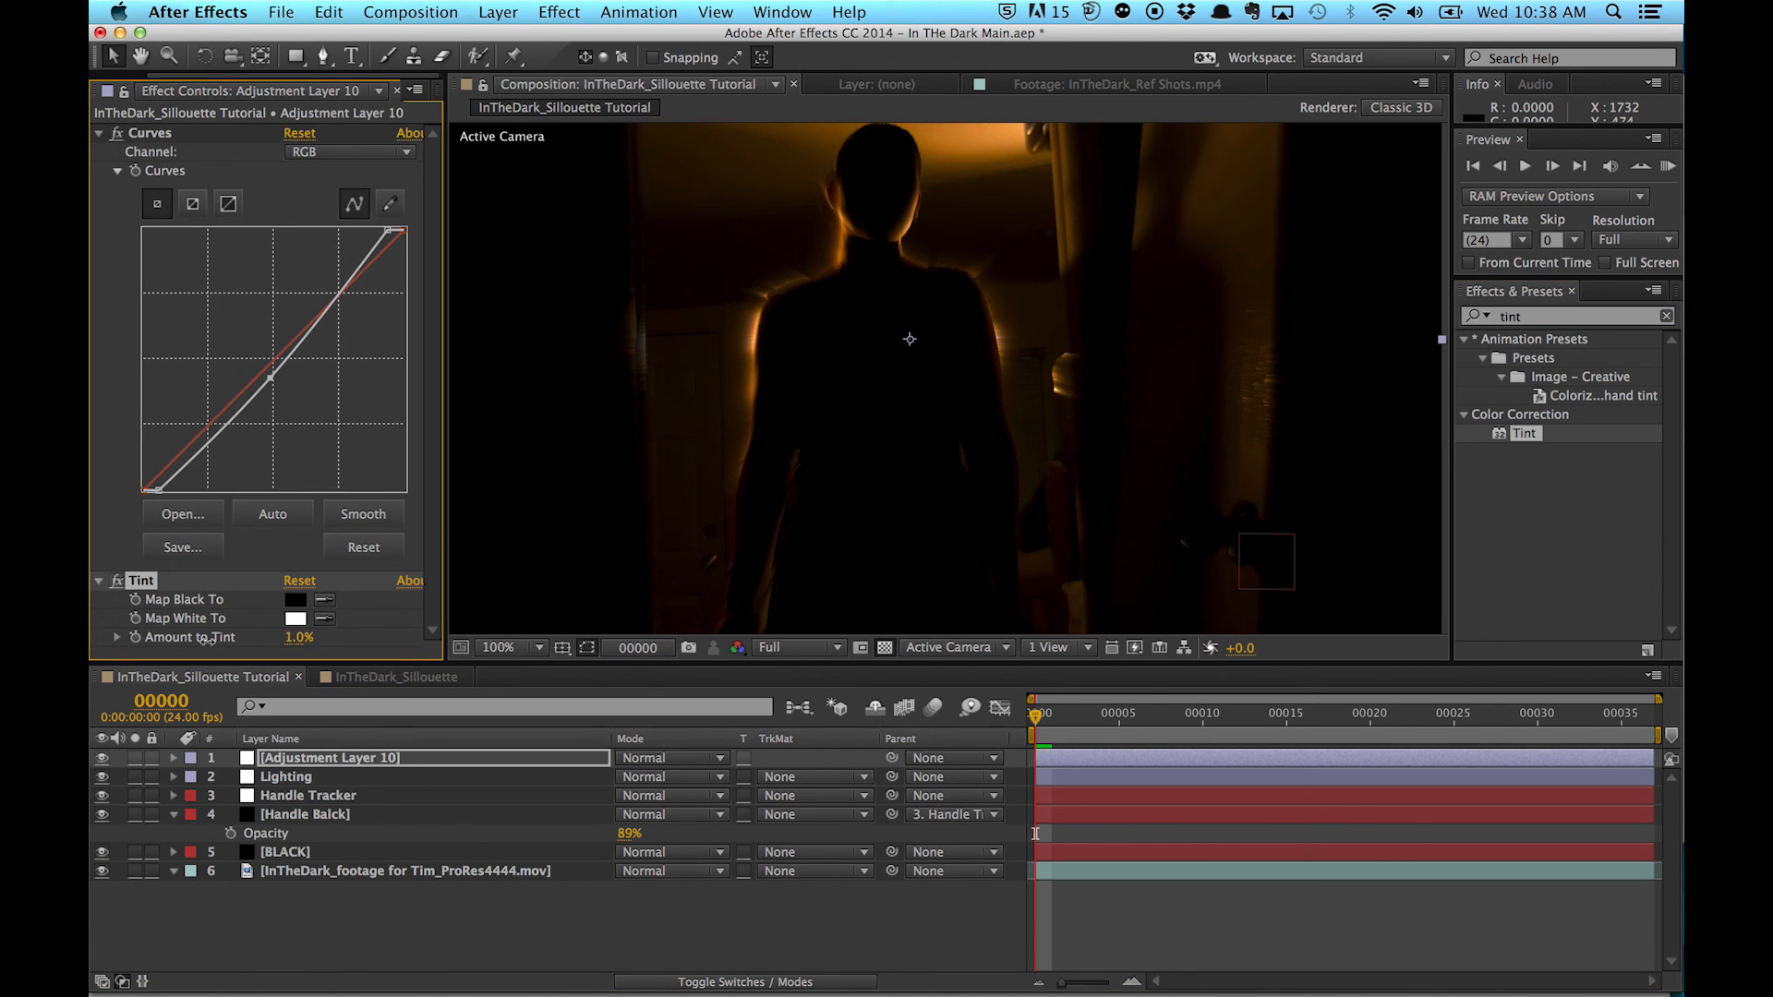
# - Set Tint's Map White To colour to a saturated bright blue (0079FF) and confirm it
pyautogui.click(295, 619)
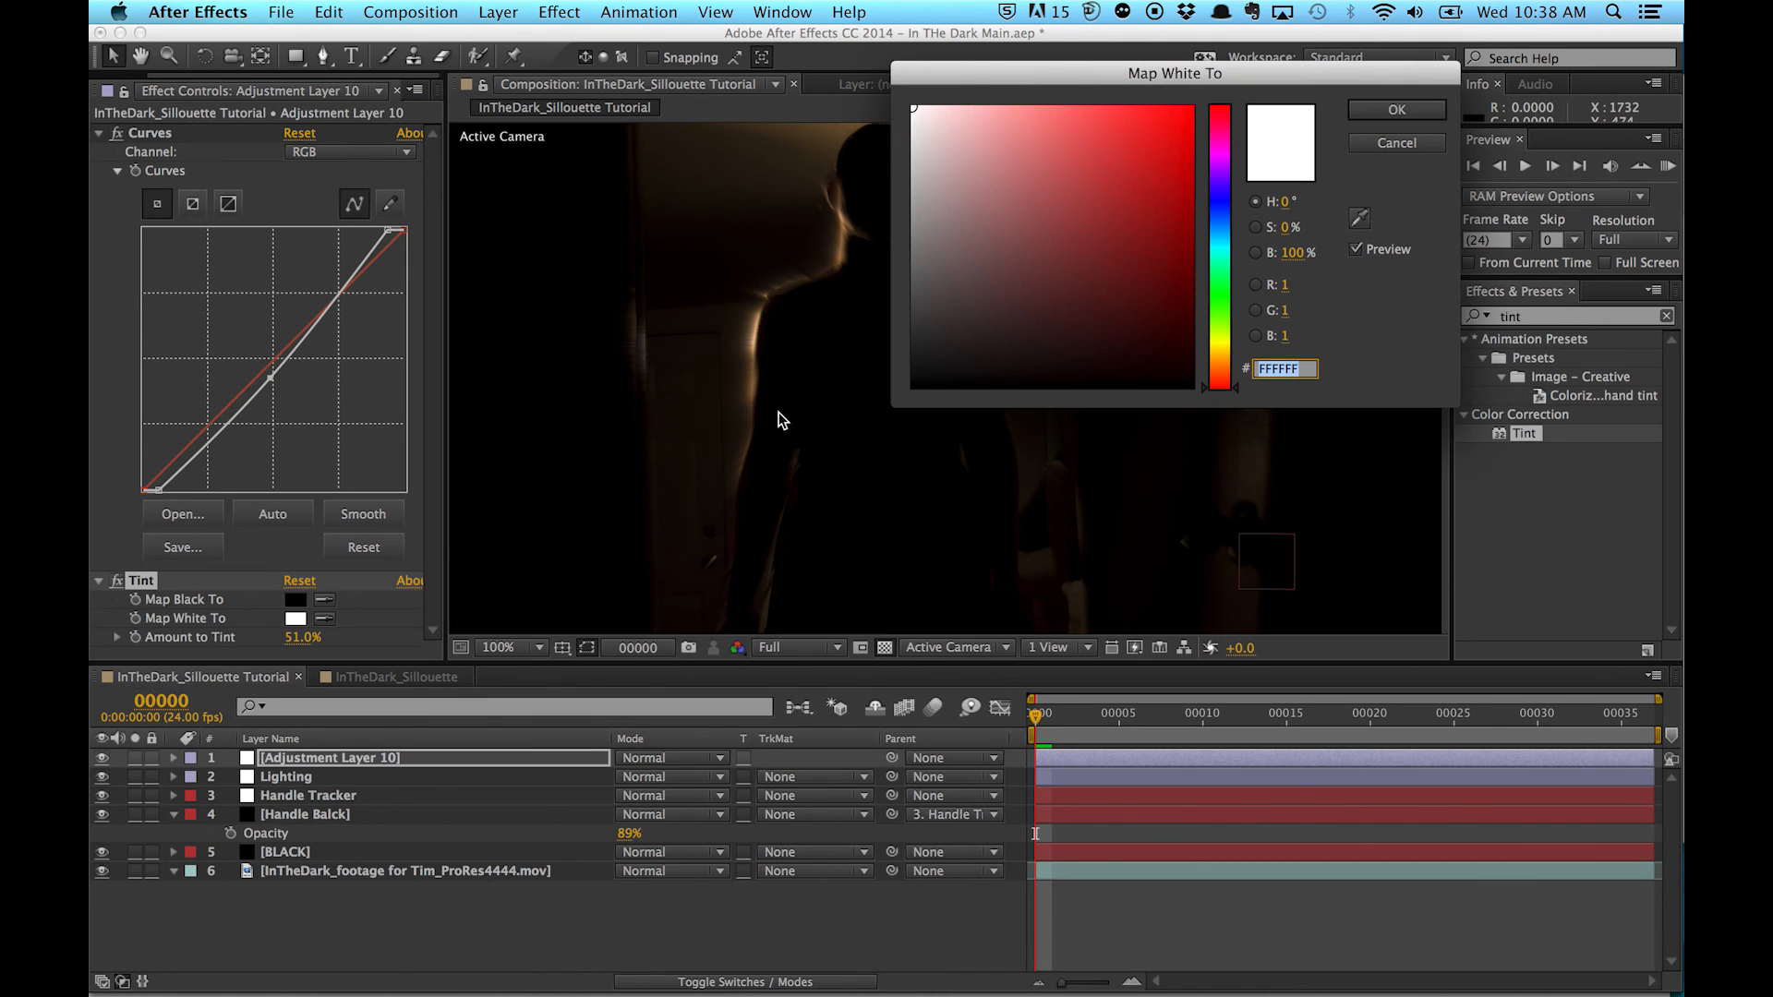
pyautogui.click(1067, 216)
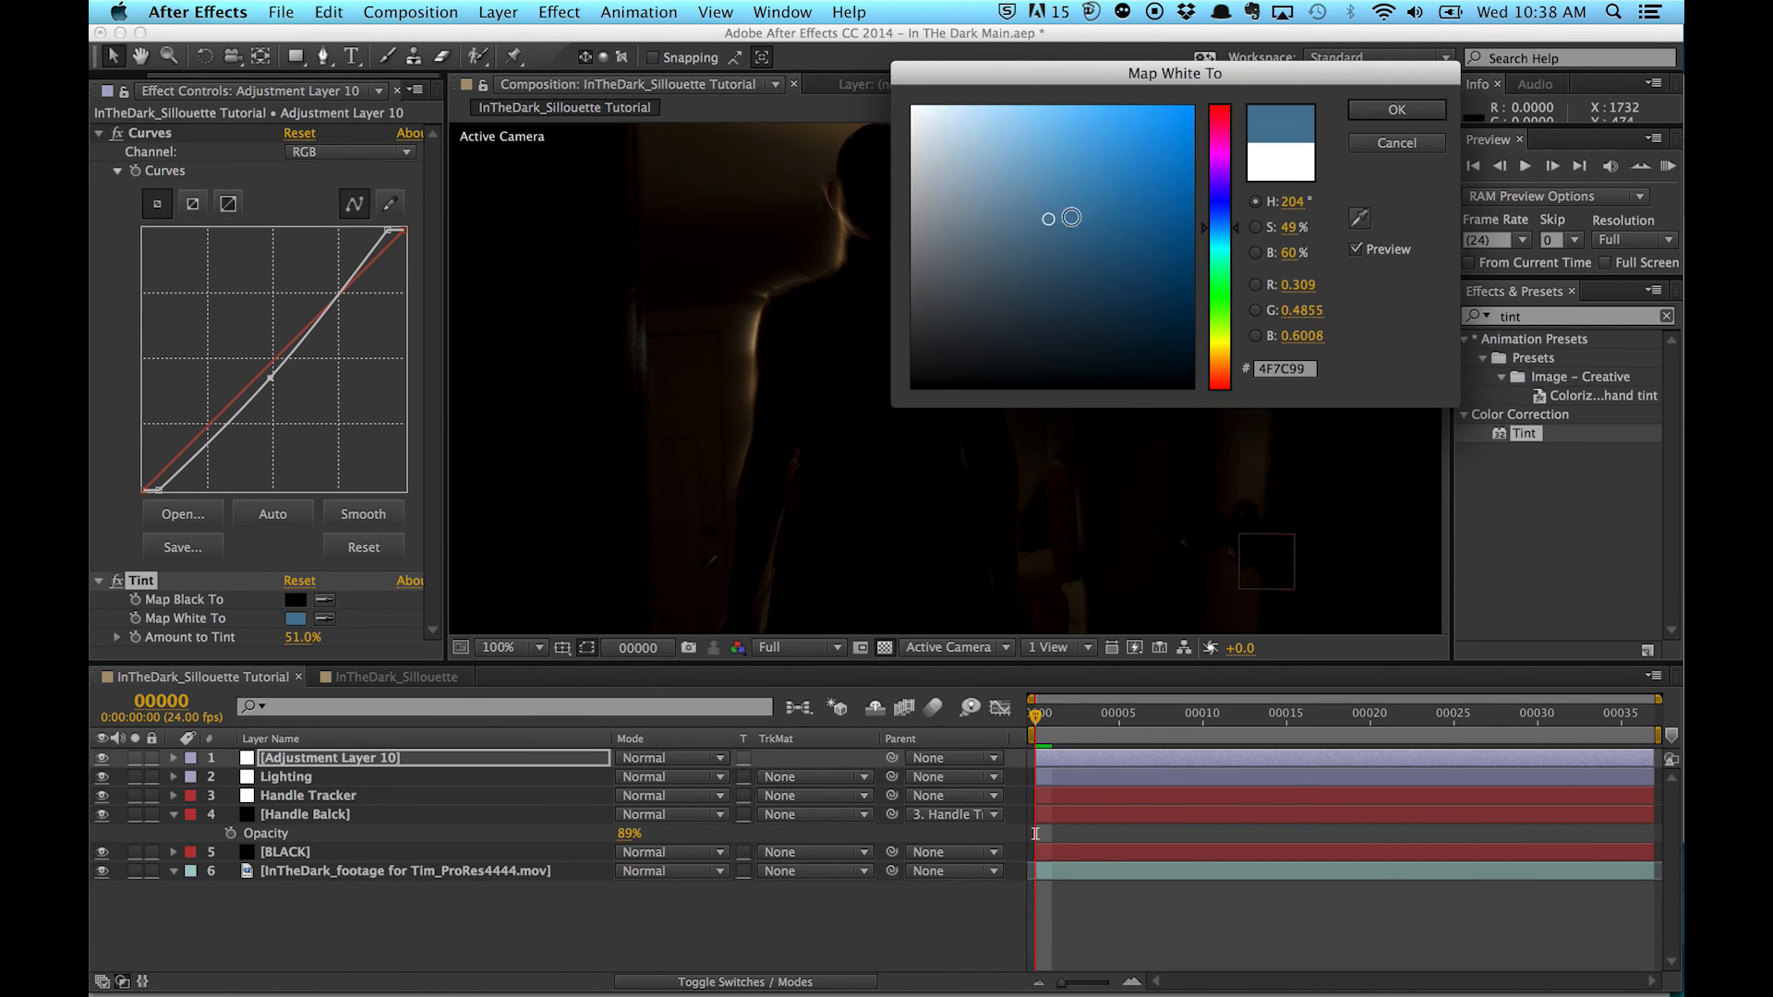
pyautogui.click(1185, 106)
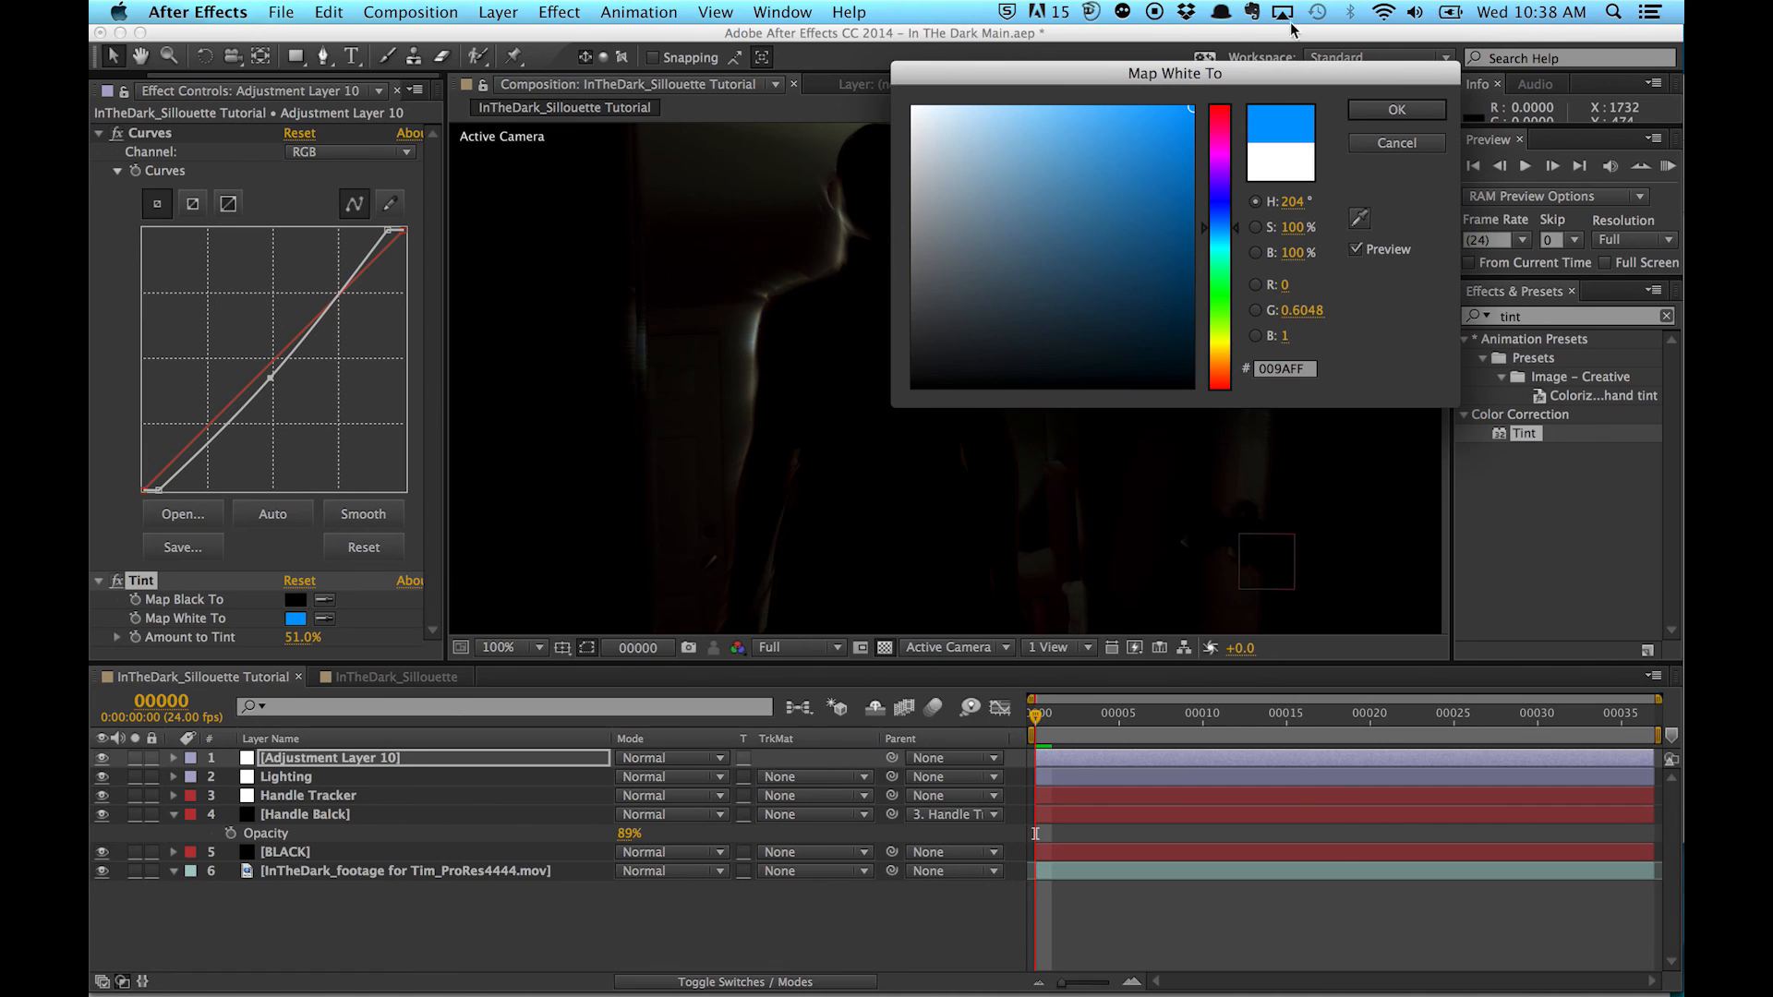
pyautogui.moveTo(1245, 229)
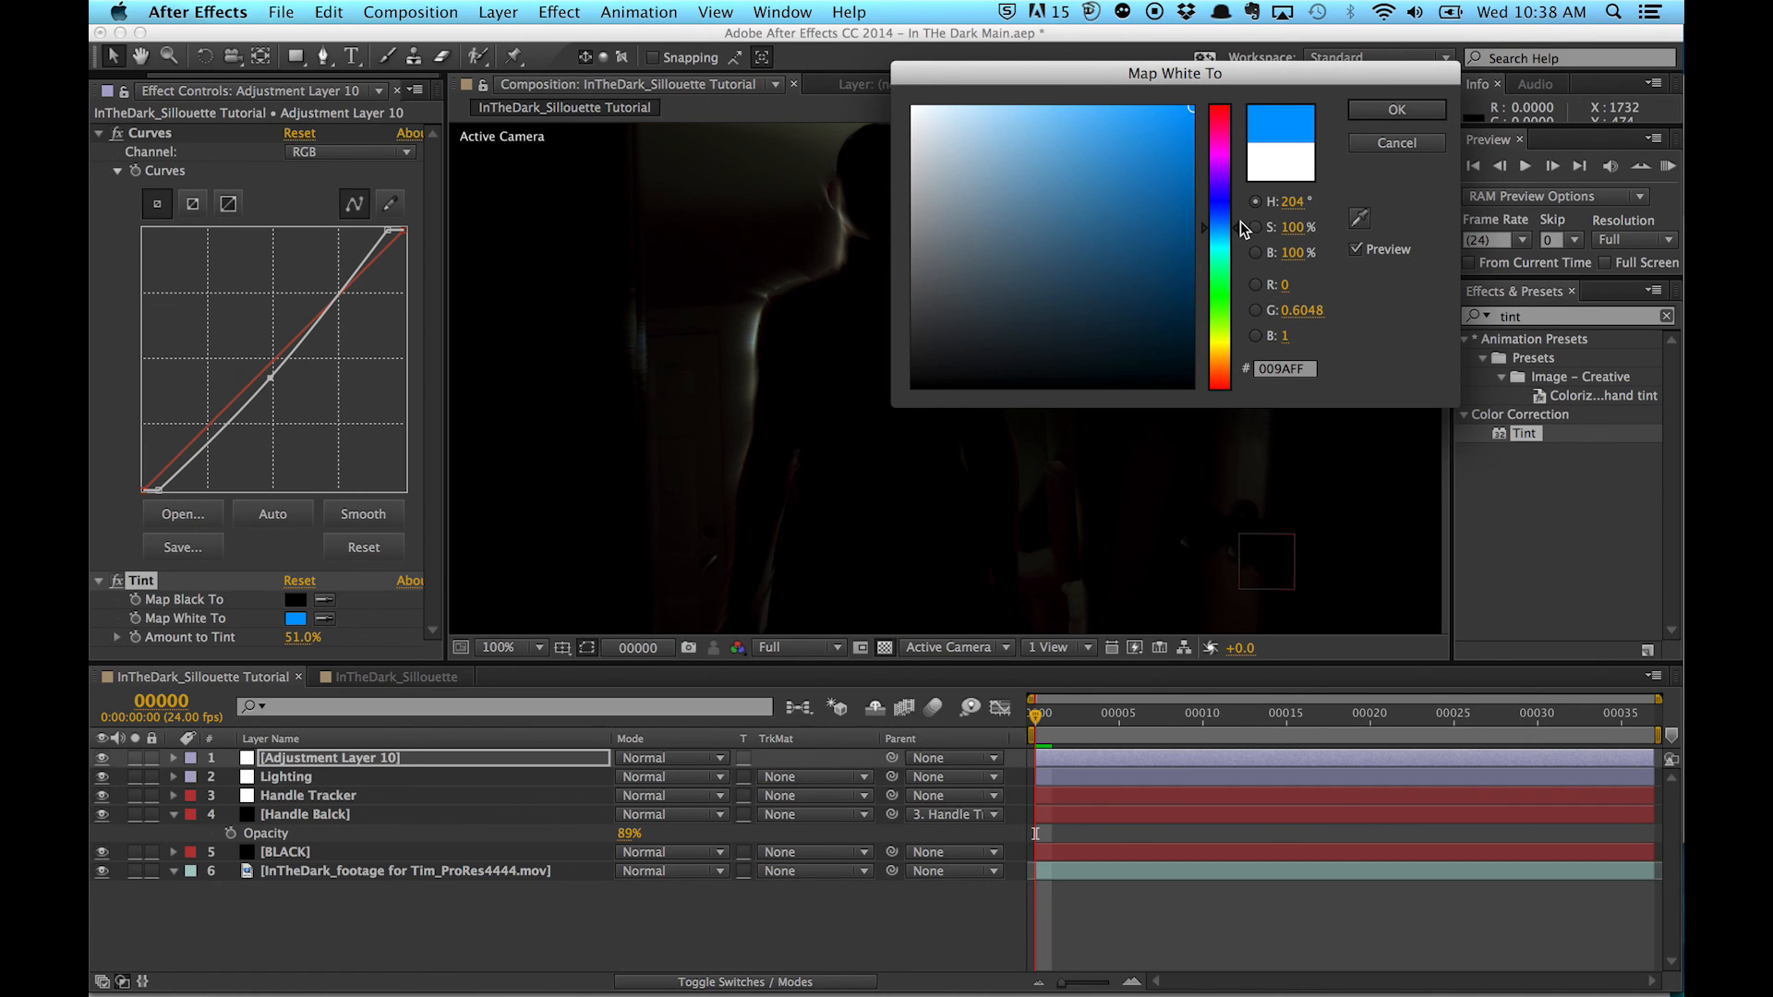
pyautogui.moveTo(1217, 208); pyautogui.dragTo(1217, 220)
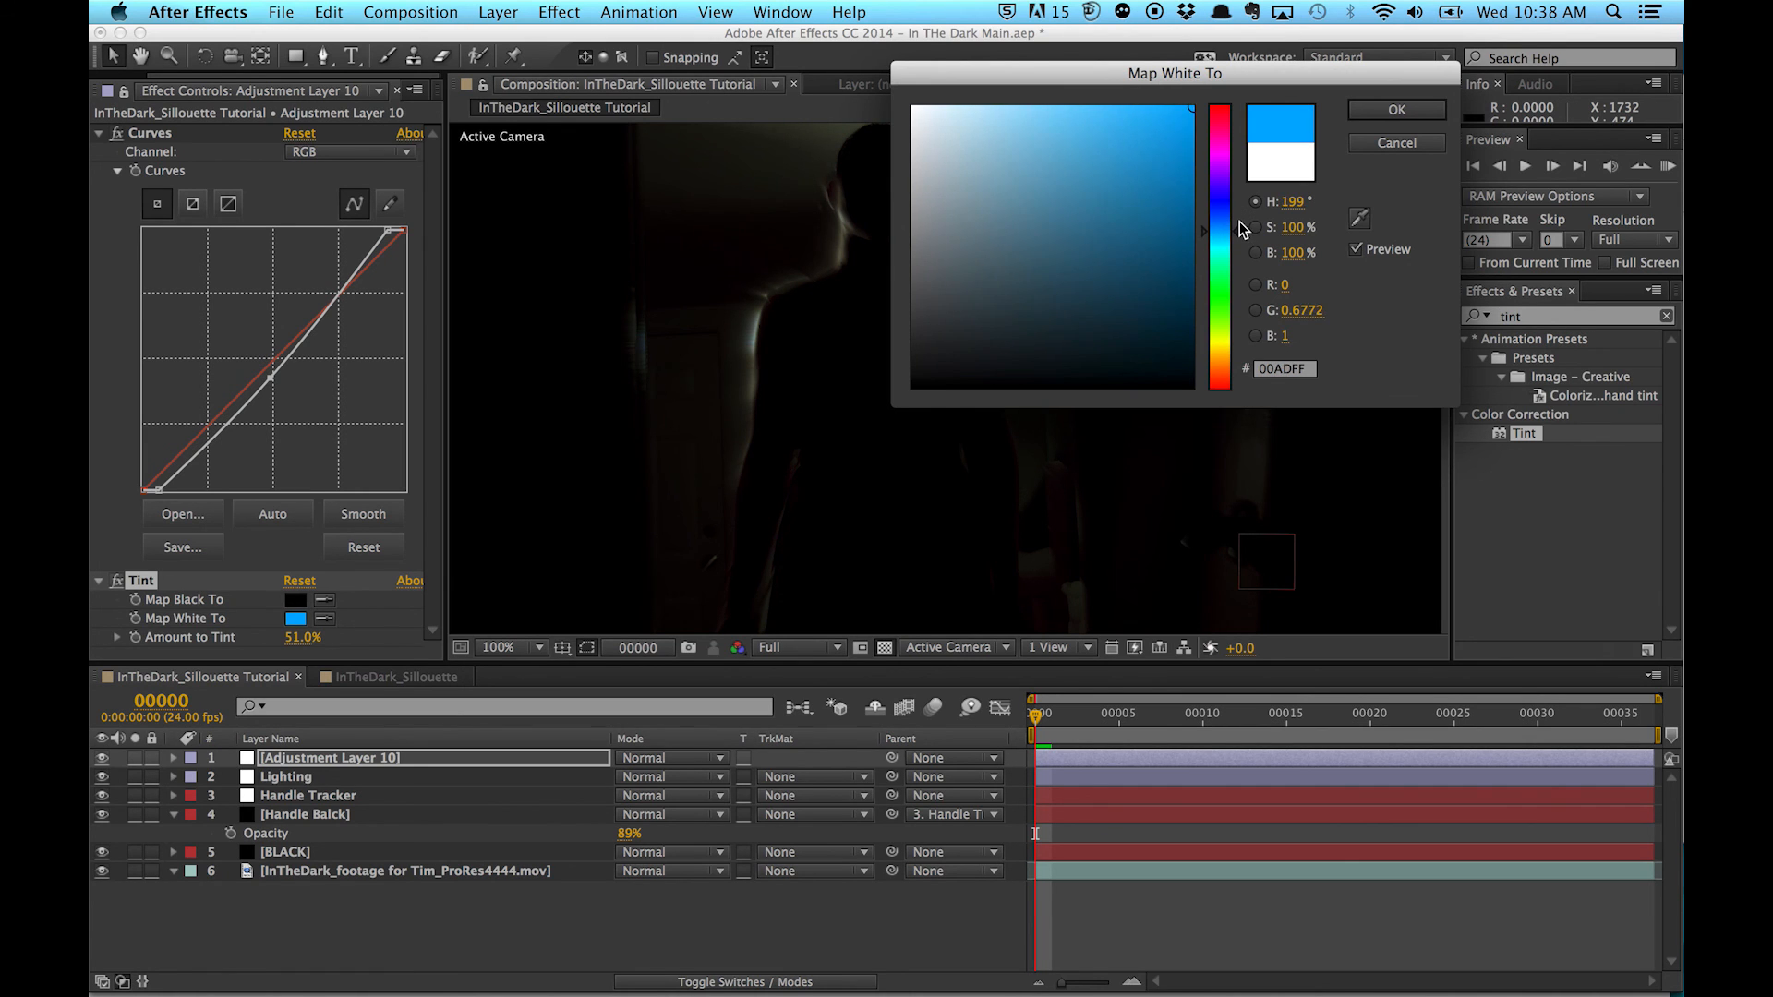
pyautogui.moveTo(1218, 225); pyautogui.dragTo(1219, 240)
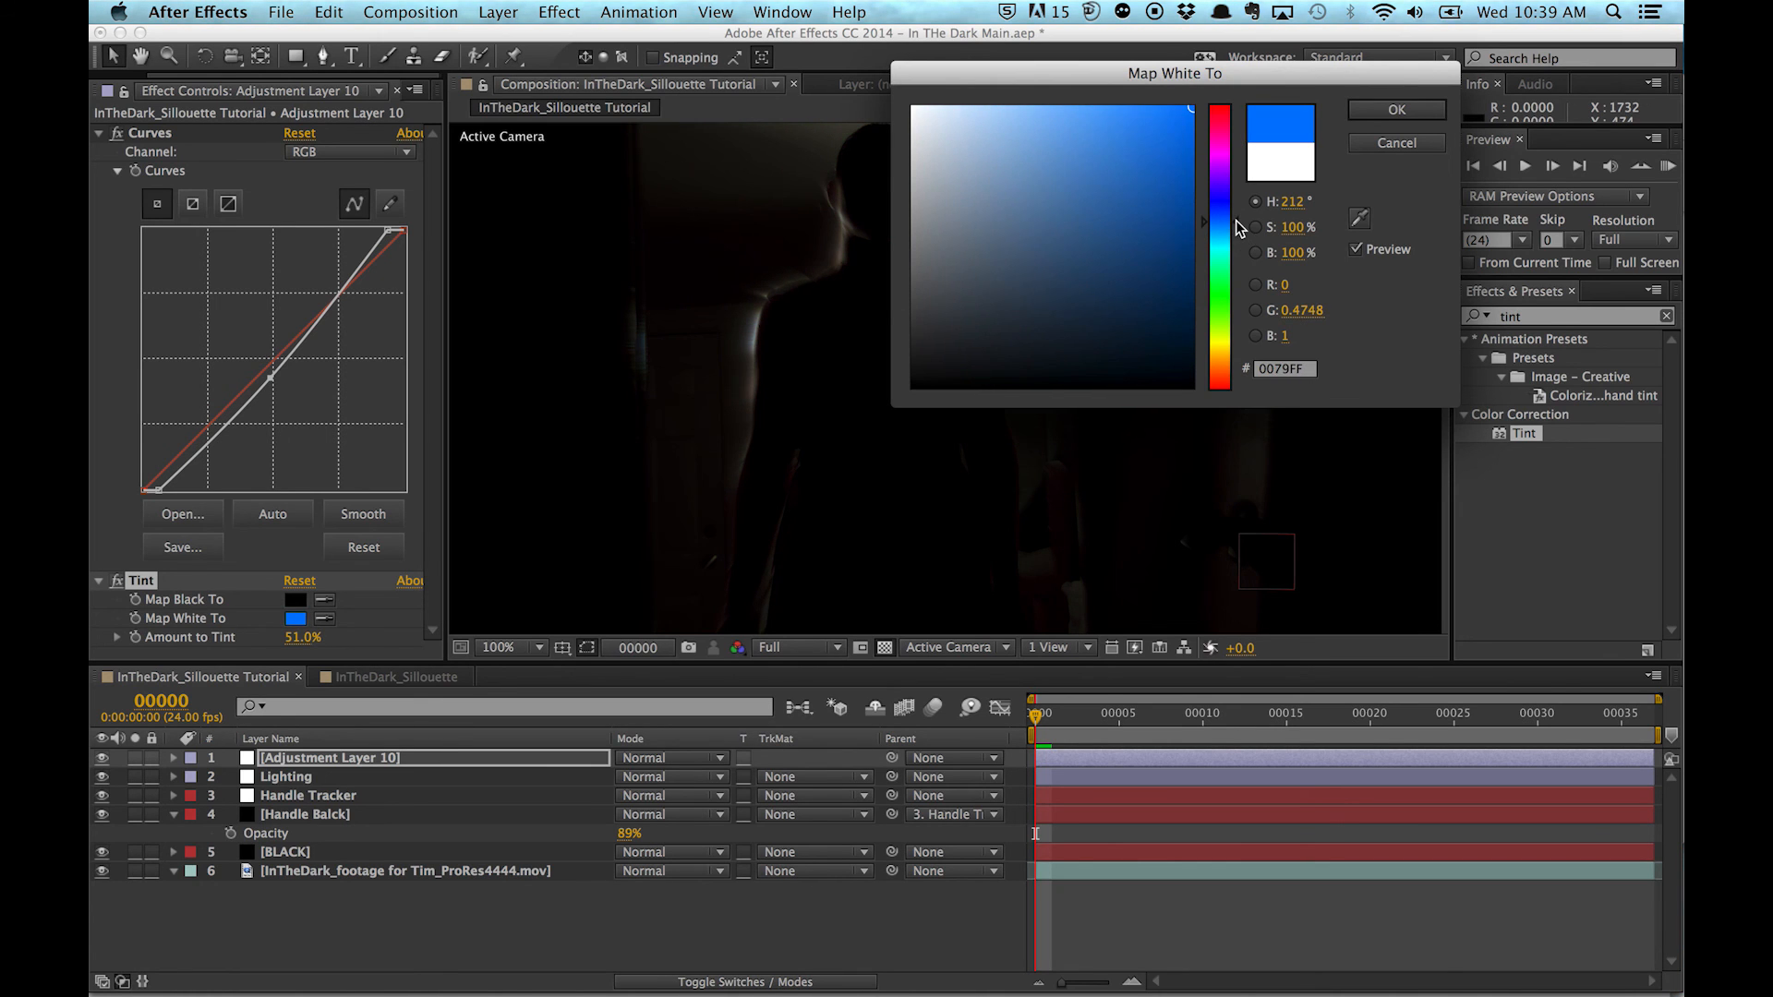
pyautogui.click(1396, 109)
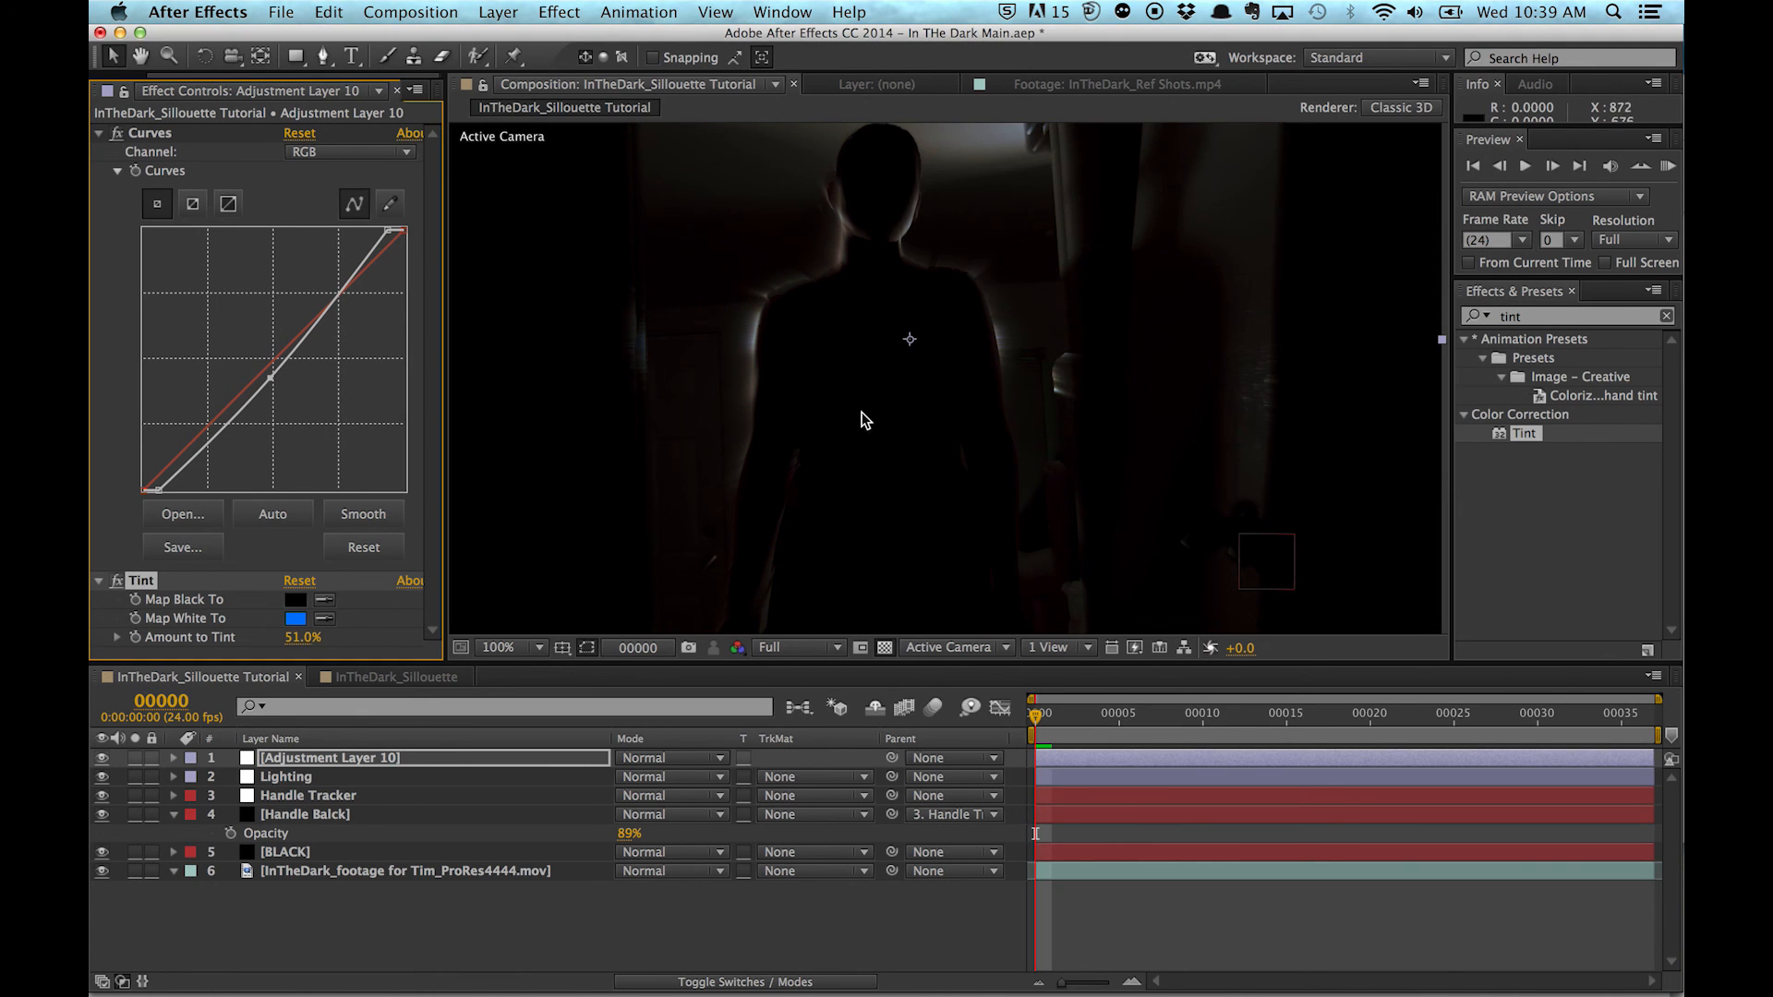
# - Review the blue-tinted silhouette shot at full frame and zoomed in
pyautogui.click(503, 648)
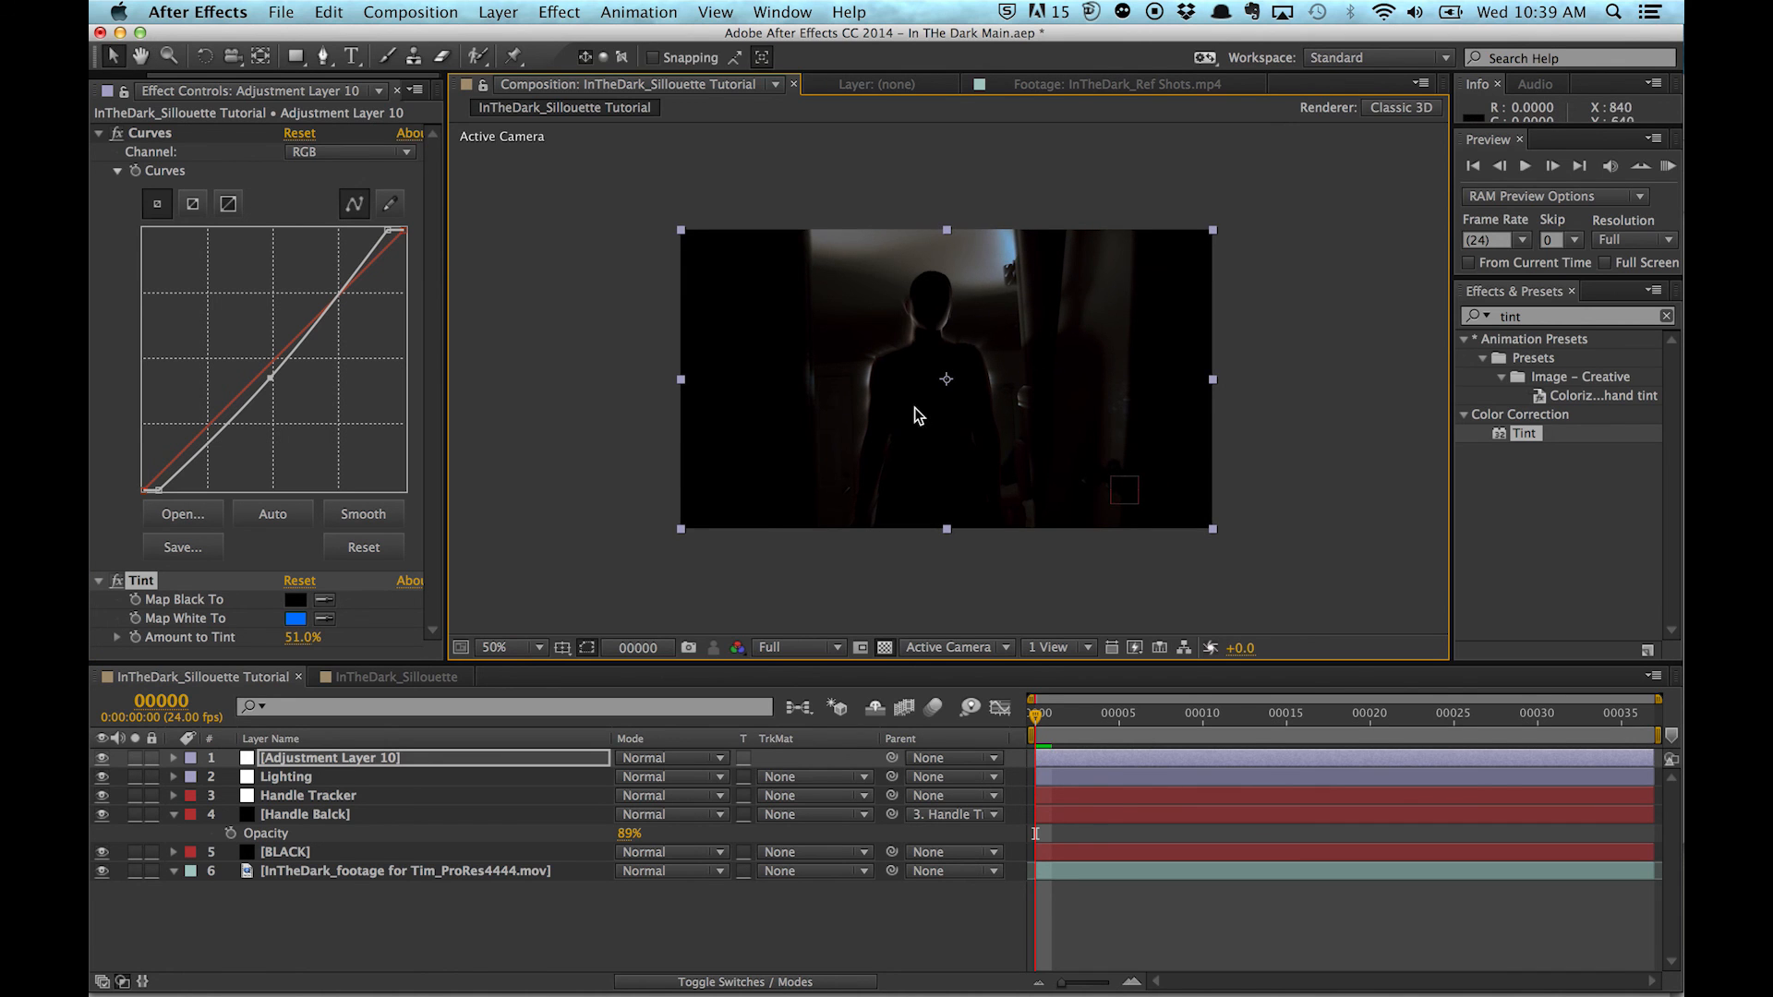
pyautogui.click(528, 648)
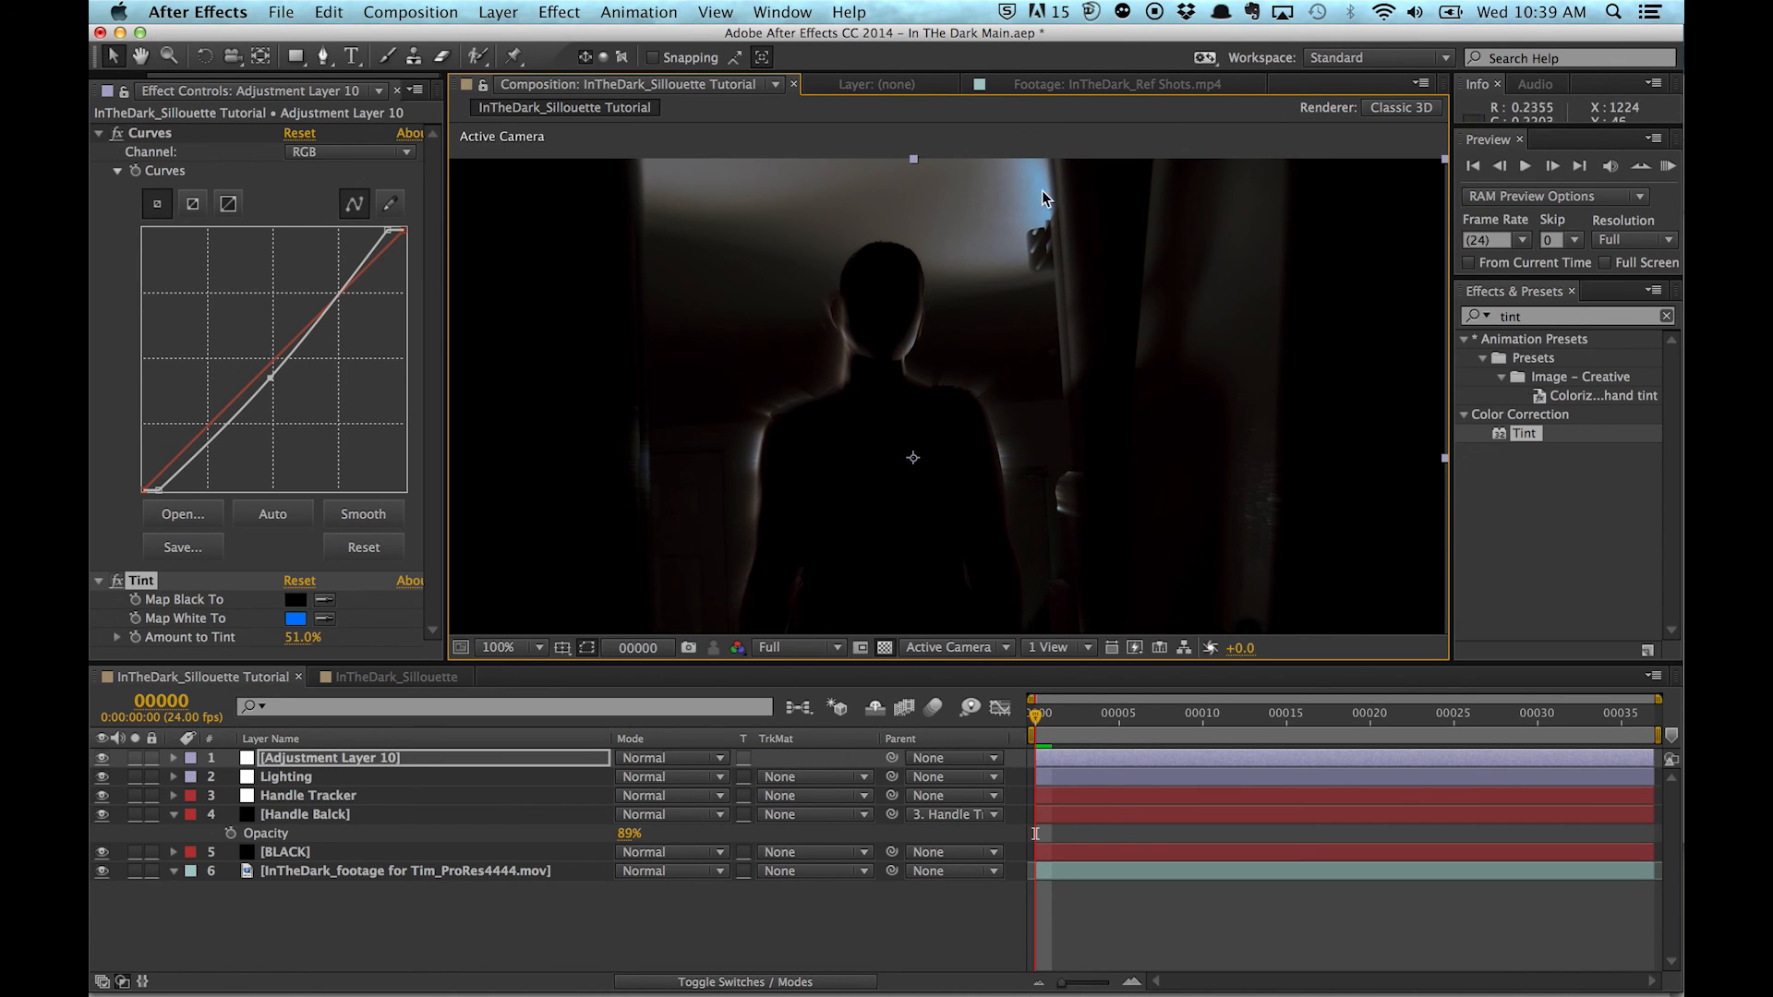
pyautogui.click(100, 580)
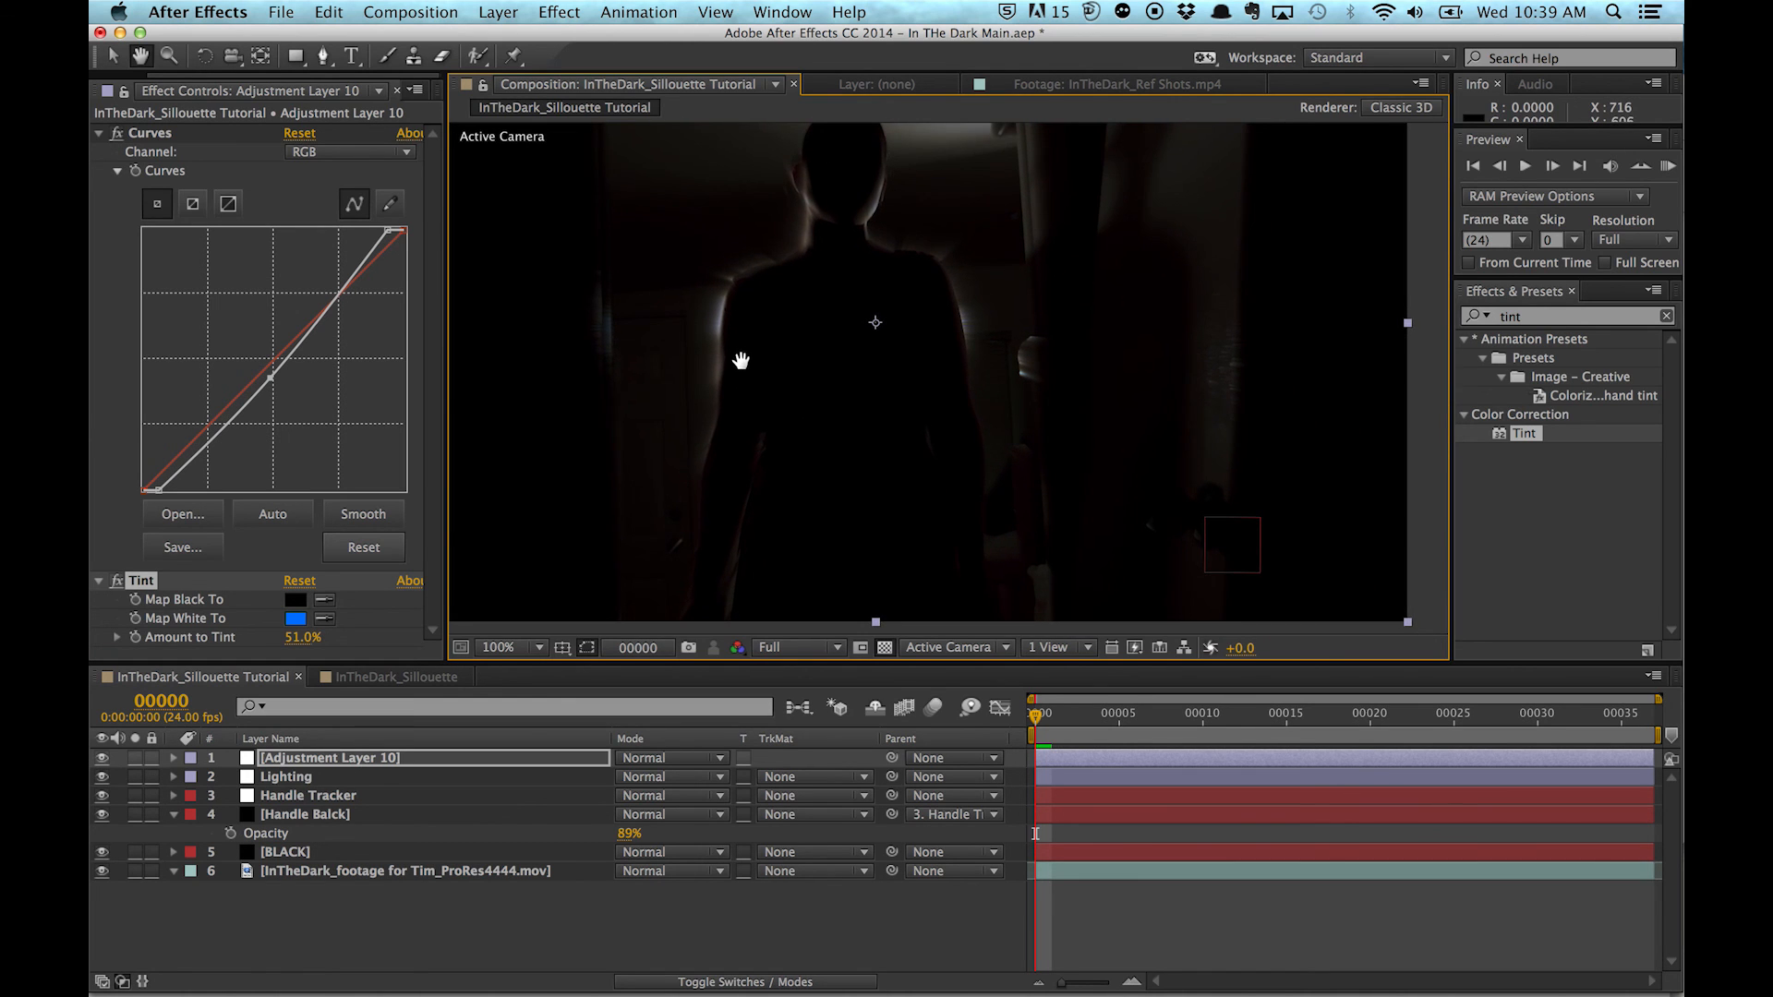
pyautogui.click(533, 648)
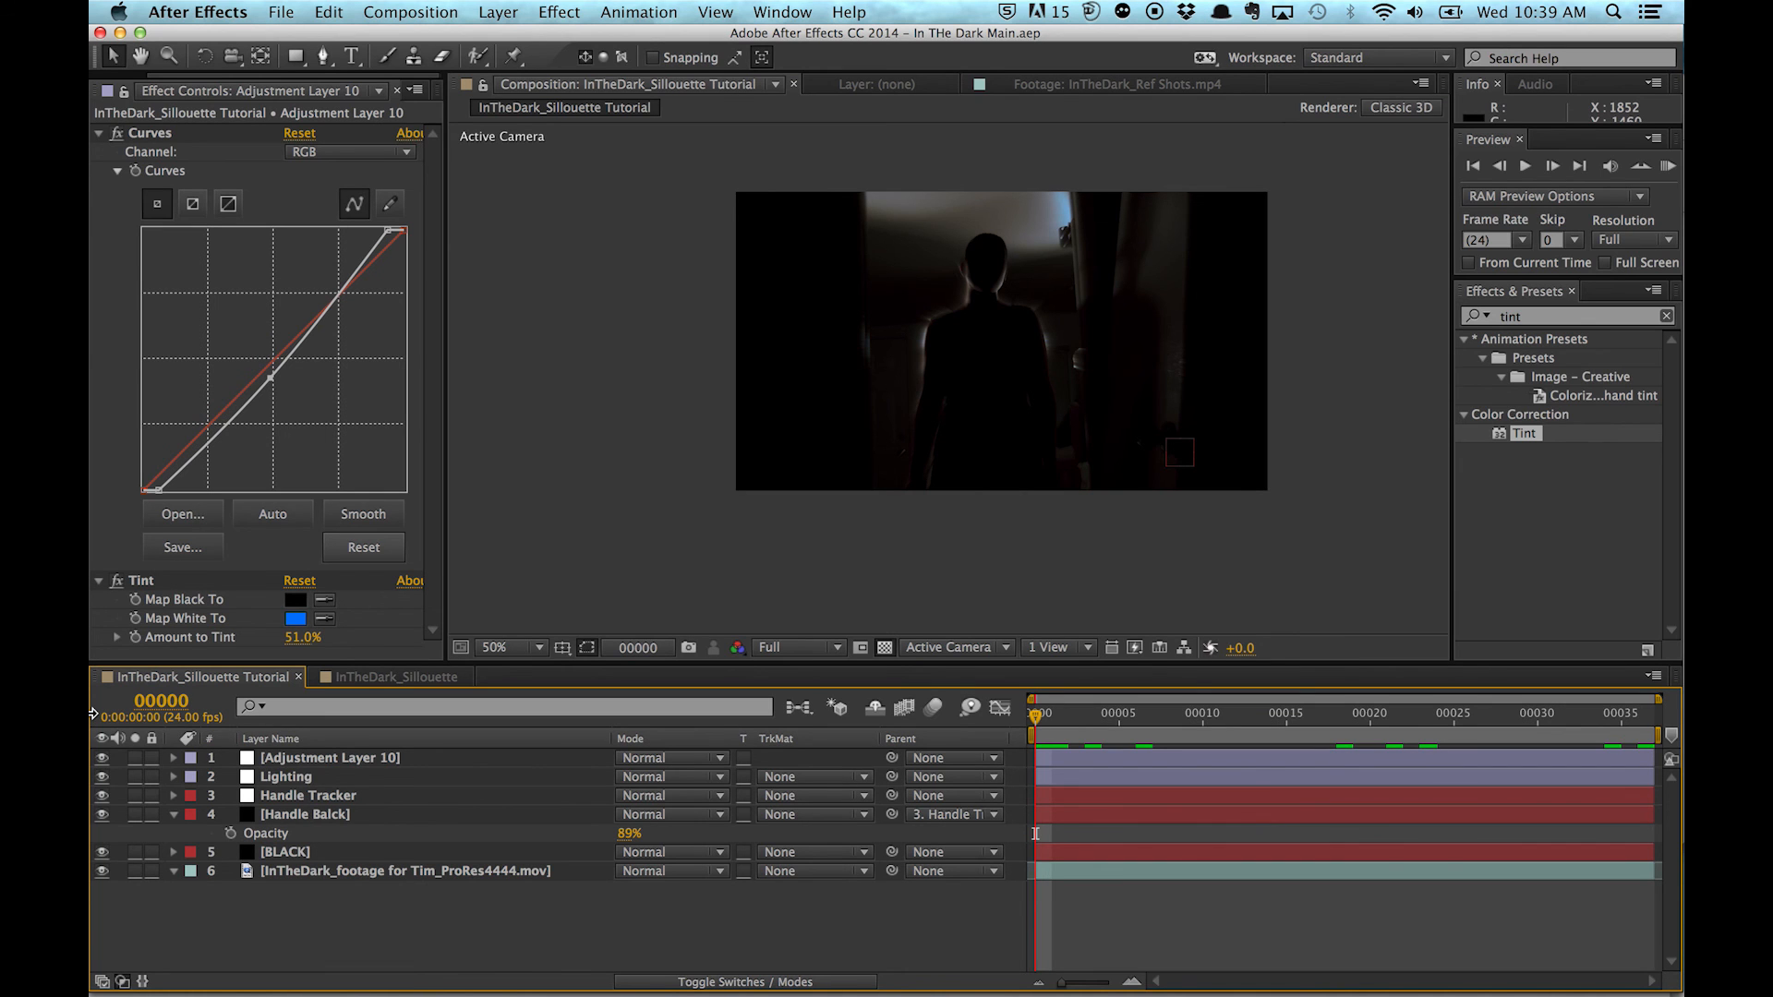
pyautogui.click(387, 675)
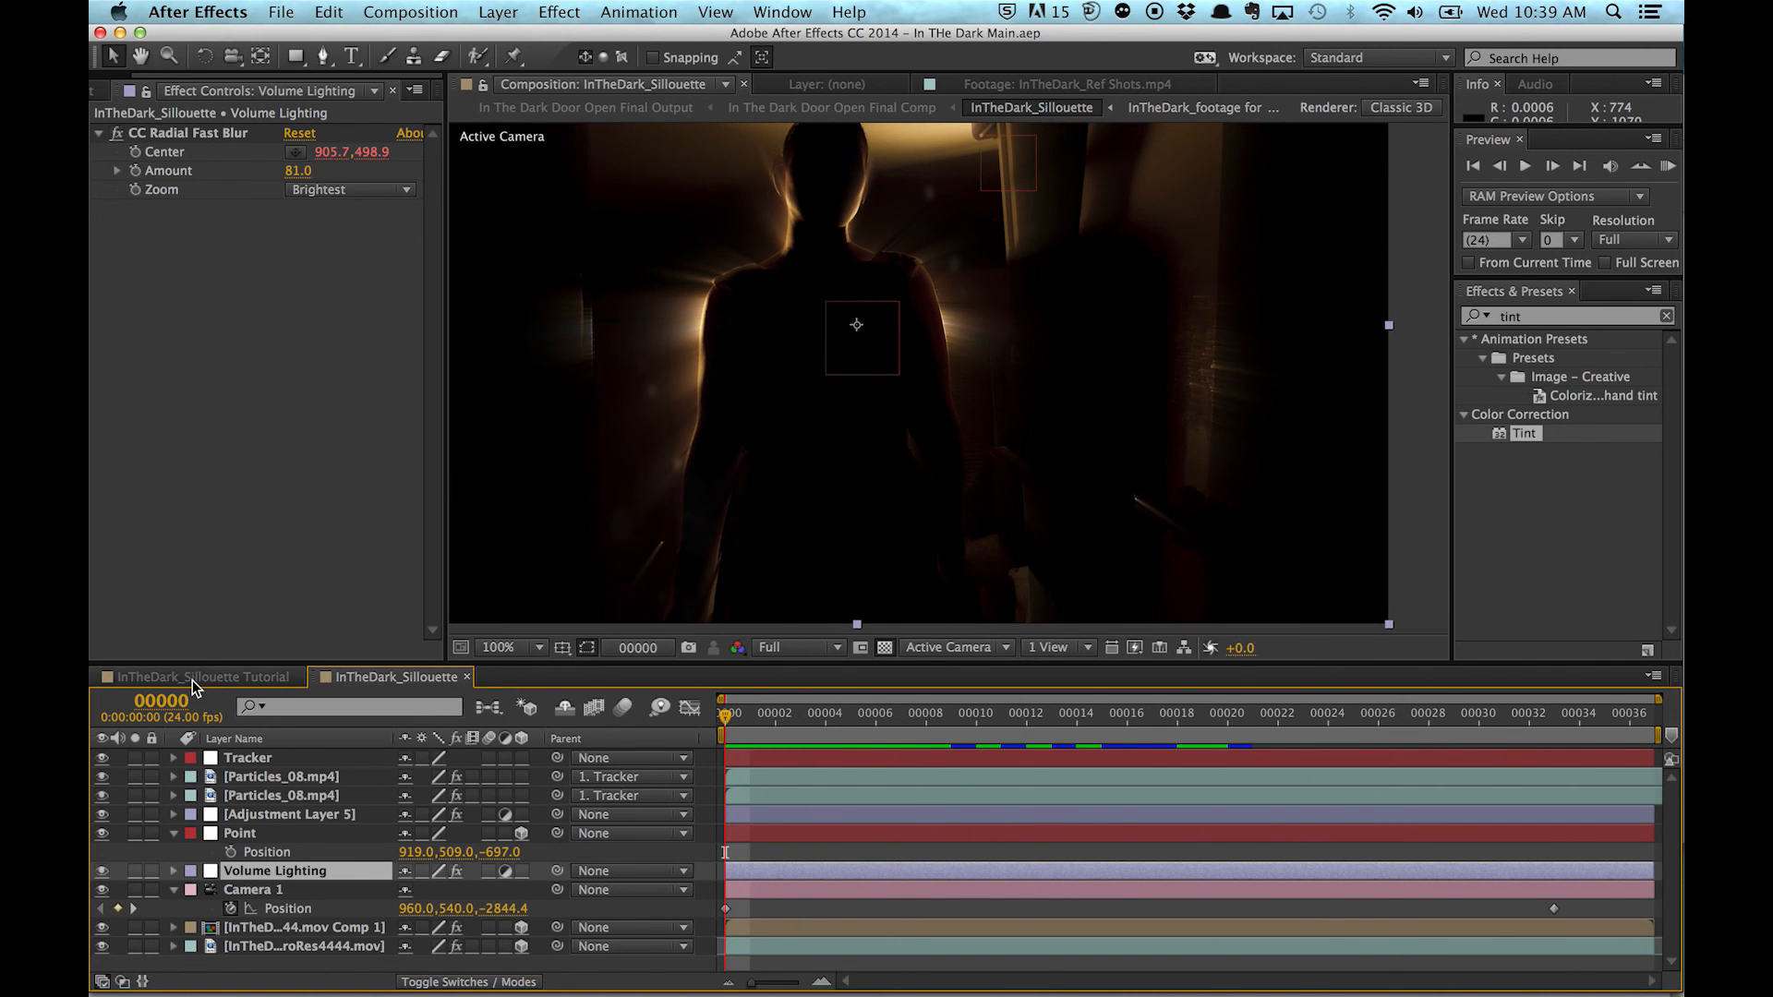
pyautogui.click(201, 676)
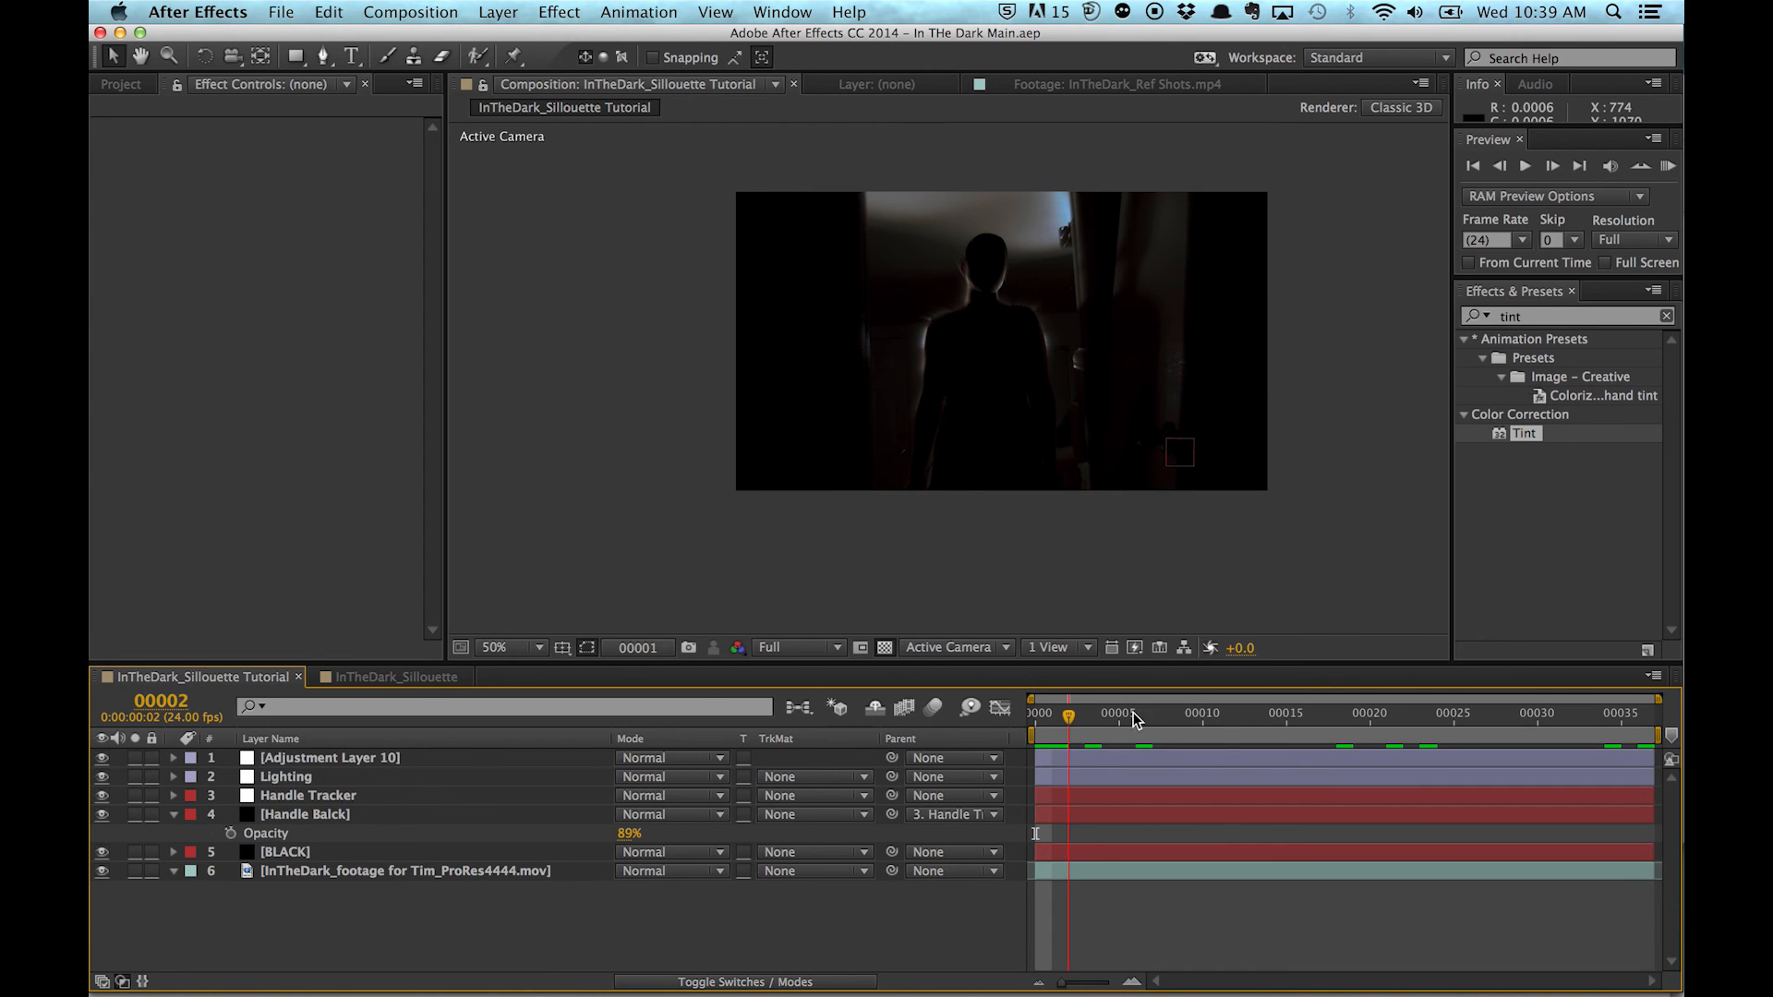